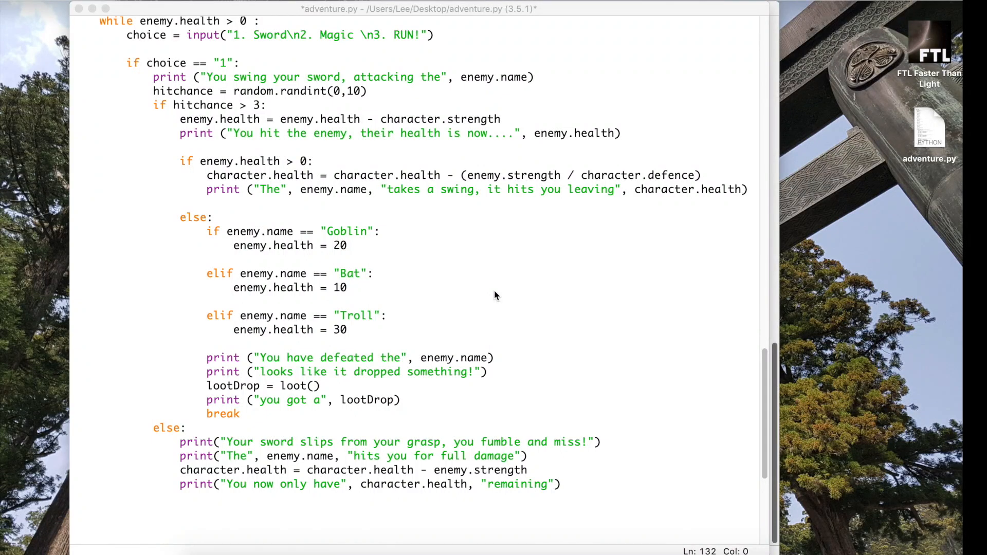
{"action": "mouse_move", "coordinate": [396, 319]}
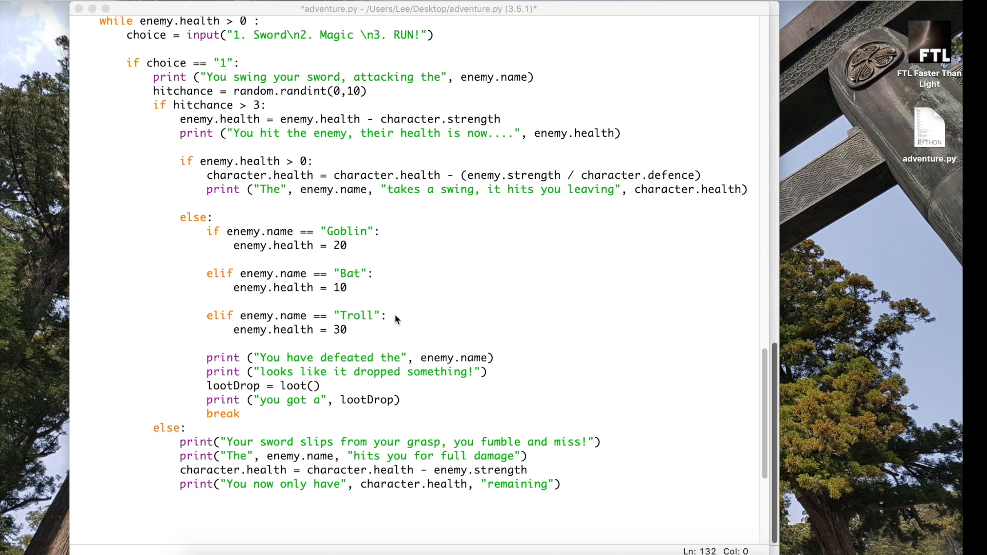
{"action": "mouse_move", "coordinate": [401, 327]}
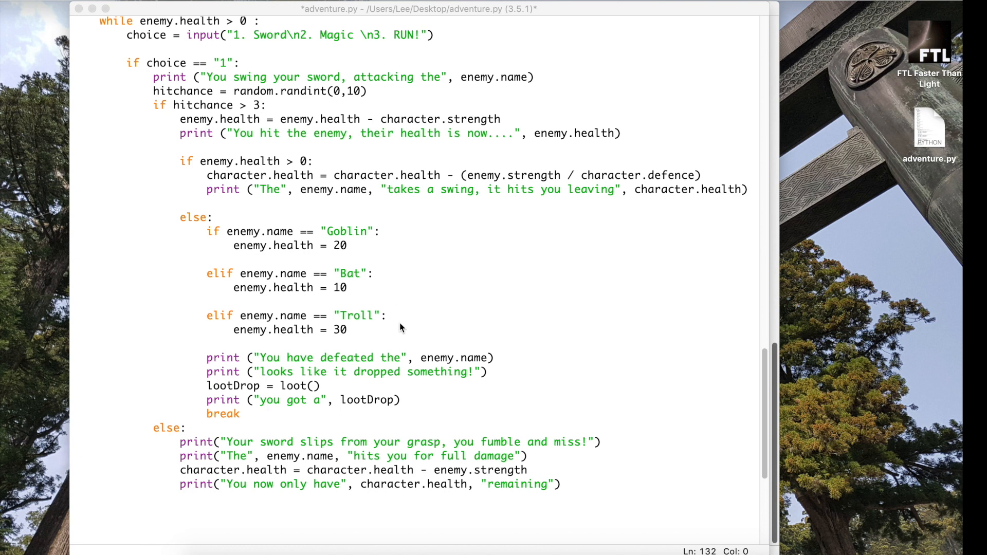
{"action": "mouse_move", "coordinate": [219, 92]}
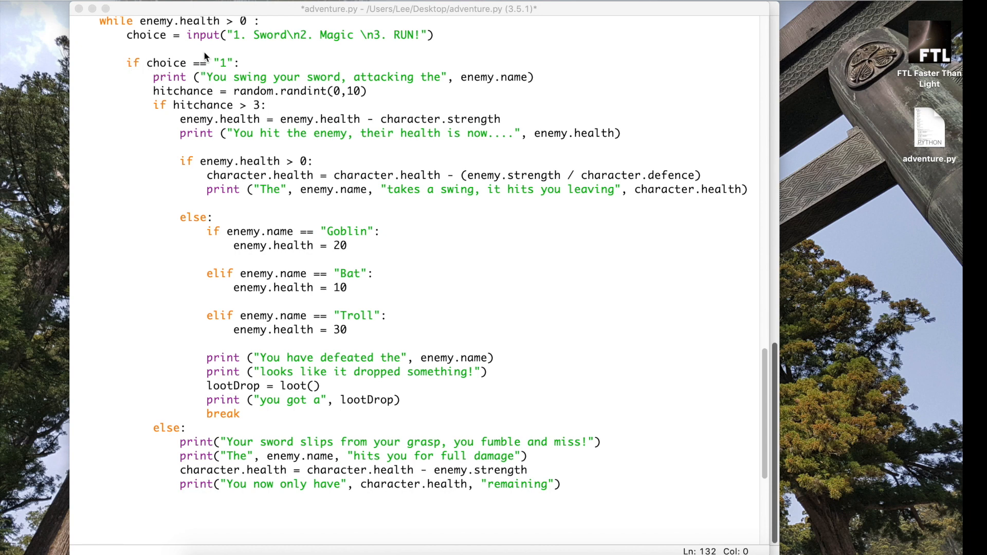
{"action": "mouse_move", "coordinate": [244, 48]}
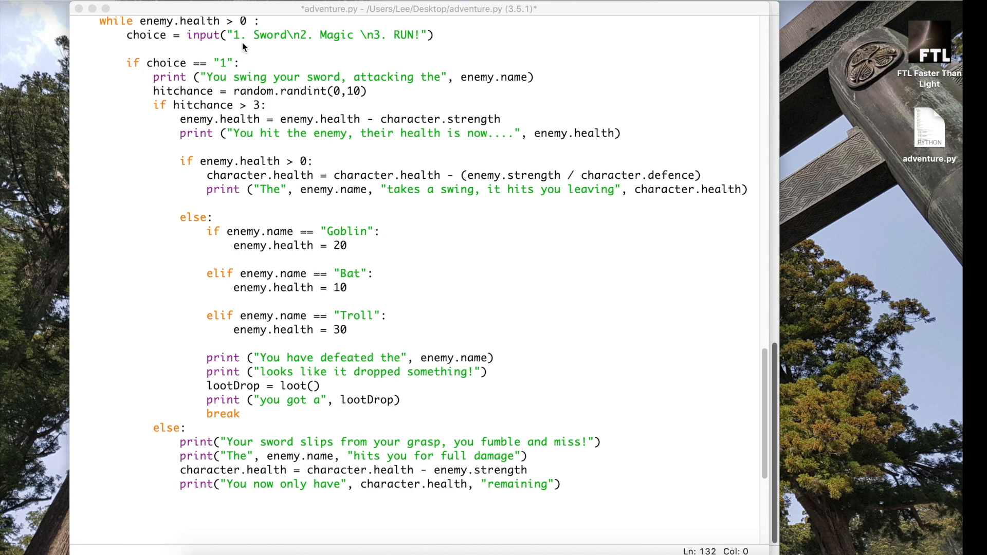
{"action": "mouse_move", "coordinate": [245, 137]}
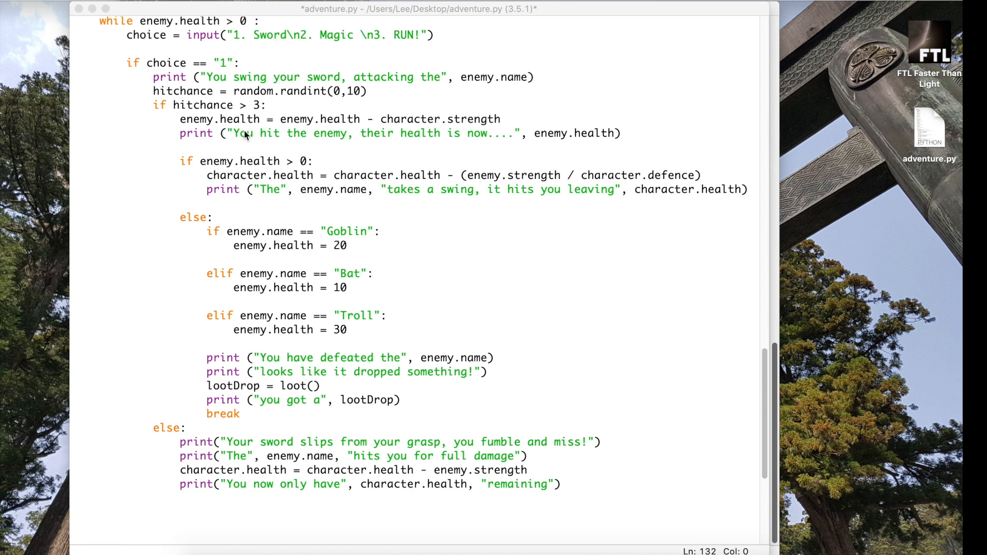
{"action": "mouse_move", "coordinate": [371, 289]}
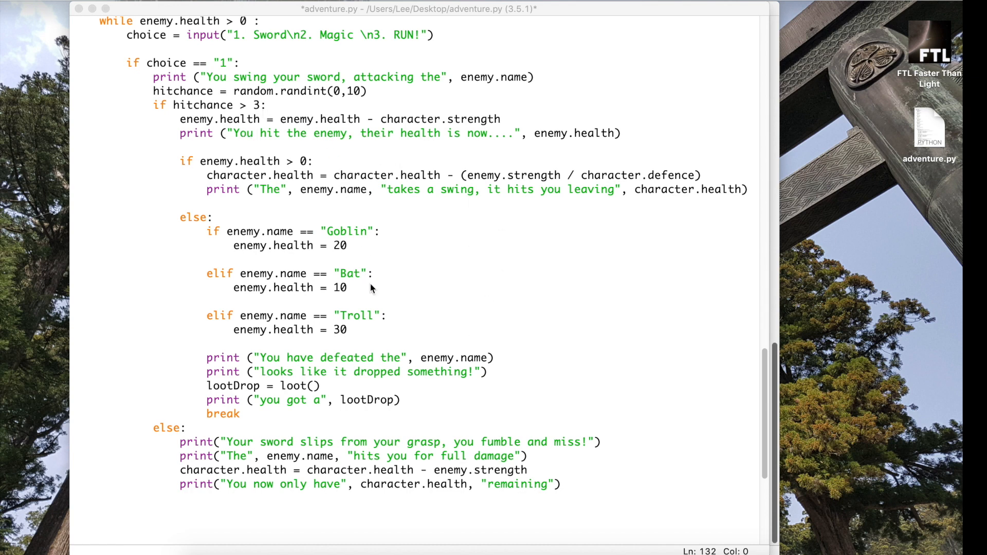
{"action": "mouse_move", "coordinate": [351, 175]}
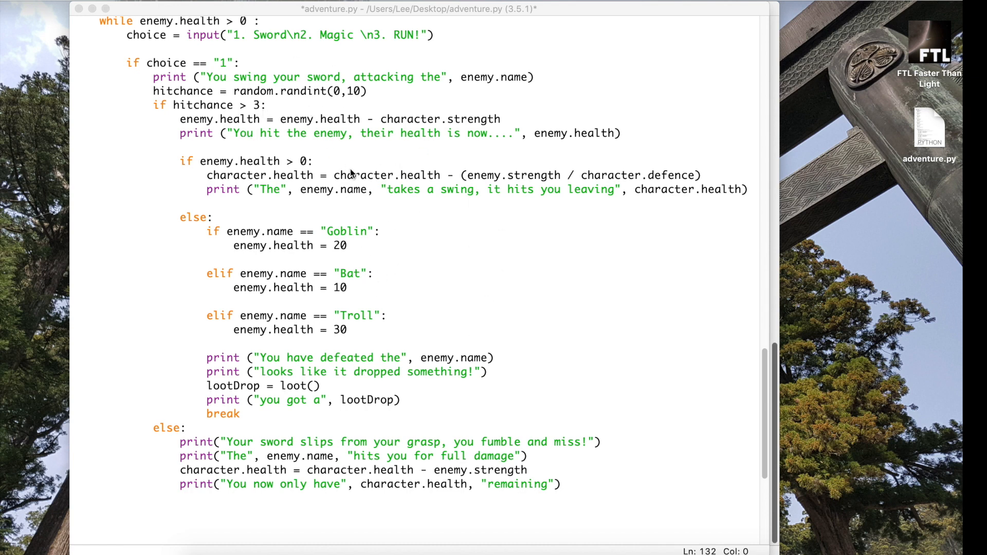
{"action": "mouse_move", "coordinate": [449, 178]}
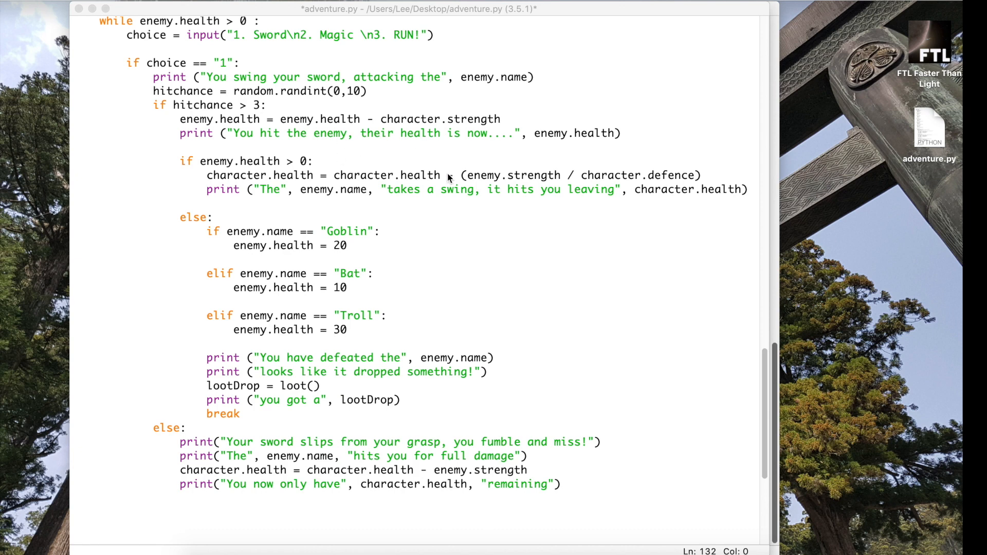
{"action": "mouse_move", "coordinate": [376, 277]}
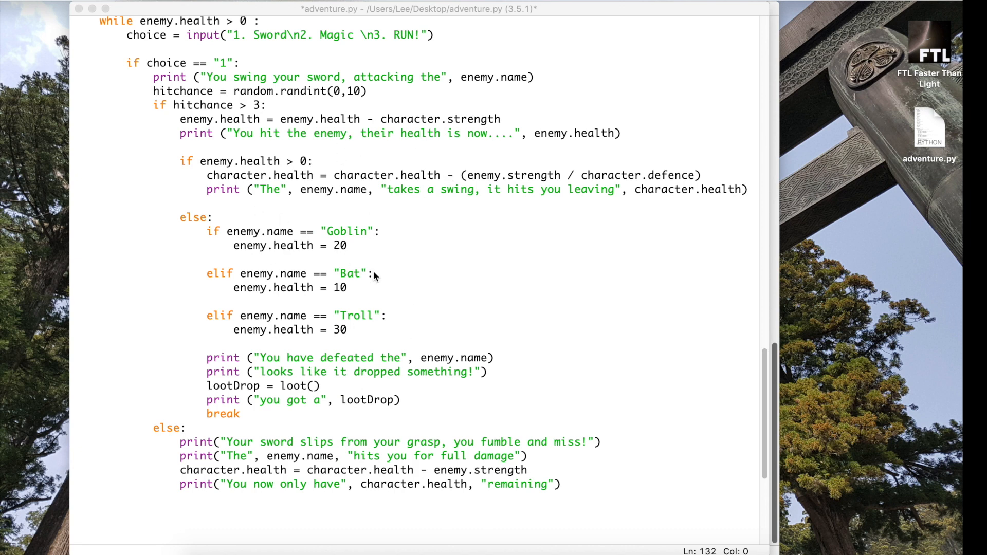
{"action": "mouse_move", "coordinate": [376, 289]}
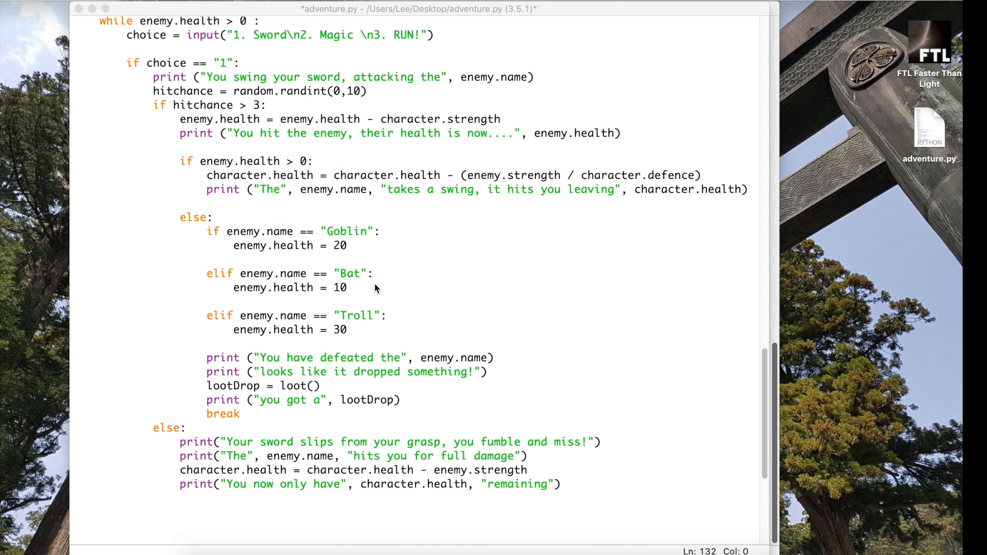
{"action": "mouse_move", "coordinate": [170, 529]}
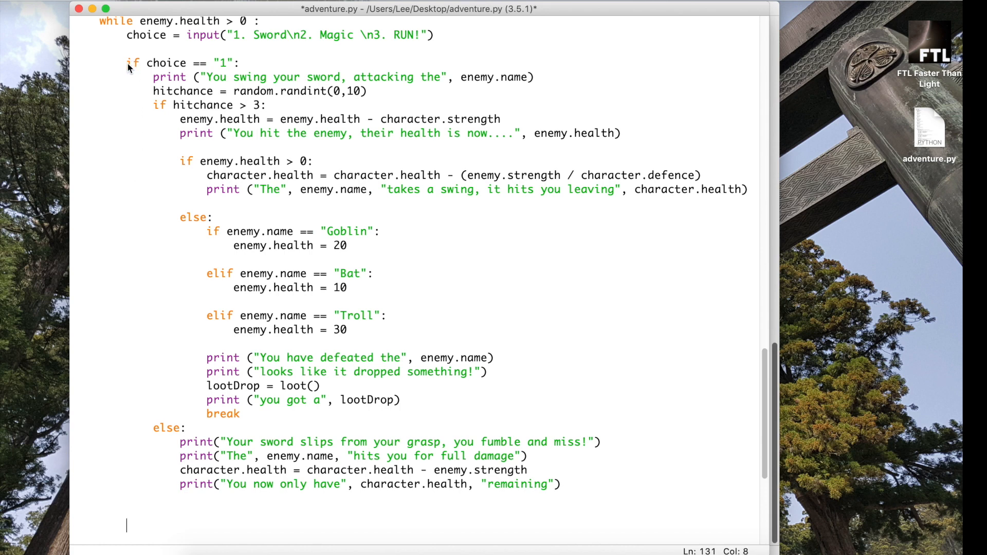
{"action": "mouse_move", "coordinate": [178, 101]}
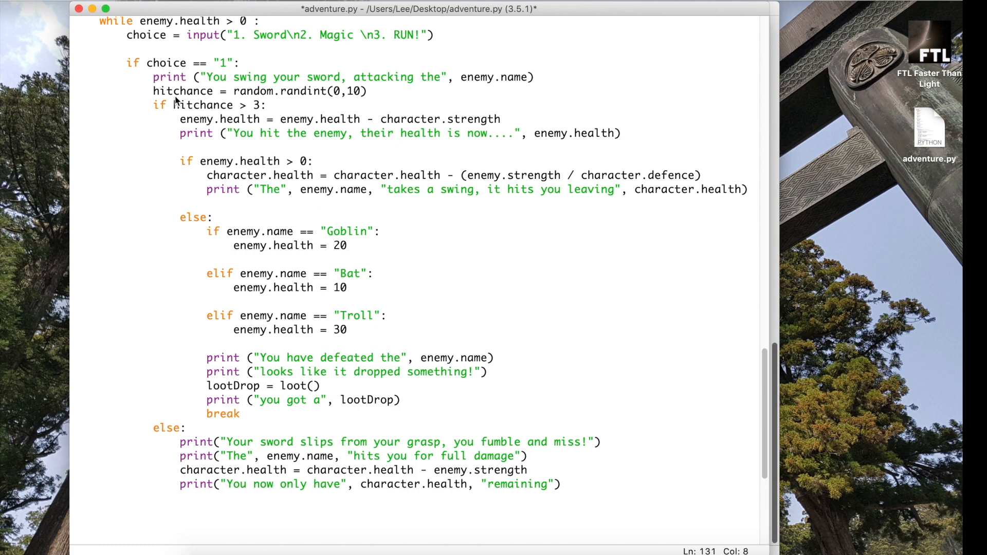
Copy the selected if choice == "1" sword-attack block via Edit > Copy
{"action": "scroll", "scroll_direction": "down", "scroll_amount": 3}
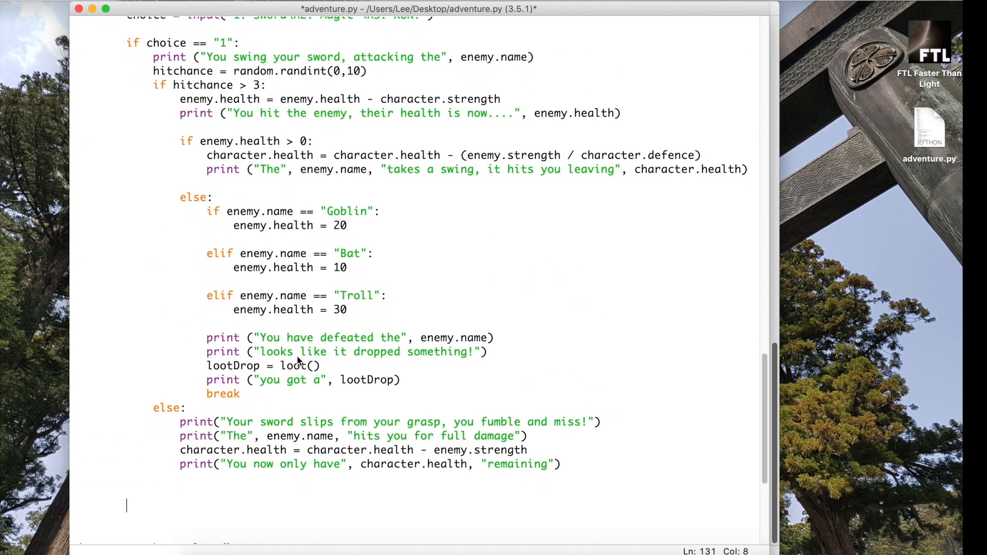
{"action": "mouse_move", "coordinate": [278, 267]}
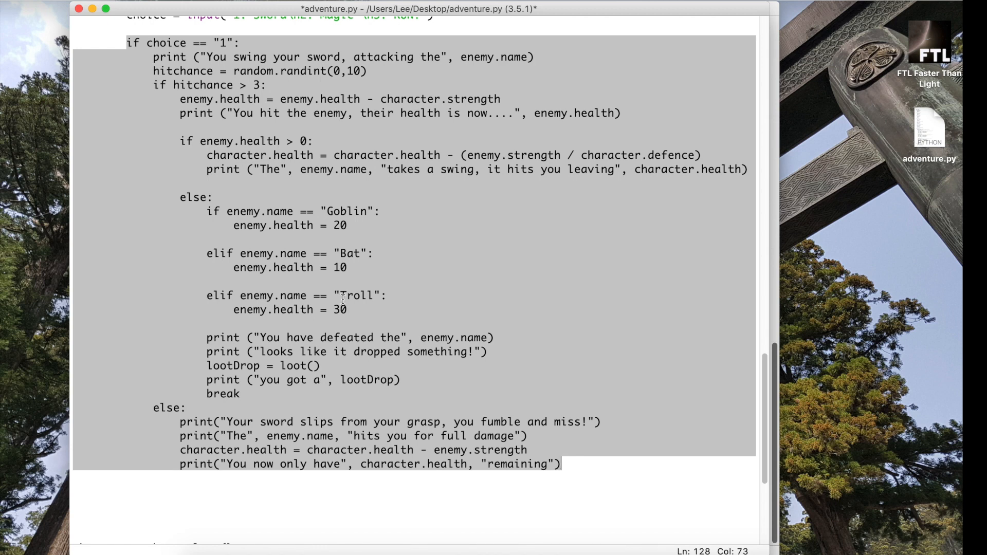
{"action": "mouse_move", "coordinate": [486, 267]}
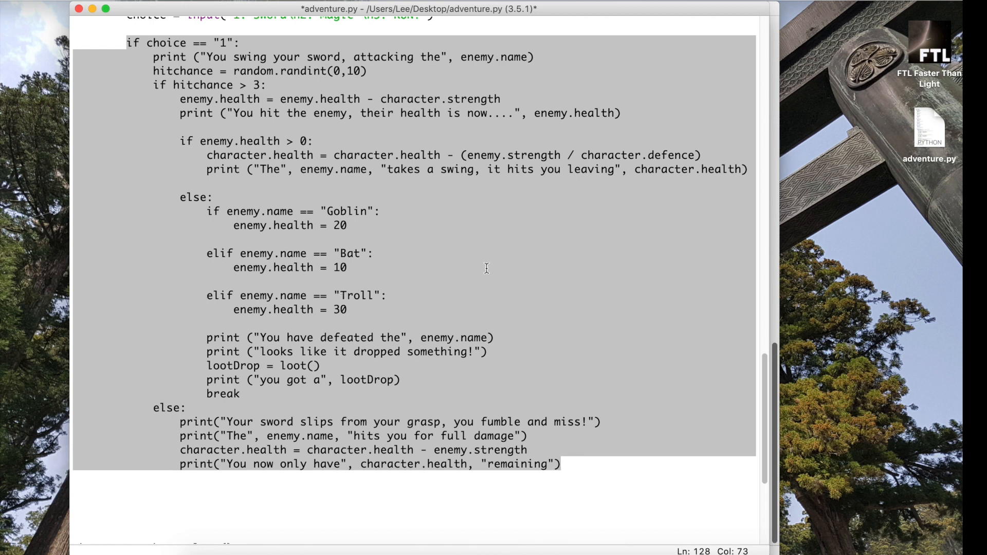
{"action": "mouse_move", "coordinate": [340, 289]}
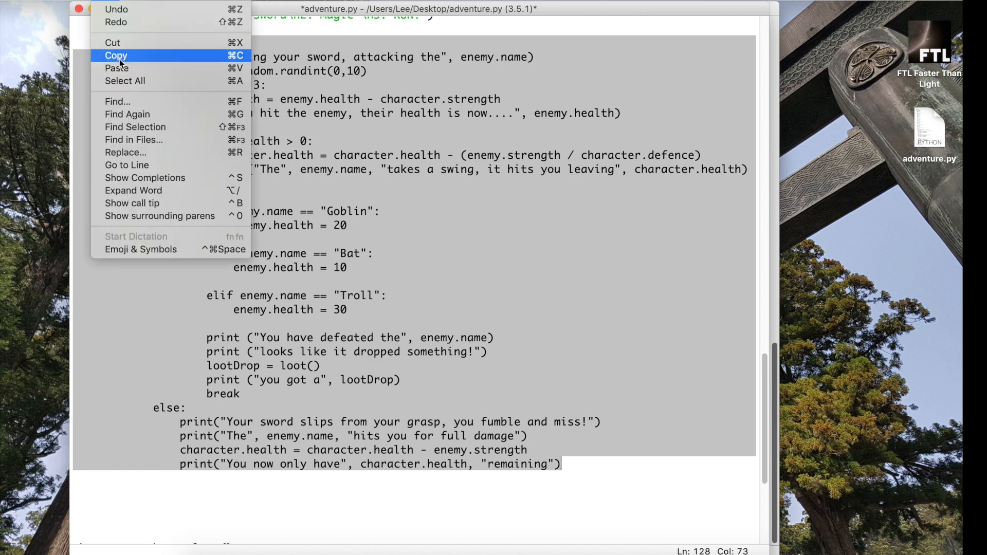
{"action": "mouse_move", "coordinate": [142, 62]}
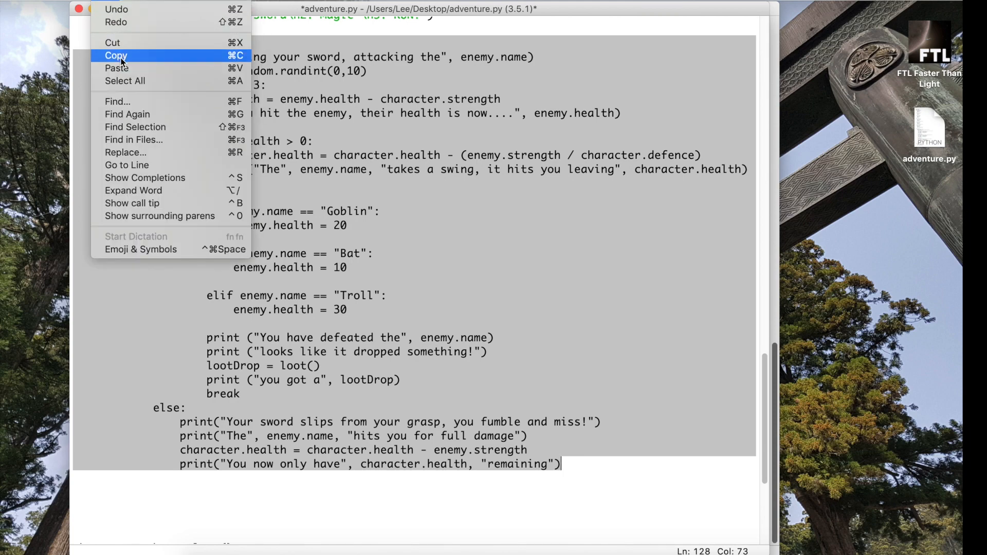
{"action": "left_click", "coordinate": [116, 55]}
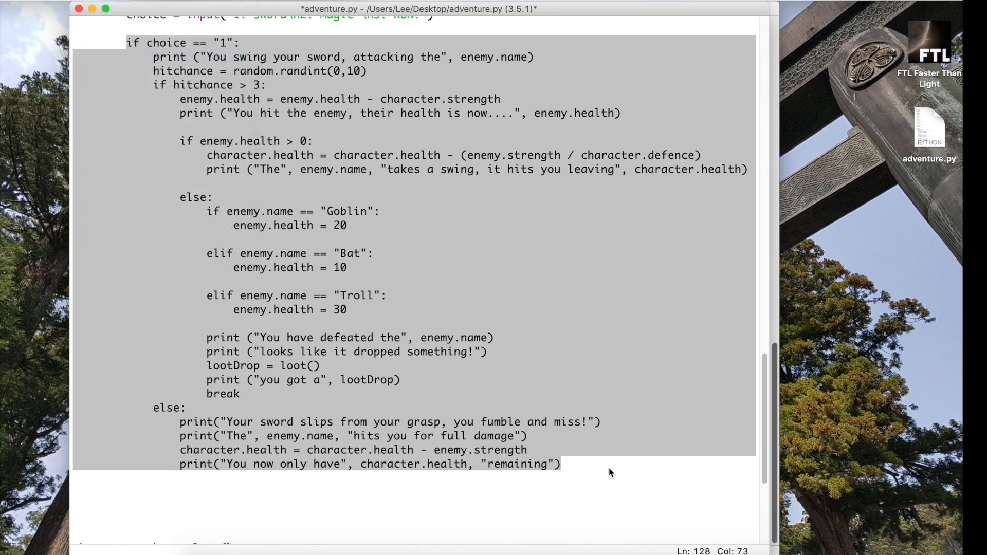
{"action": "left_click", "coordinate": [567, 464]}
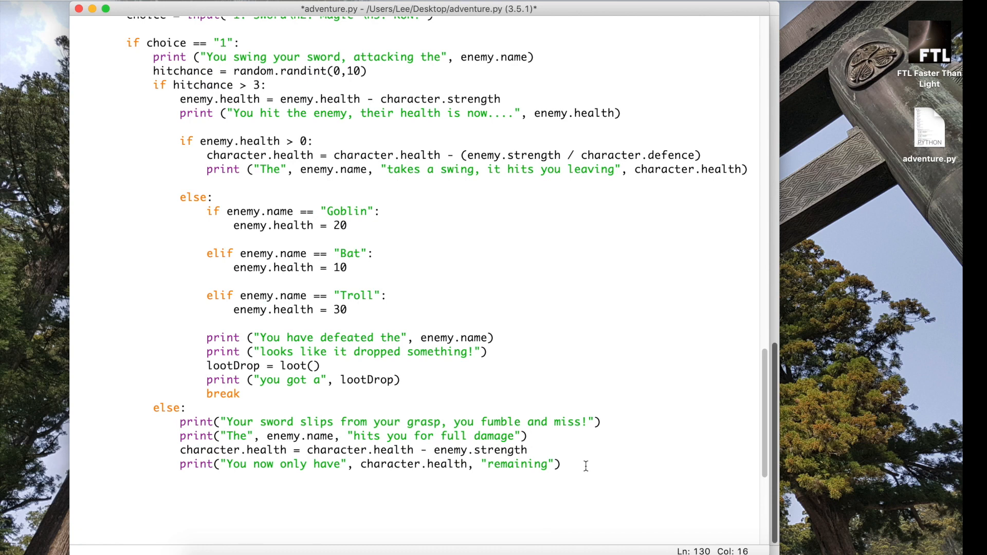
{"action": "left_click", "coordinate": [560, 465]}
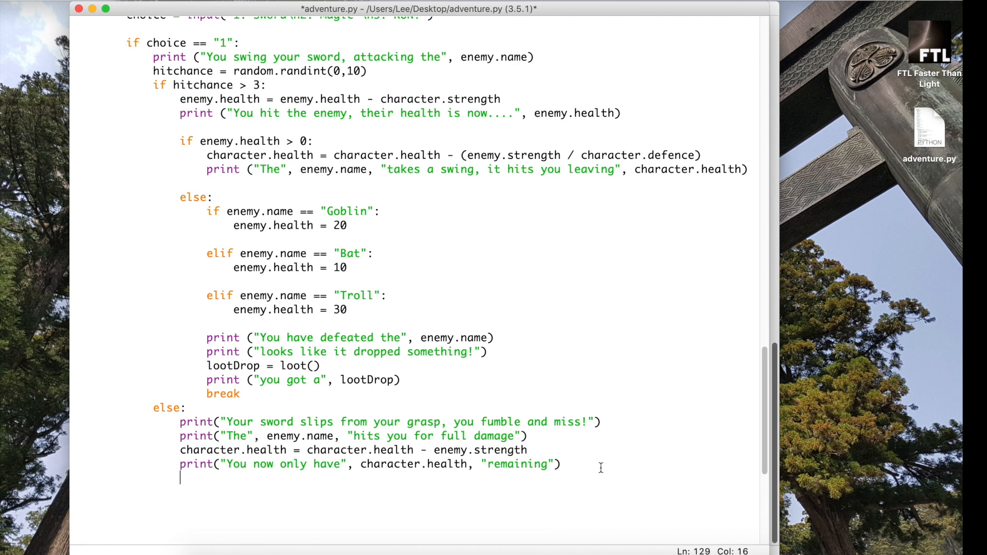
{"action": "mouse_move", "coordinate": [170, 480]}
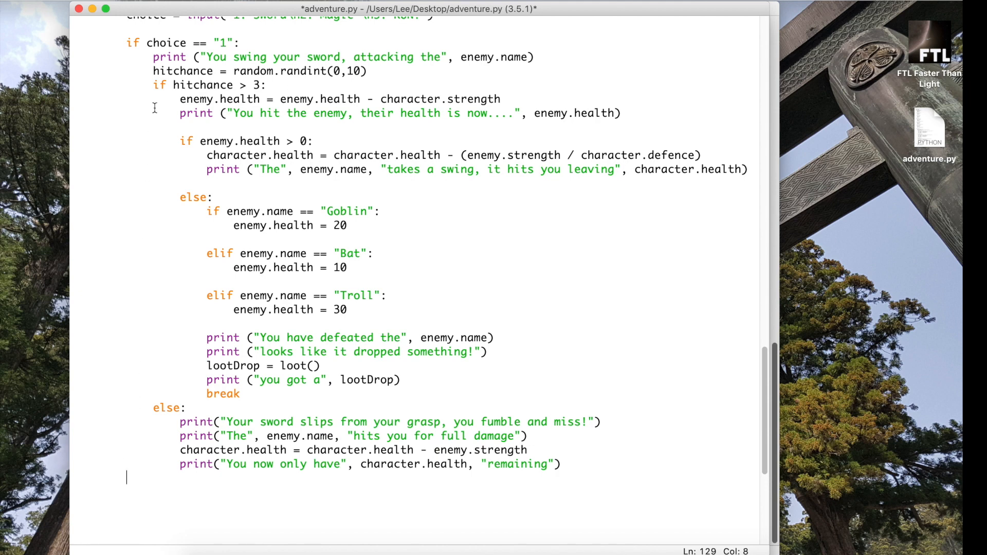
{"action": "mouse_move", "coordinate": [155, 85]}
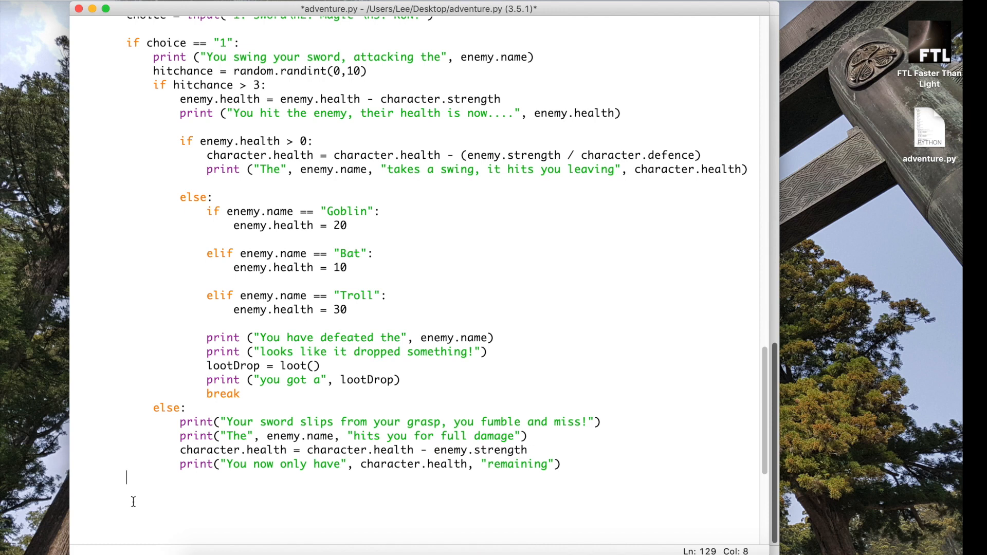
{"action": "mouse_move", "coordinate": [130, 43]}
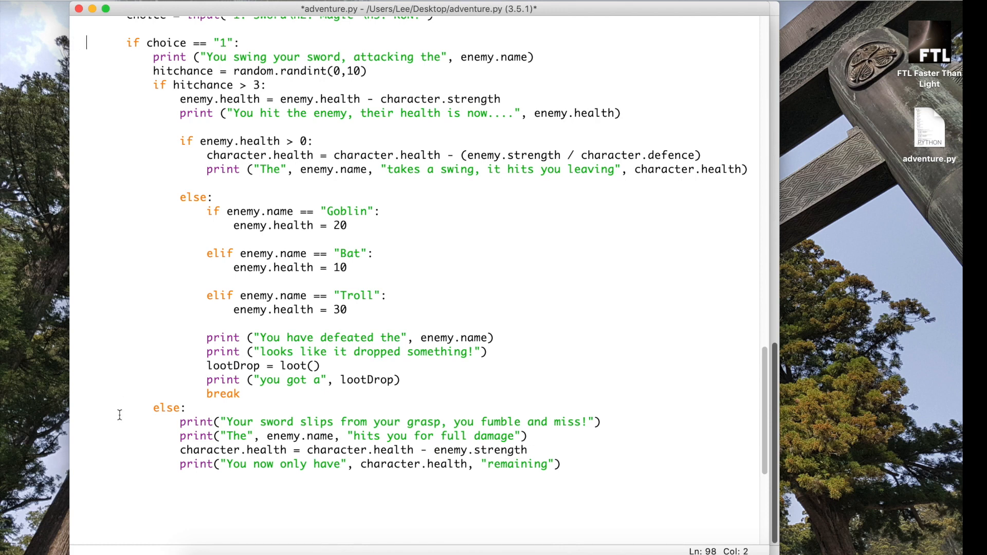
{"action": "left_click", "coordinate": [128, 508]}
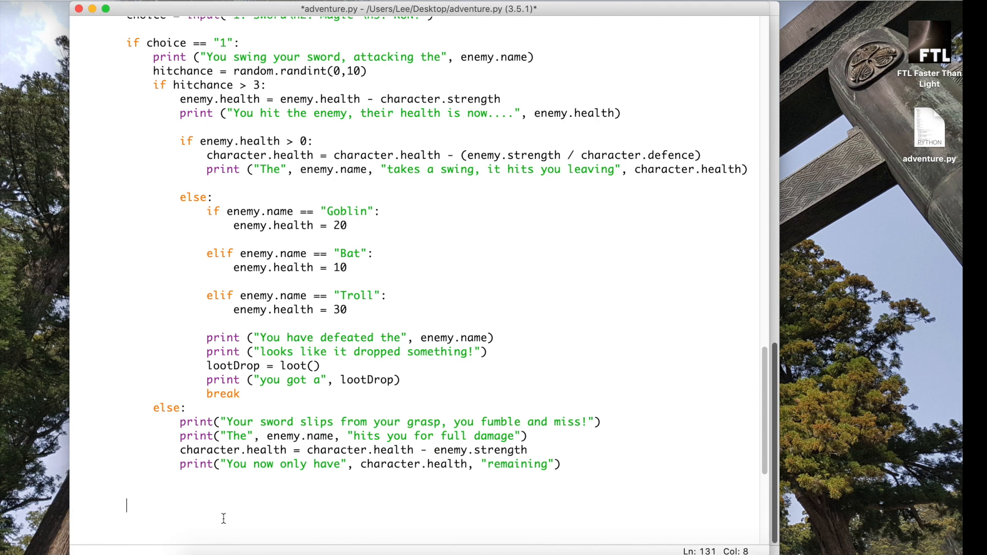
{"action": "left_click", "coordinate": [75, 509]}
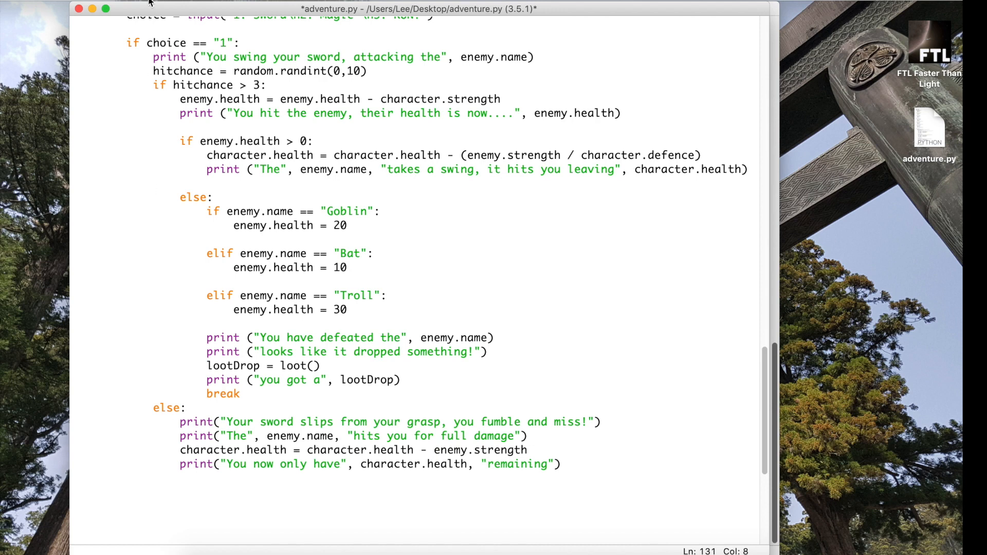
{"action": "mouse_move", "coordinate": [124, 169]}
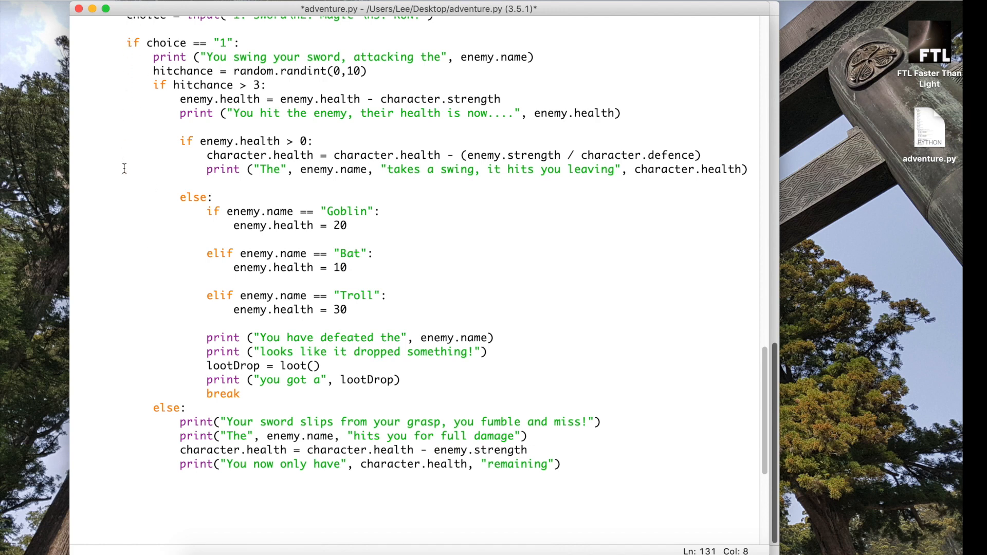
{"action": "left_click", "coordinate": [129, 506]}
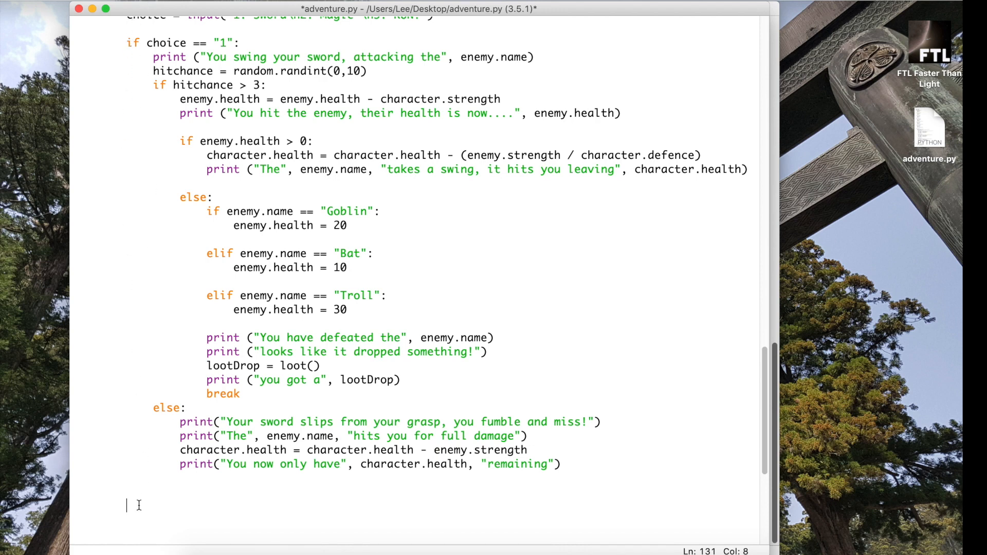
{"action": "right_click", "coordinate": [137, 505]}
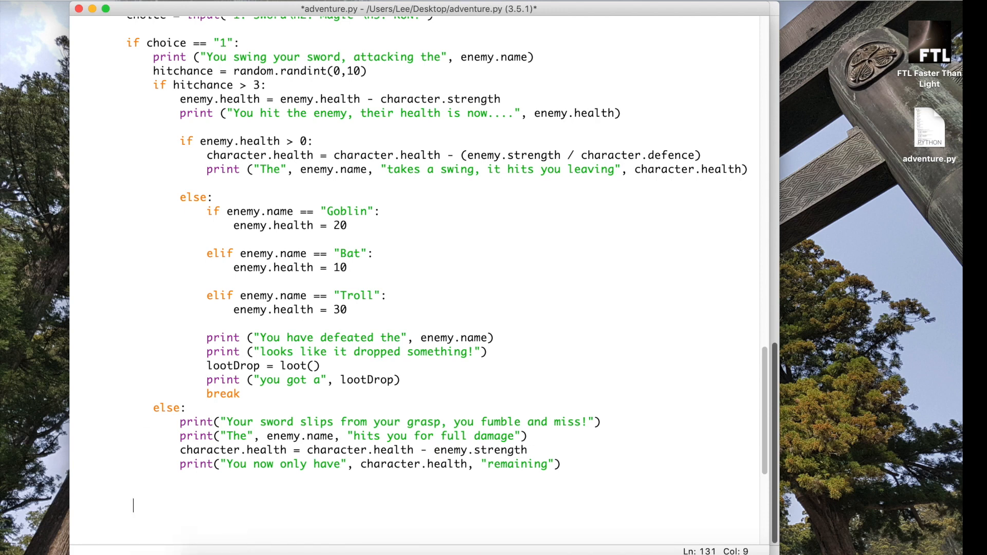
Insert a ######## separator line between the original and duplicated if choice == "1" blocks
{"action": "scroll", "scroll_direction": "down", "scroll_amount": 3}
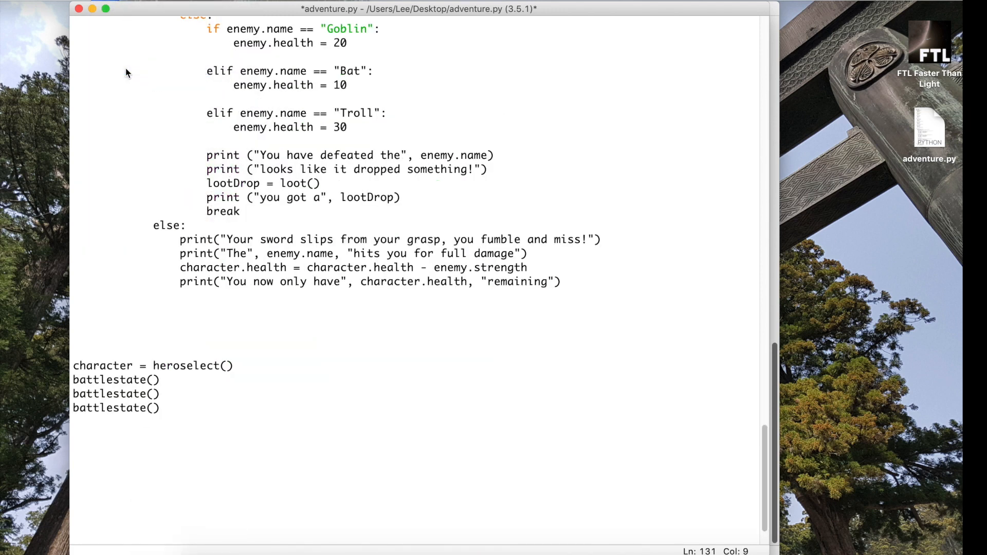
{"action": "scroll", "scroll_direction": "up", "scroll_amount": 3}
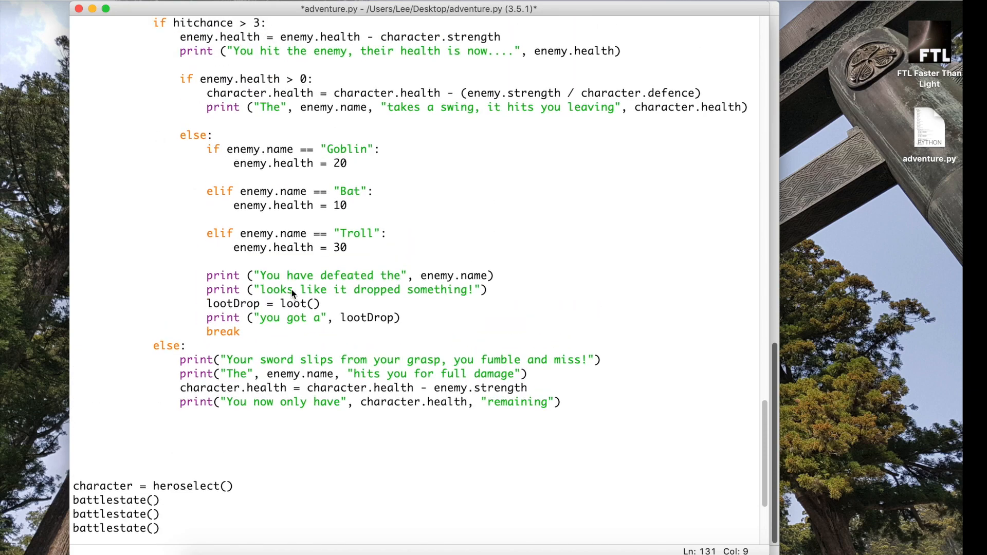
{"action": "scroll", "scroll_direction": "up", "scroll_amount": 3}
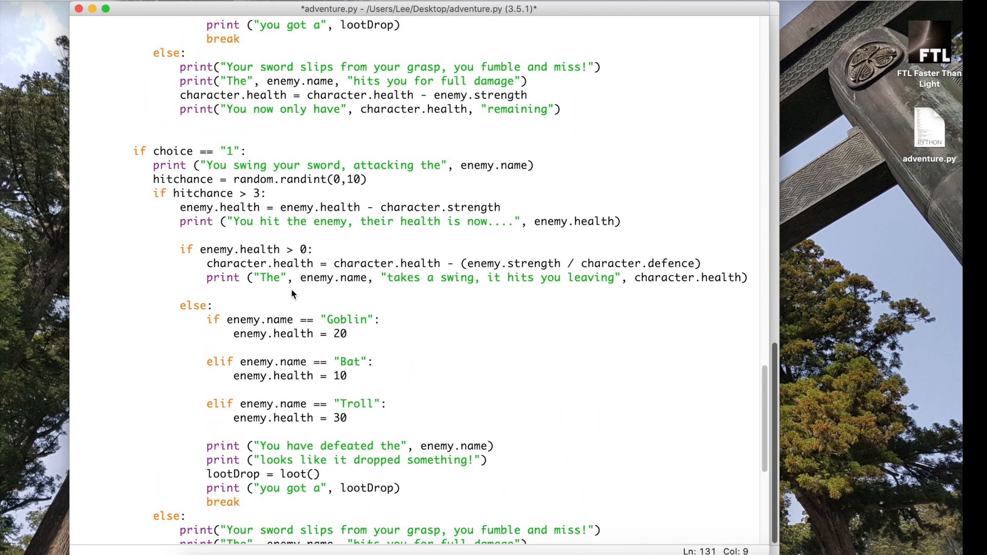
{"action": "scroll", "scroll_direction": "down", "scroll_amount": 3}
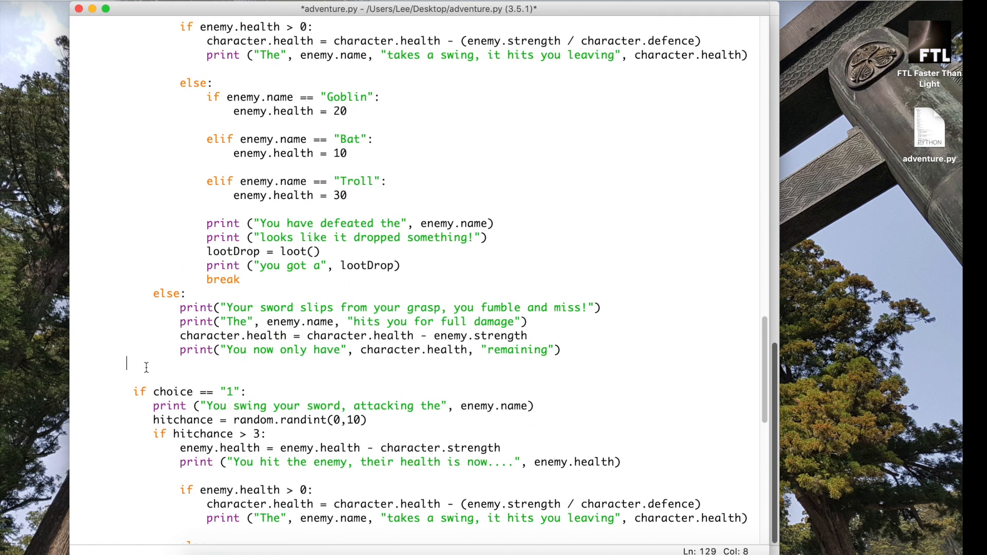
{"action": "type", "text": "33"}
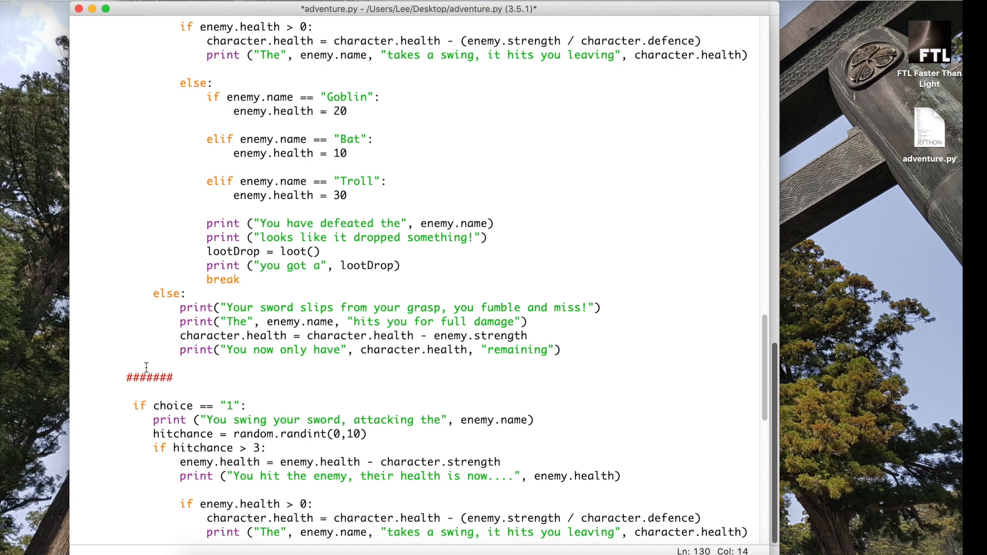
{"action": "scroll", "scroll_direction": "up", "scroll_amount": 3}
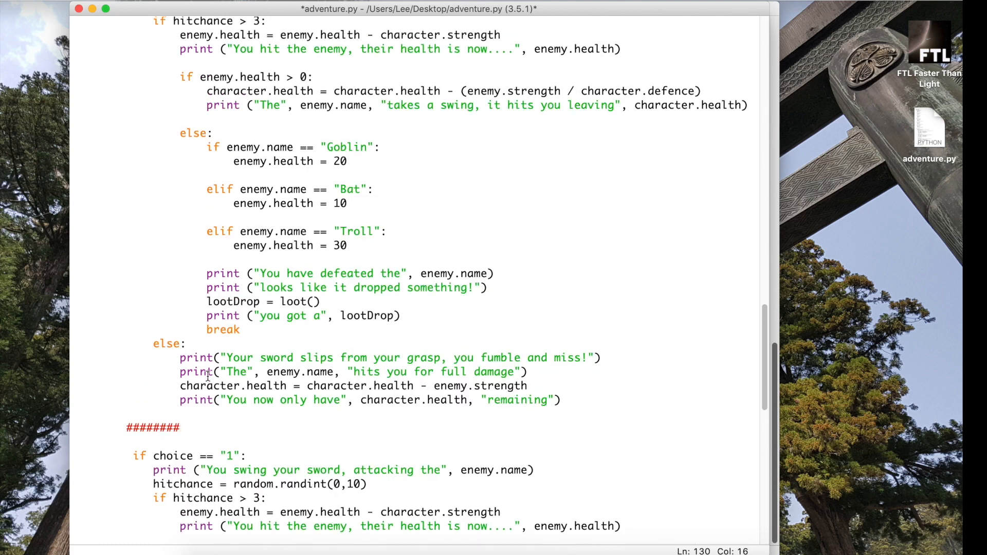
{"action": "scroll", "scroll_direction": "down", "scroll_amount": 3}
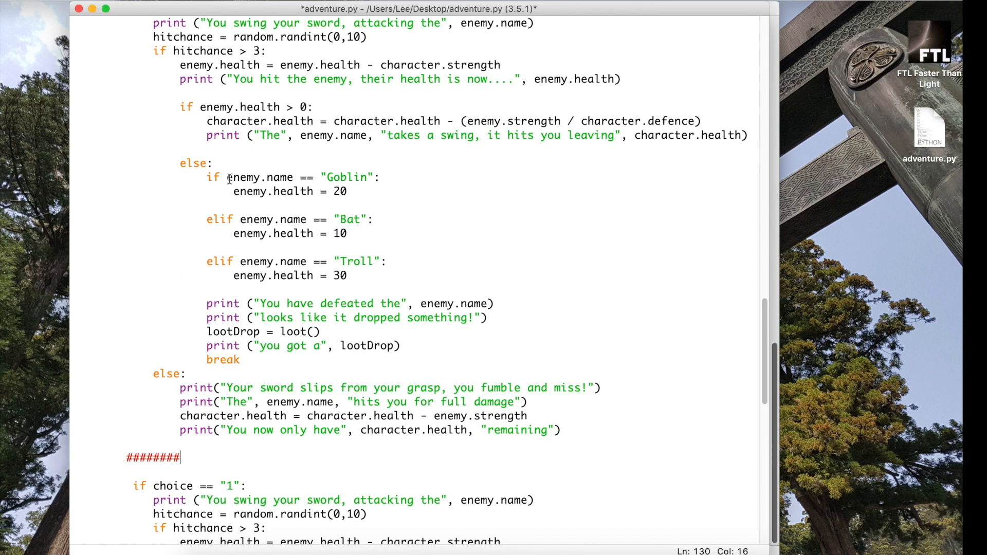
{"action": "scroll", "scroll_direction": "up", "scroll_amount": 3}
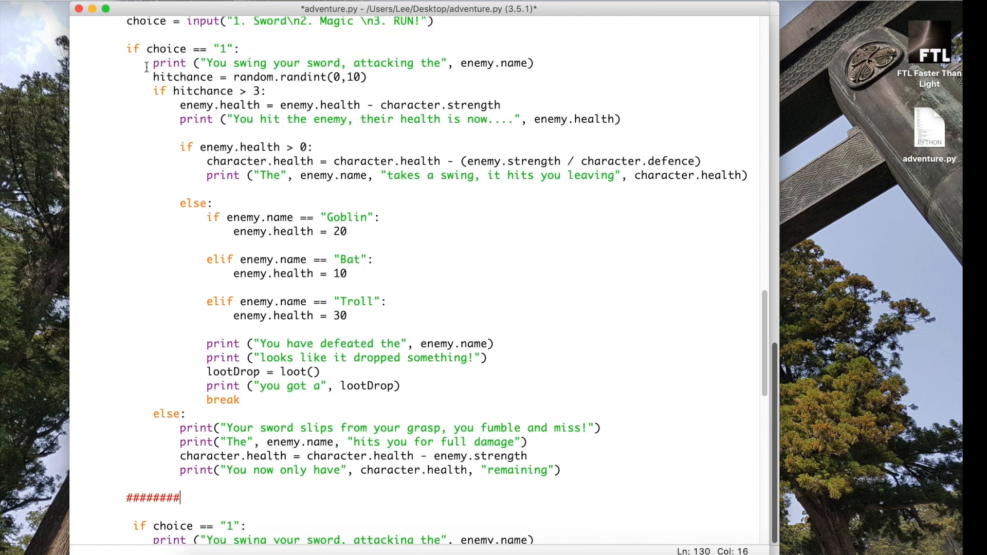
{"action": "scroll", "scroll_direction": "down", "scroll_amount": 3}
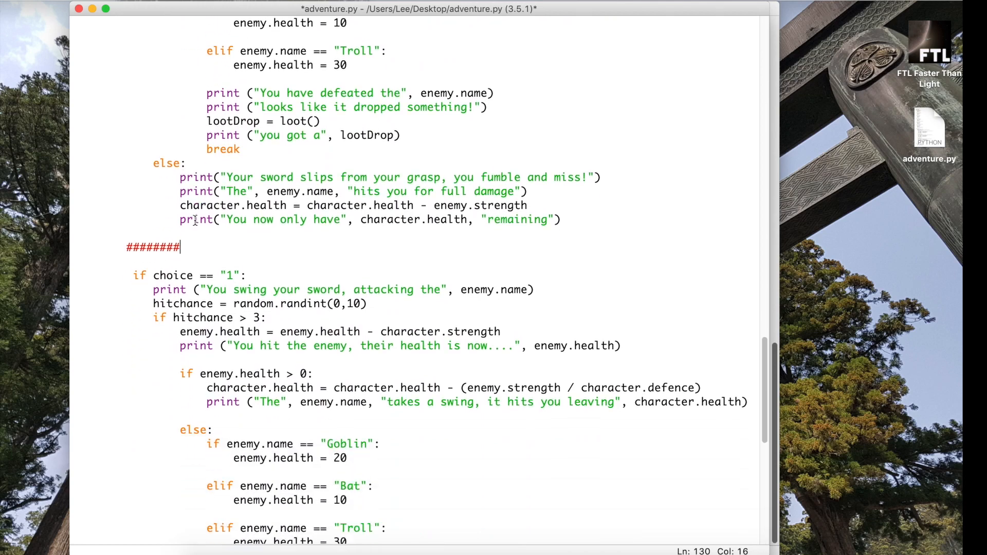
{"action": "scroll", "scroll_direction": "down", "scroll_amount": 3}
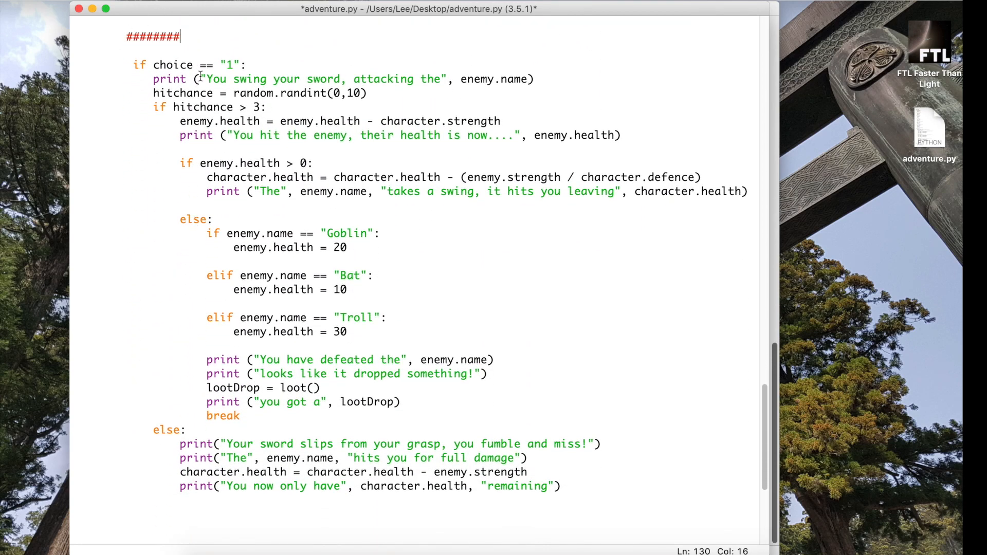
{"action": "mouse_move", "coordinate": [221, 84]}
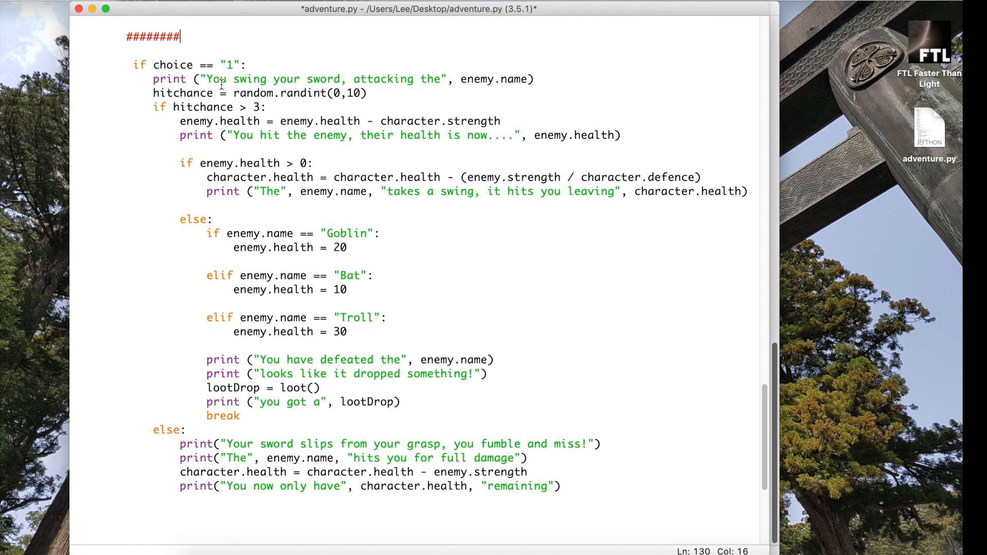
Rewrite the copied block's header as elif choice == "2" and remove the ######## separator
{"action": "scroll", "scroll_direction": "down", "scroll_amount": 3}
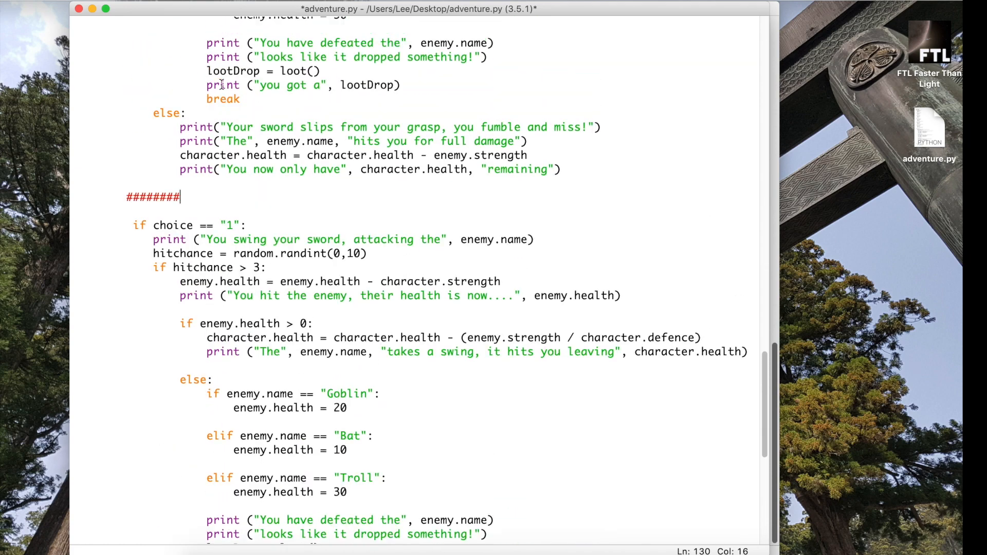
{"action": "scroll", "scroll_direction": "down", "scroll_amount": 3}
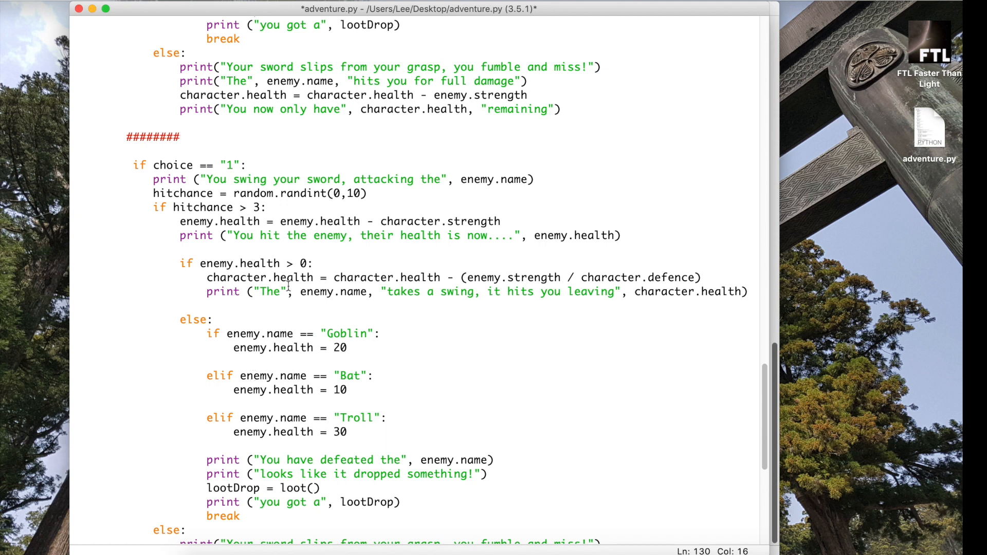
{"action": "left_click", "coordinate": [235, 165]}
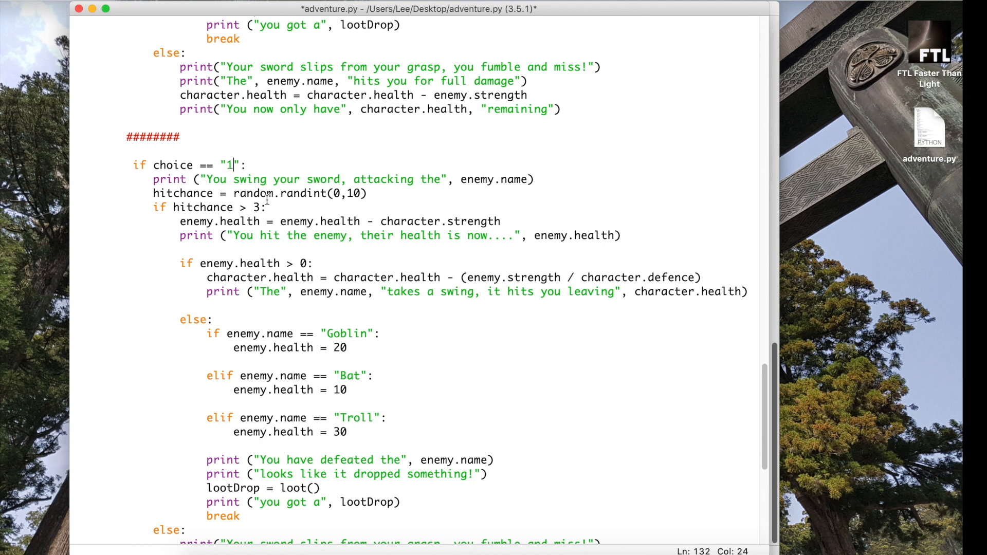
{"action": "type", "text": "2"}
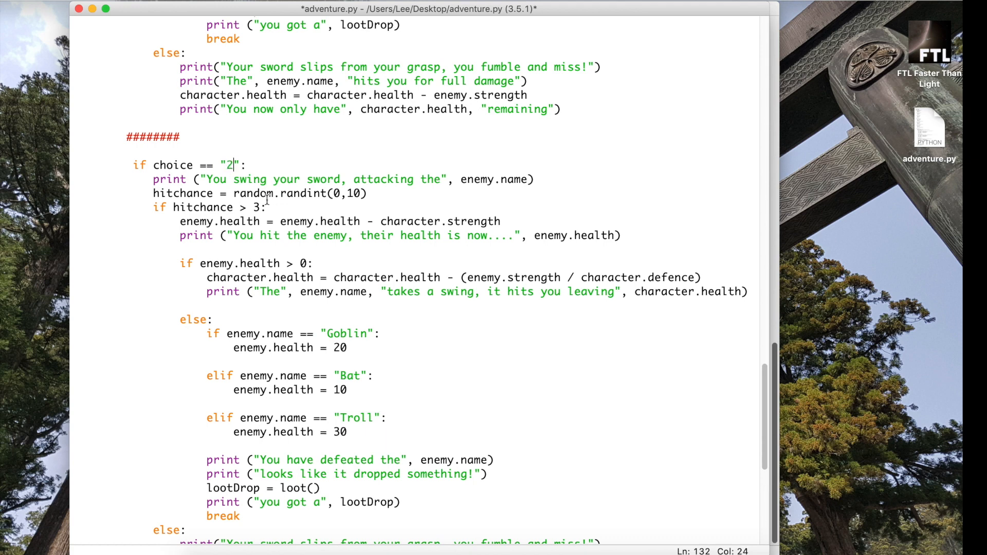
{"action": "left_click", "coordinate": [133, 165]}
{"action": "type", "text": "el"}
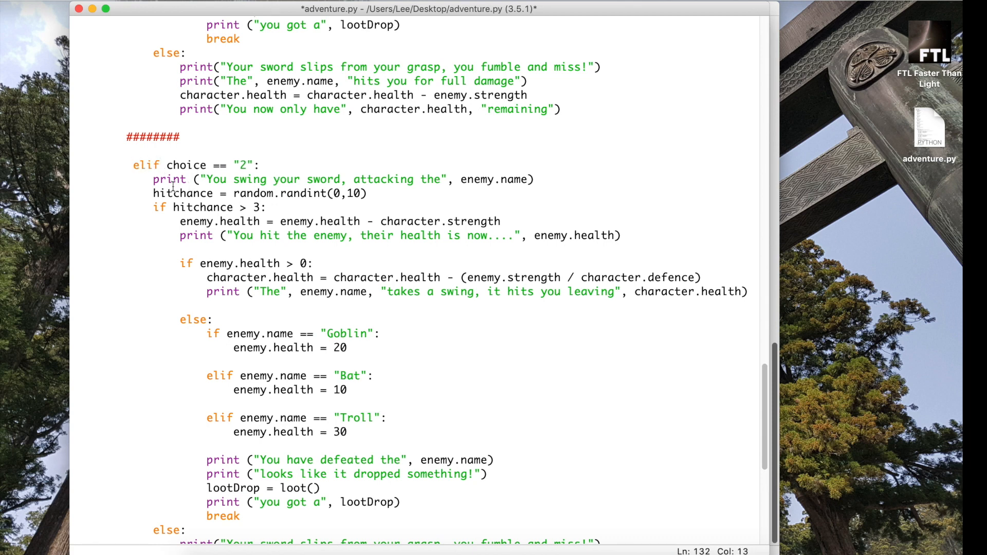
{"action": "scroll", "scroll_direction": "up", "scroll_amount": 3}
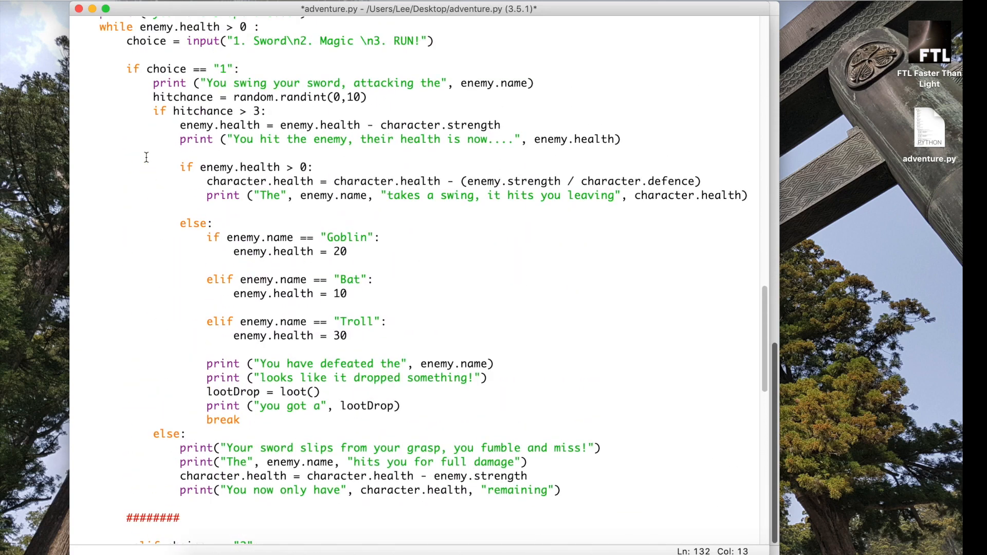
{"action": "scroll", "scroll_direction": "down", "scroll_amount": 3}
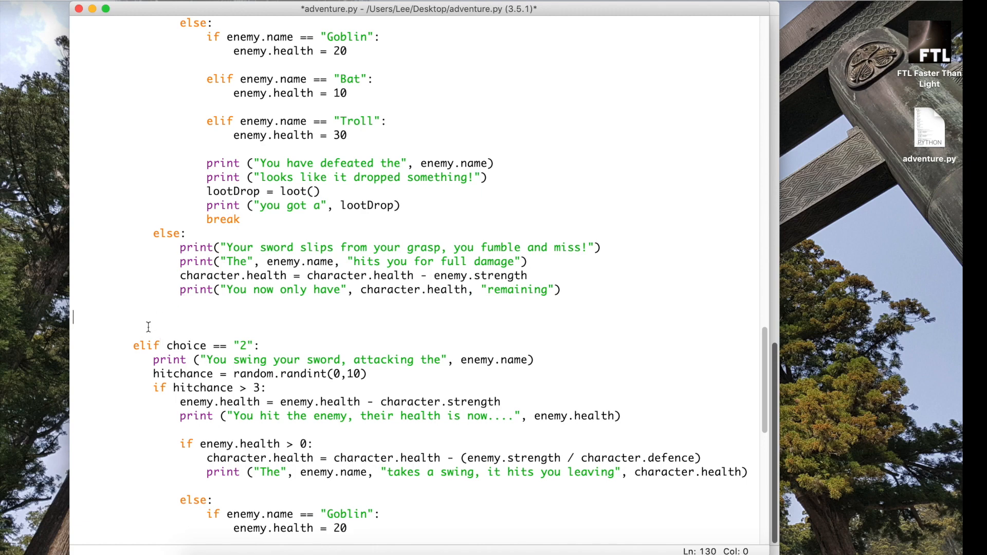
{"action": "scroll", "scroll_direction": "up", "scroll_amount": 3}
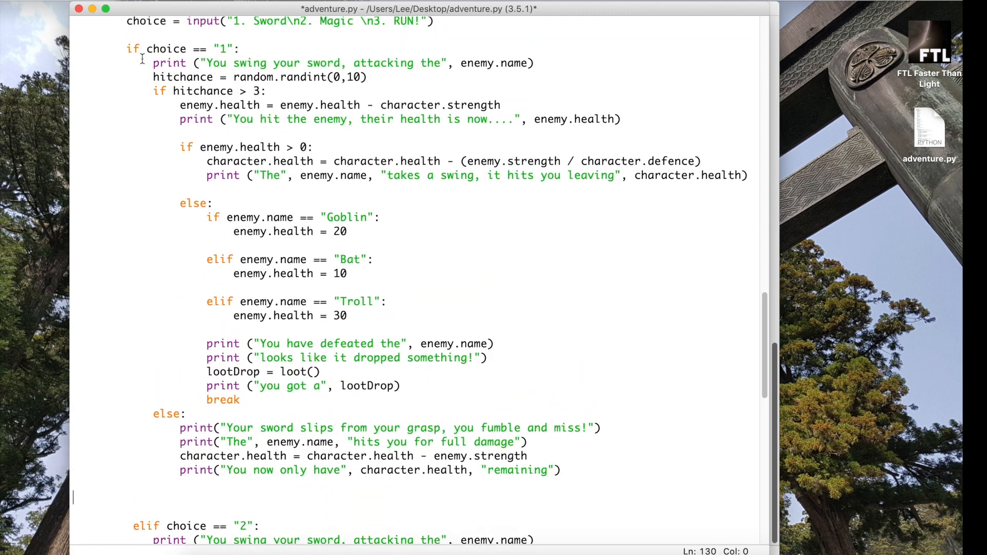
{"action": "scroll", "scroll_direction": "down", "scroll_amount": 3}
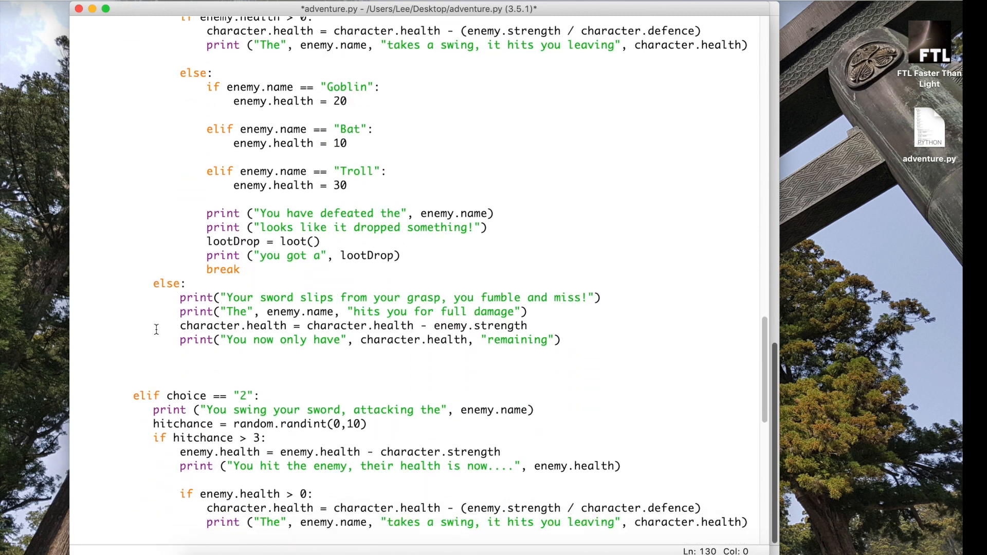
{"action": "scroll", "scroll_direction": "up", "scroll_amount": 3}
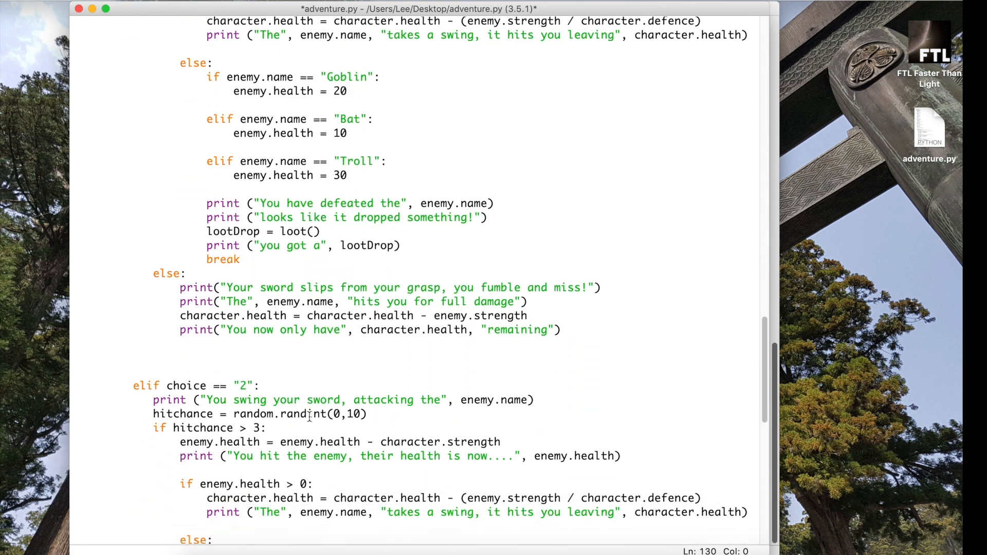
{"action": "scroll", "scroll_direction": "down", "scroll_amount": 3}
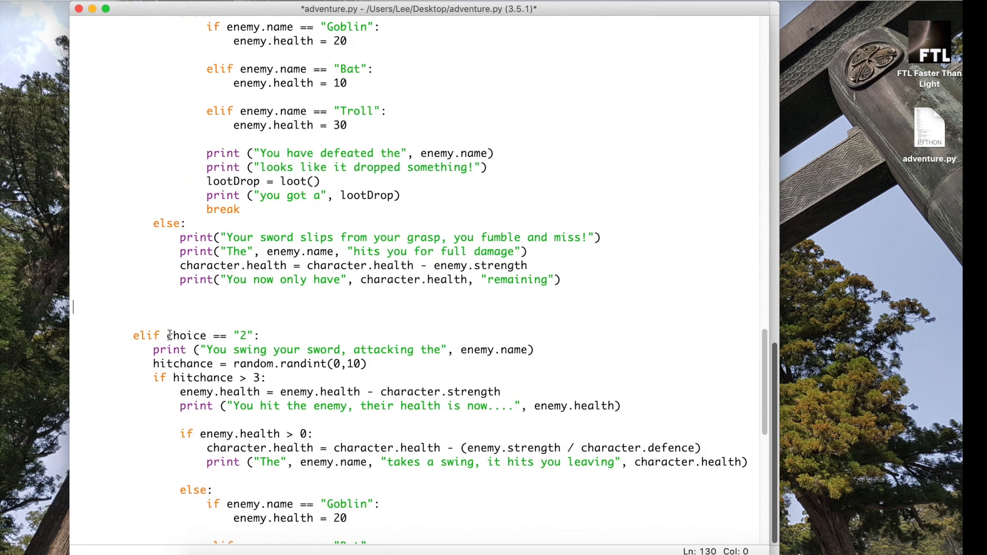
{"action": "scroll", "scroll_direction": "down", "scroll_amount": 3}
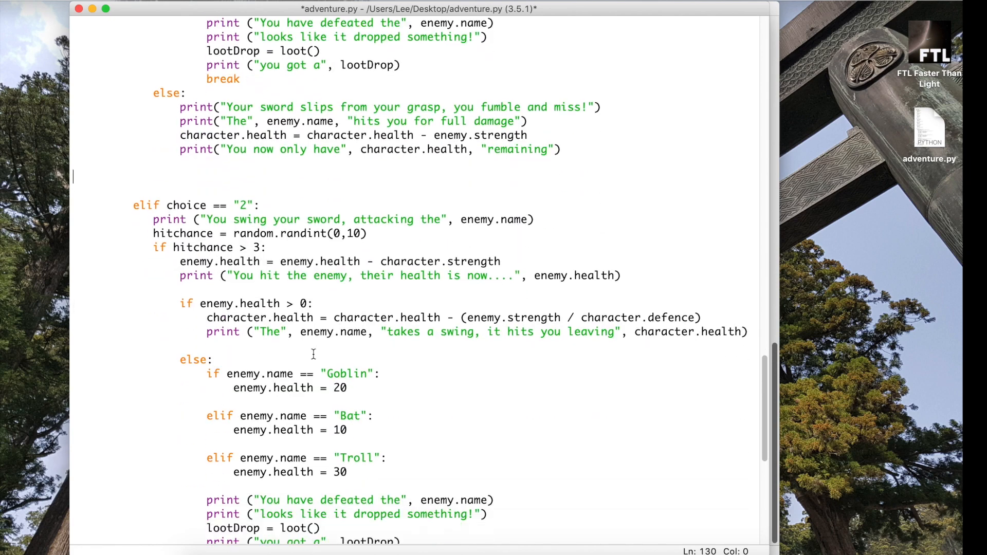
{"action": "scroll", "scroll_direction": "down", "scroll_amount": 3}
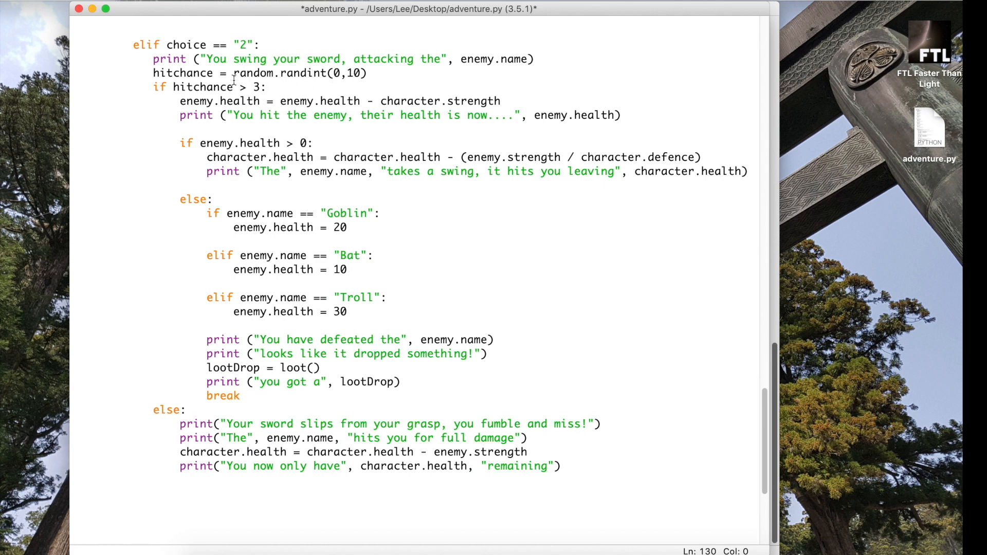
{"action": "mouse_move", "coordinate": [326, 54]}
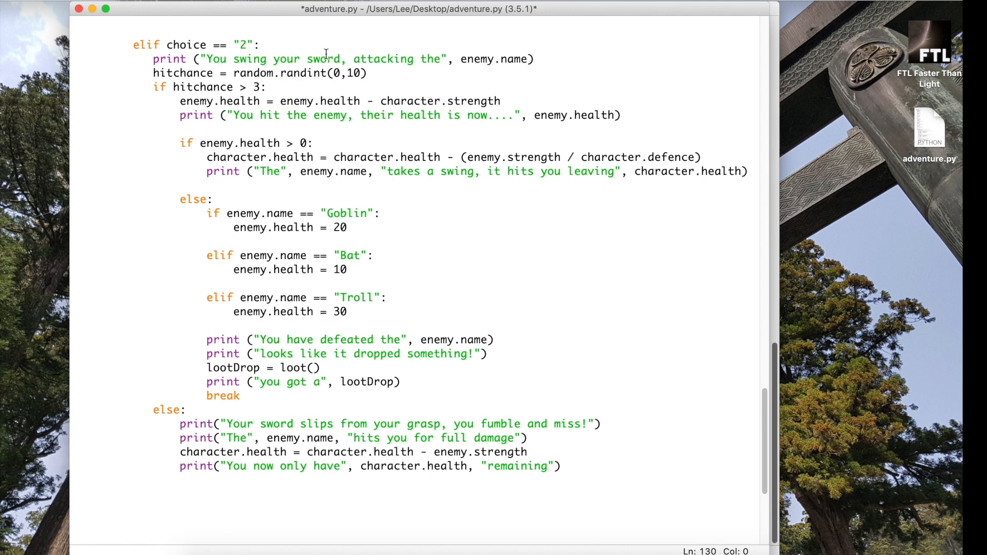
Reword the copied attack message to "You cast a spell"
{"action": "double_click", "coordinate": [322, 59]}
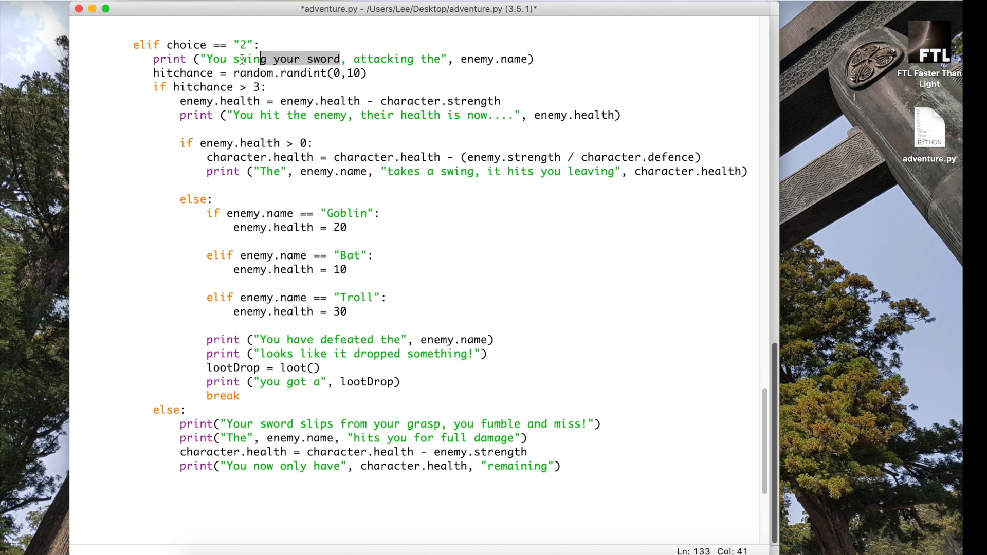
{"action": "type", "text": "ea"}
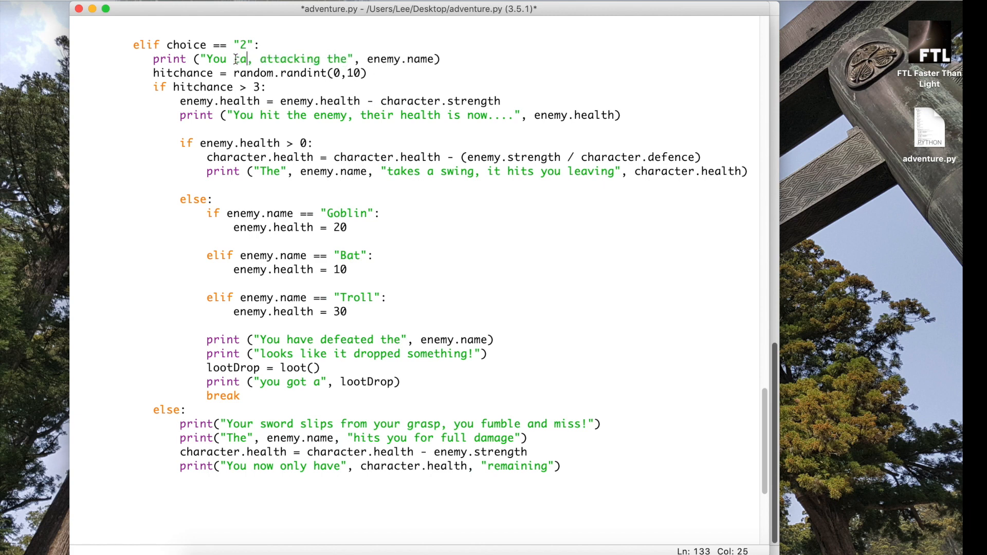
{"action": "type", "text": "cast a spell"}
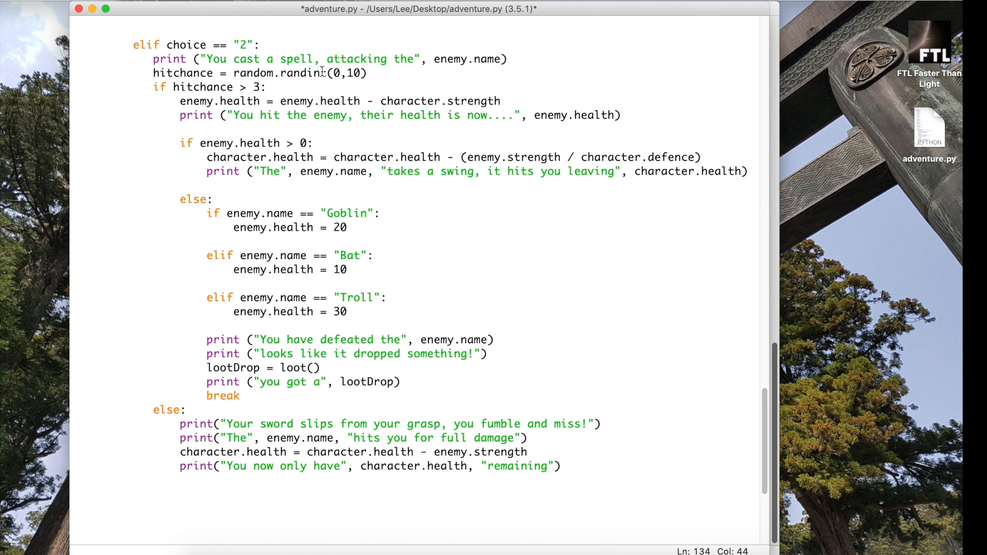
Make the spell damage line subtract character.magic instead of character.strength
{"action": "left_click", "coordinate": [346, 101]}
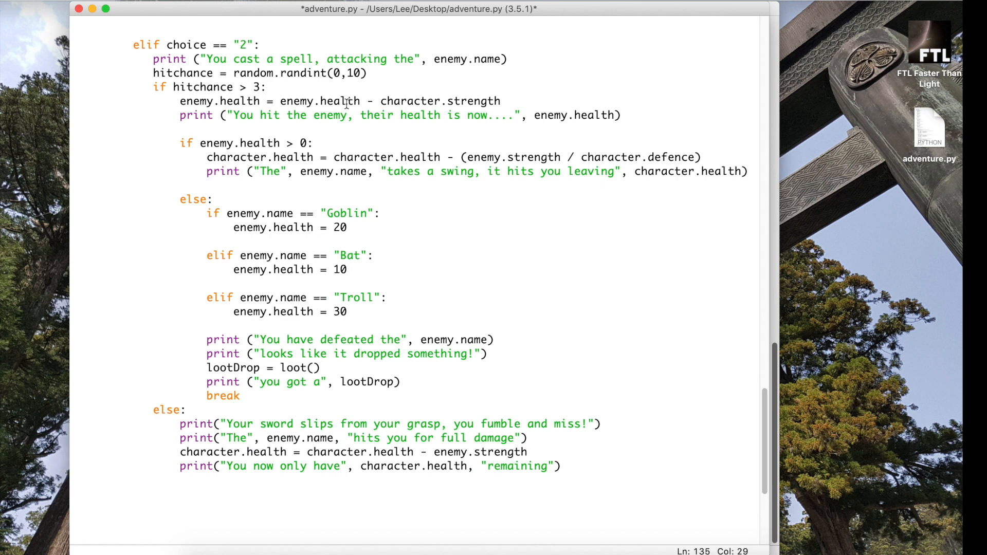
{"action": "left_click", "coordinate": [268, 87]}
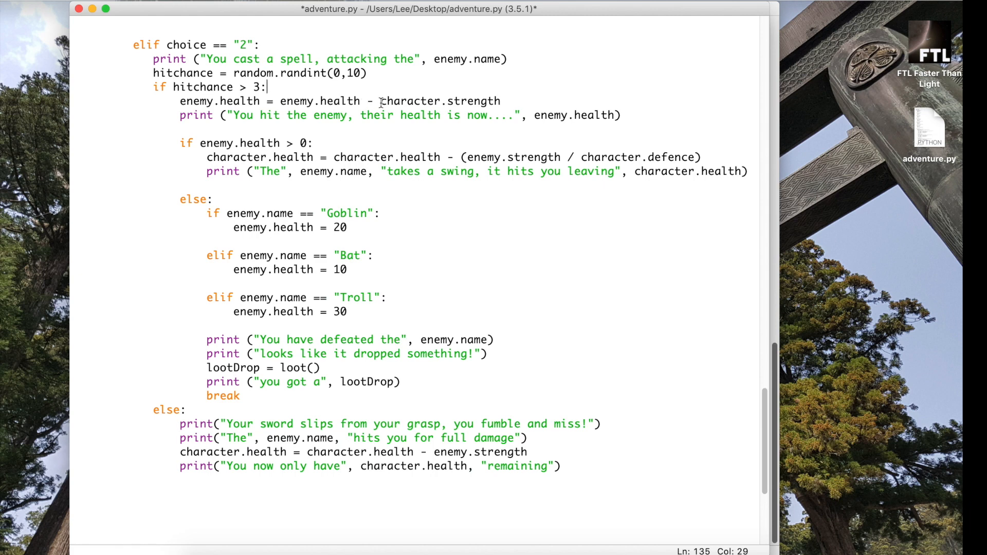
{"action": "double_click", "coordinate": [473, 101]}
{"action": "type", "text": "m"}
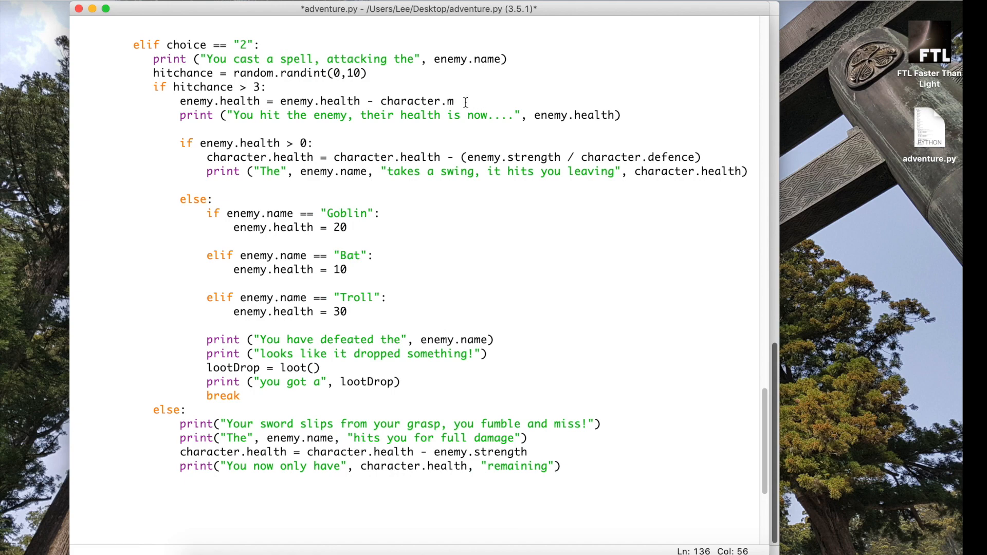
{"action": "type", "text": "agic"}
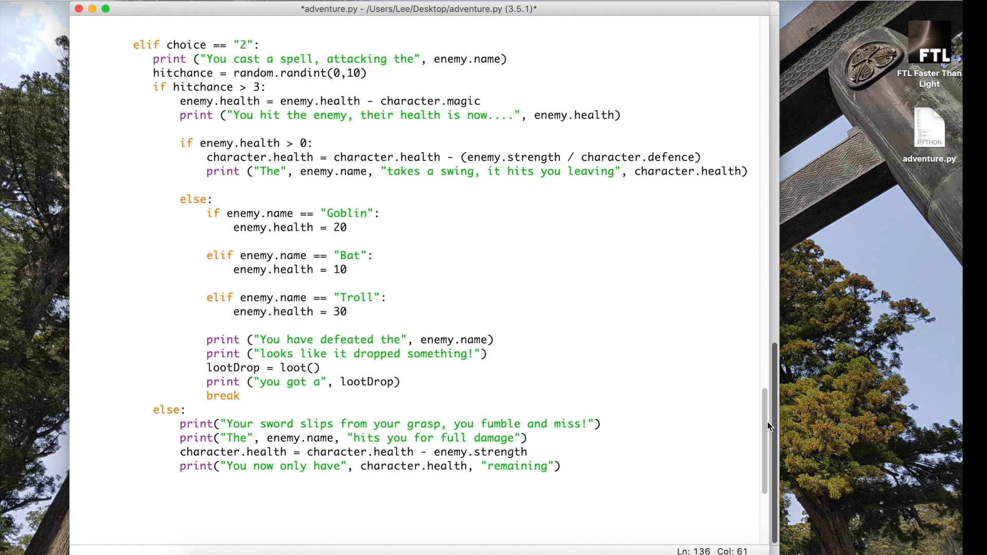
{"action": "scroll", "scroll_direction": "up", "scroll_amount": 3}
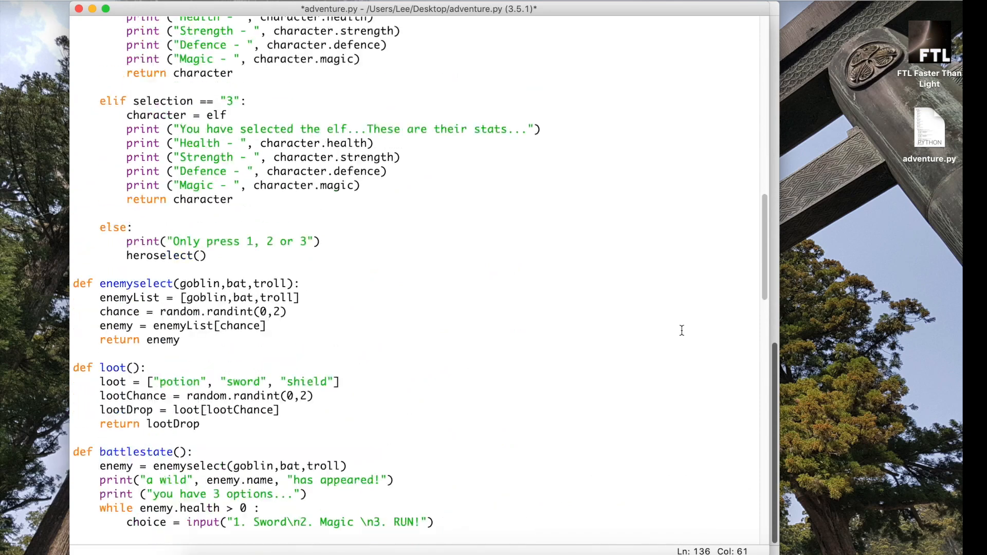
{"action": "scroll", "scroll_direction": "up", "scroll_amount": 3}
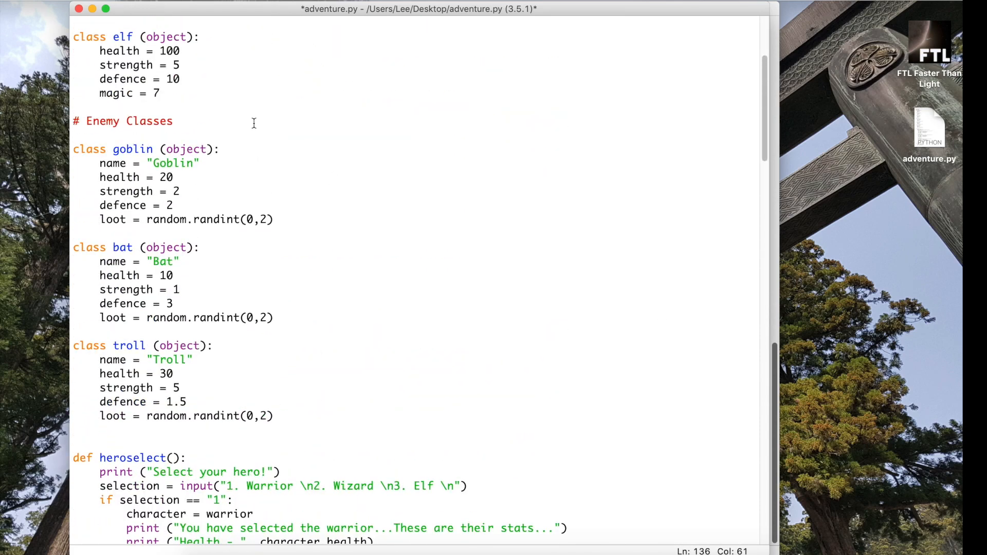
{"action": "mouse_move", "coordinate": [120, 93]}
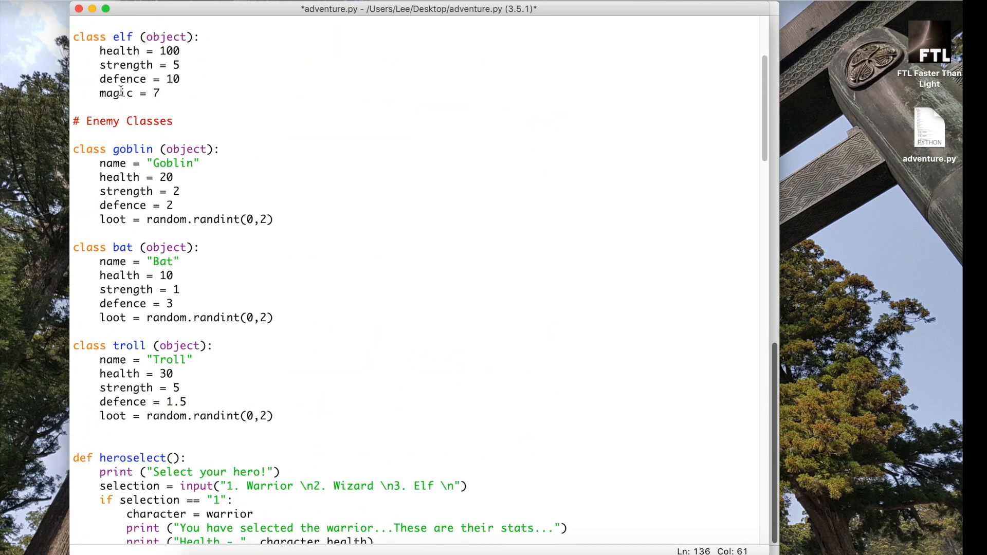
{"action": "scroll", "scroll_direction": "up", "scroll_amount": 3}
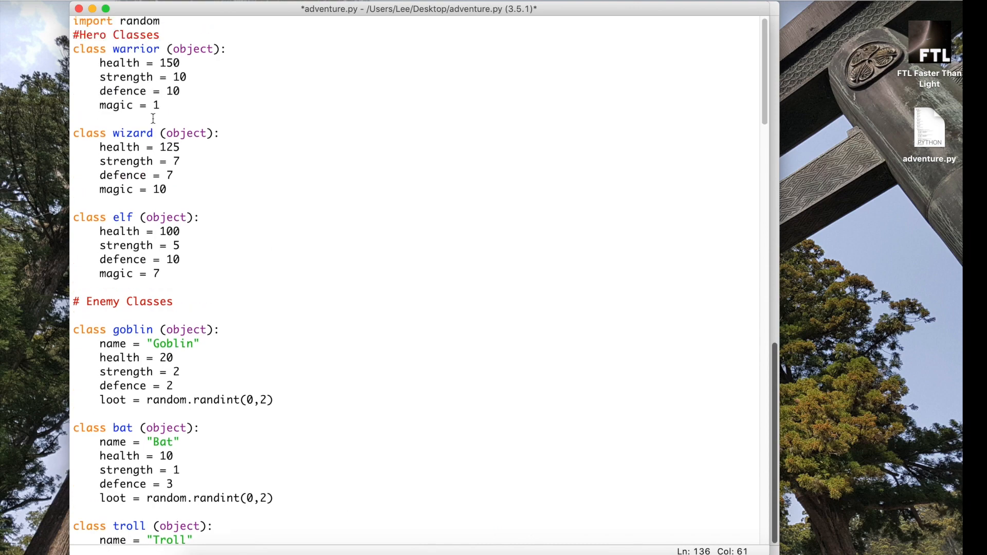
{"action": "scroll", "scroll_direction": "down", "scroll_amount": 3}
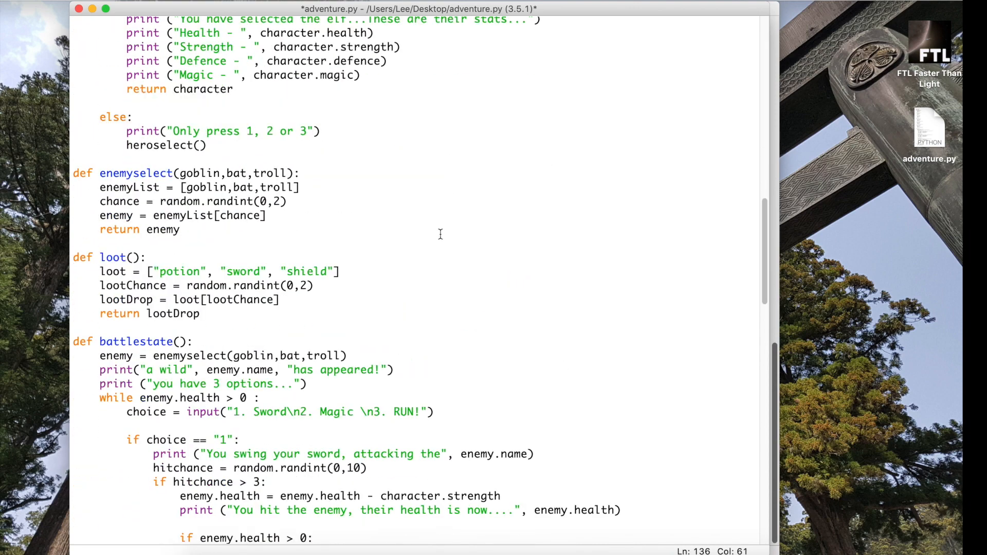
{"action": "scroll", "scroll_direction": "down", "scroll_amount": 3}
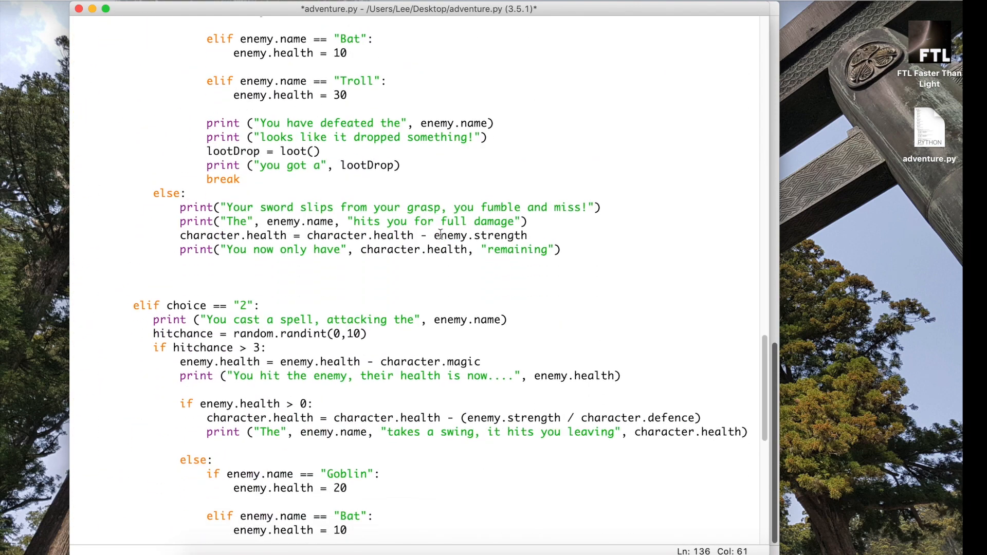
{"action": "scroll", "scroll_direction": "down", "scroll_amount": 3}
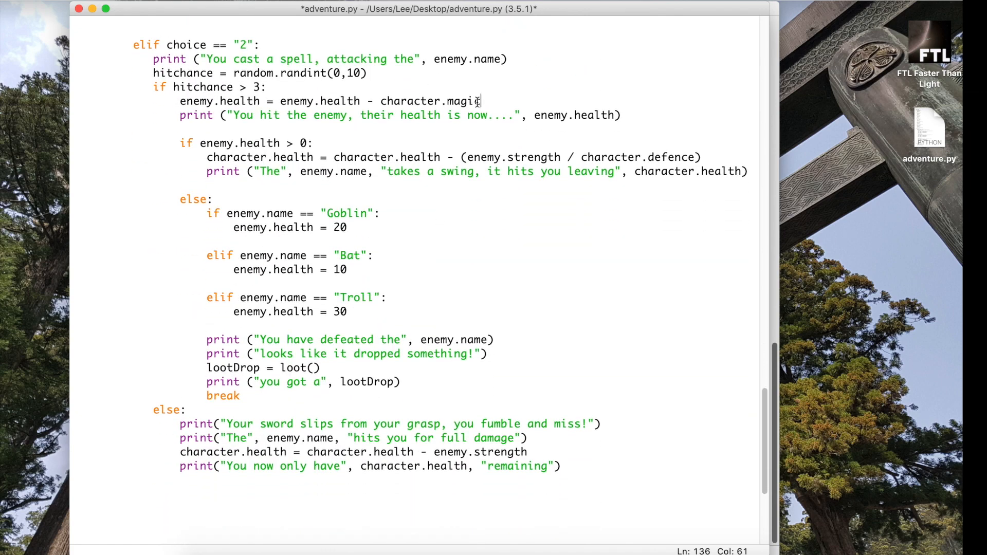
{"action": "type", "text": "c"}
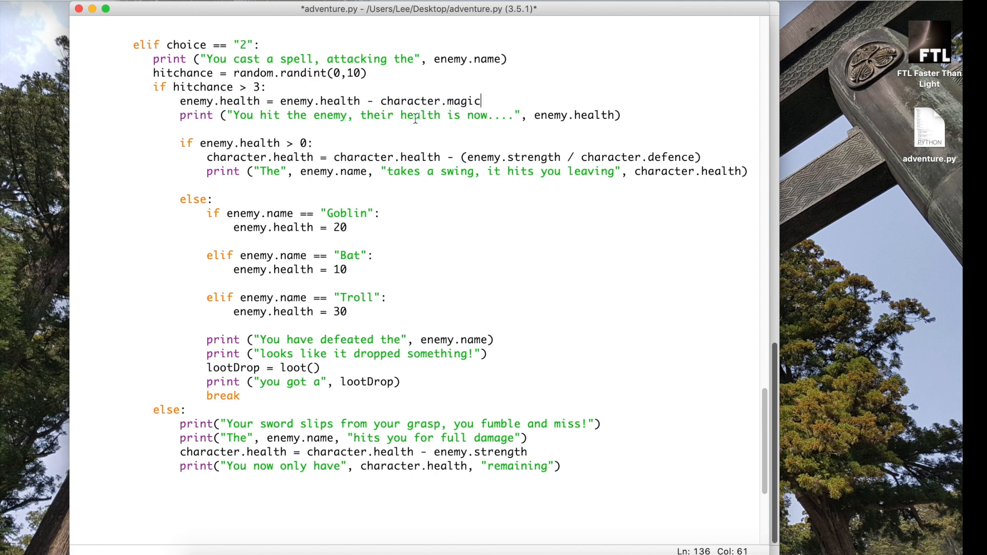
{"action": "left_click", "coordinate": [620, 116]}
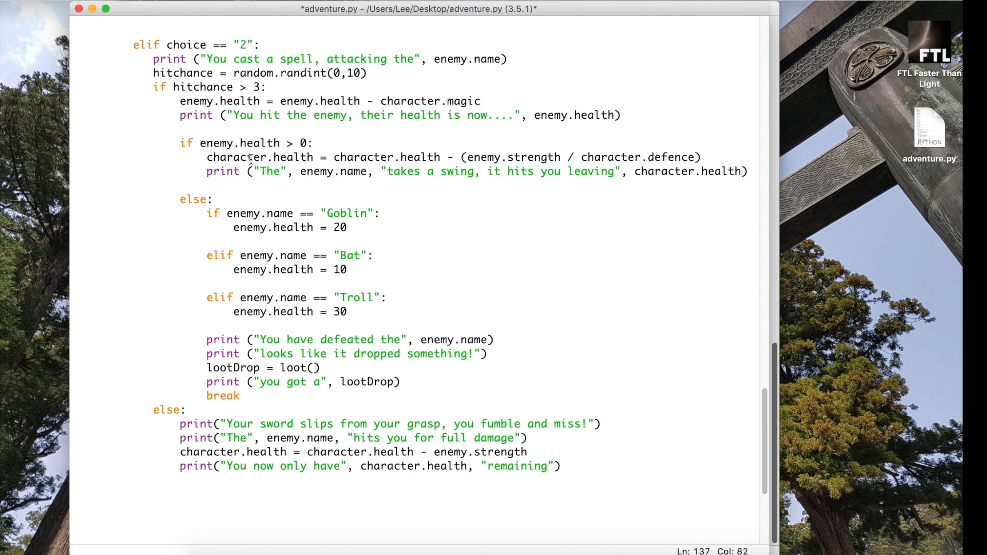
{"action": "mouse_move", "coordinate": [466, 157]}
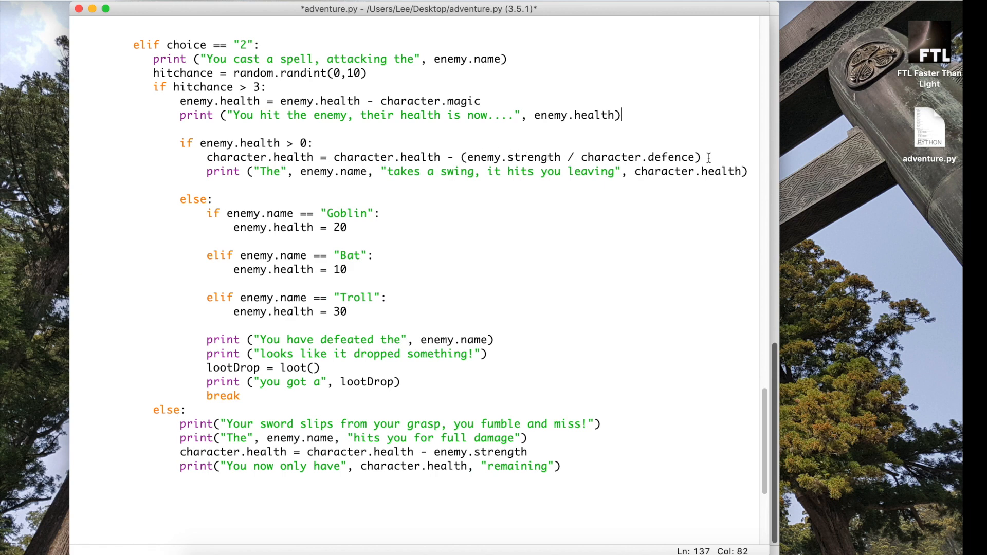
{"action": "mouse_move", "coordinate": [676, 177]}
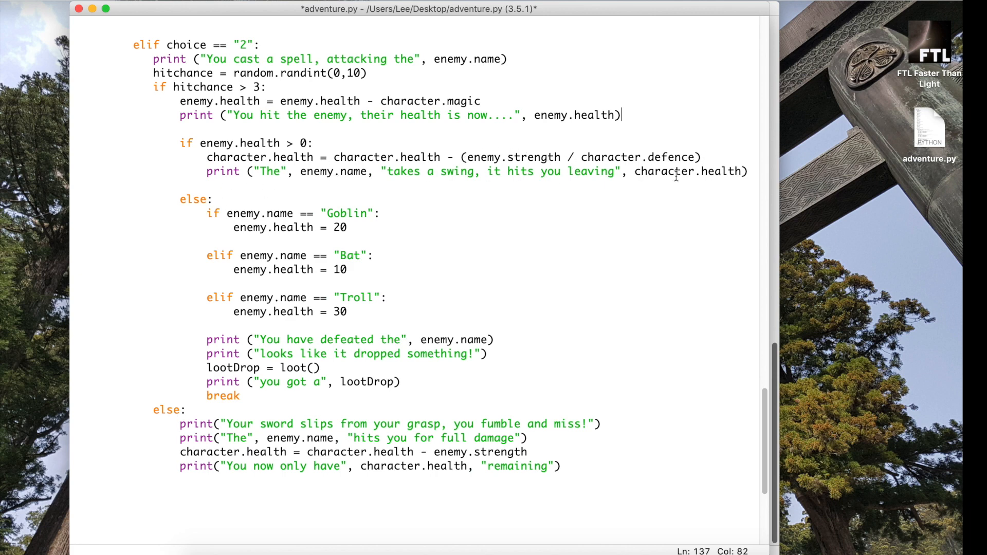
{"action": "mouse_move", "coordinate": [496, 205]}
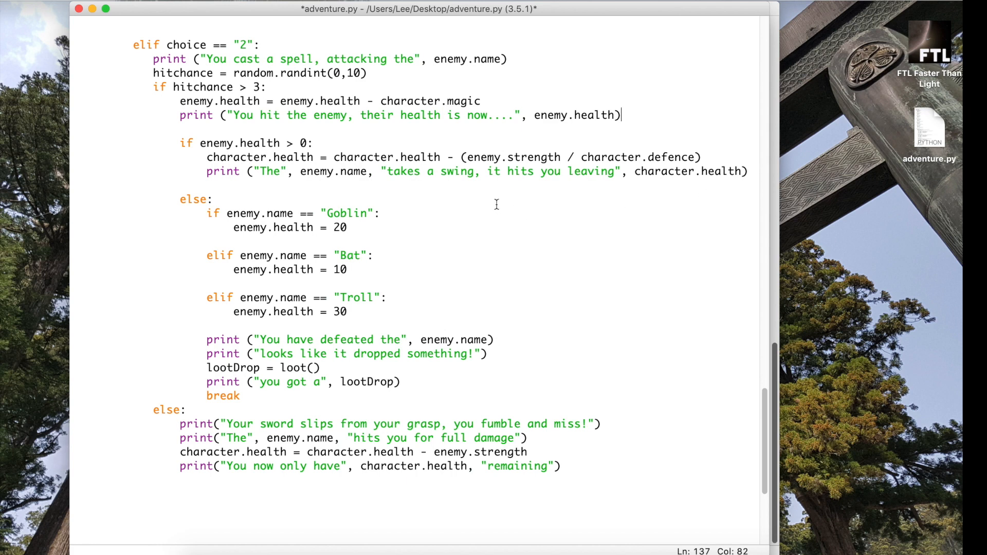
{"action": "mouse_move", "coordinate": [329, 160]}
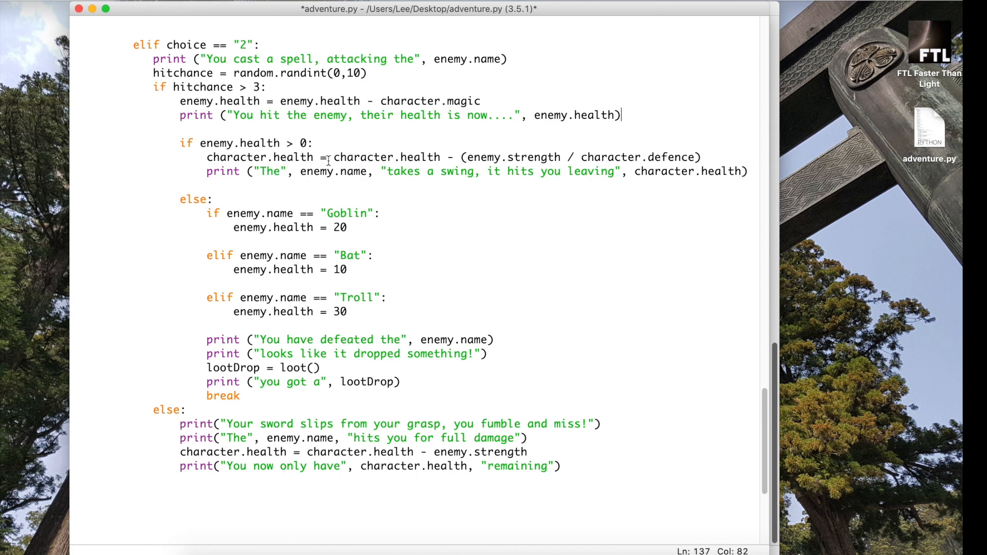
{"action": "left_click", "coordinate": [401, 304]}
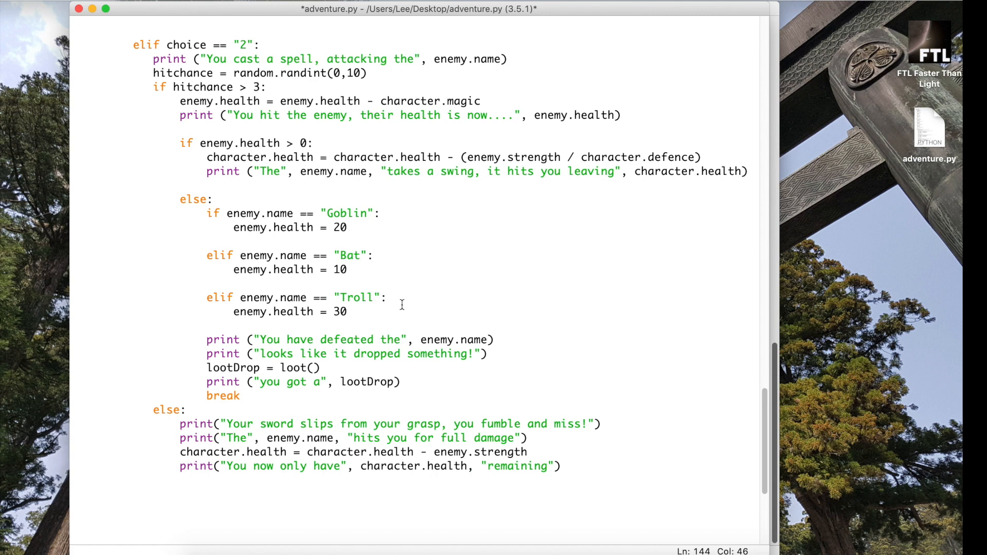
{"action": "scroll", "scroll_direction": "down", "scroll_amount": 3}
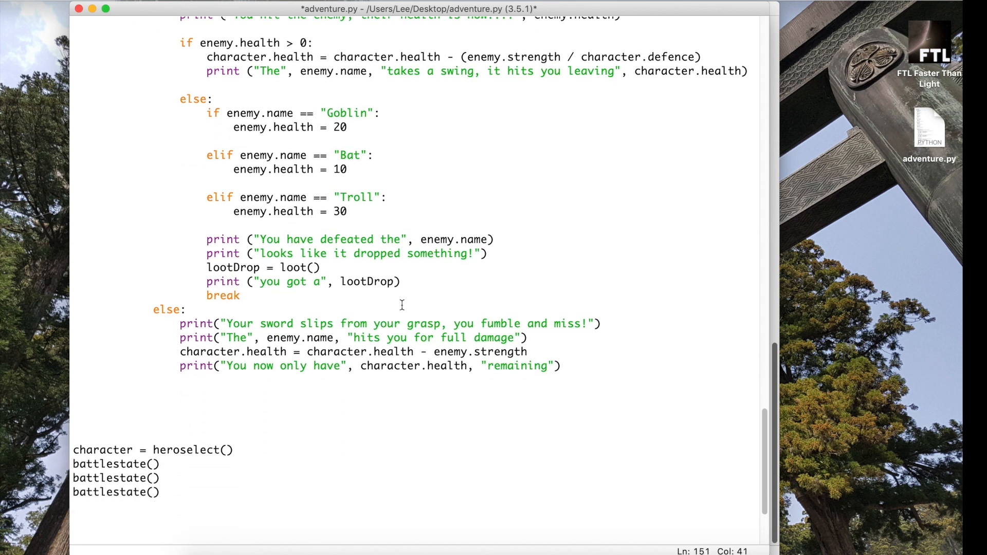
{"action": "left_click", "coordinate": [345, 211]}
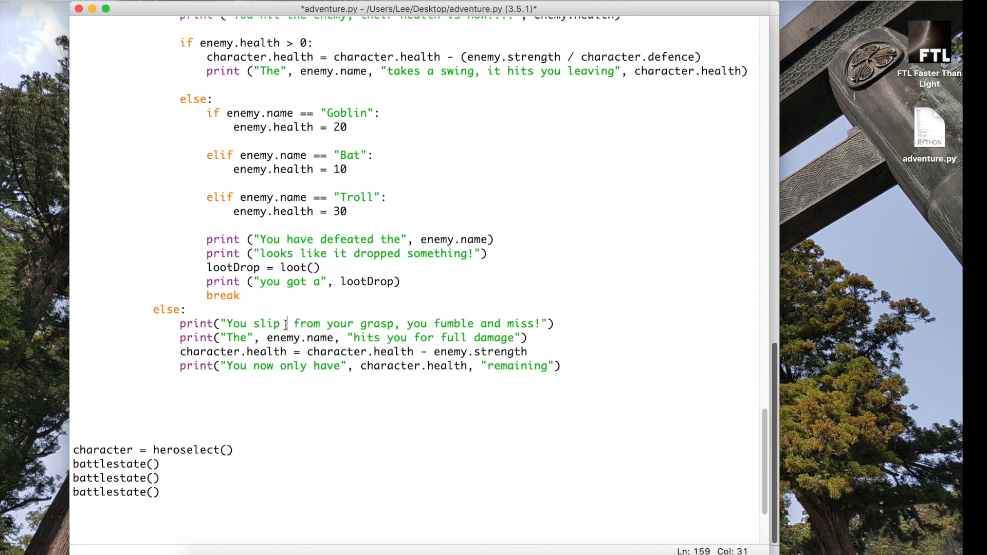
Rewrite the spell miss message to "You slip when asting your spell, you fumble and miss!"
{"action": "type", "text": "when asting your spell"}
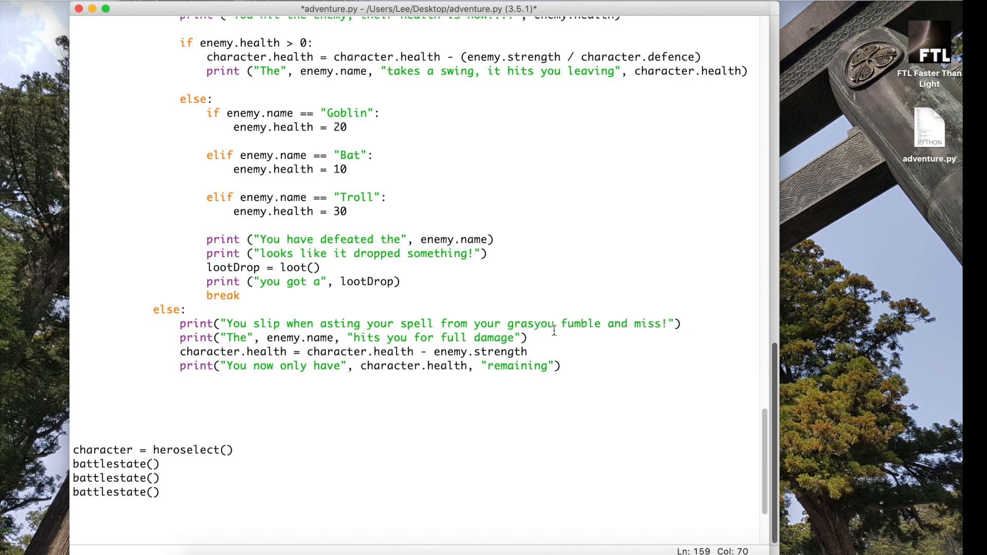
{"action": "key", "text": "backspace"}
{"action": "type", "text": ","}
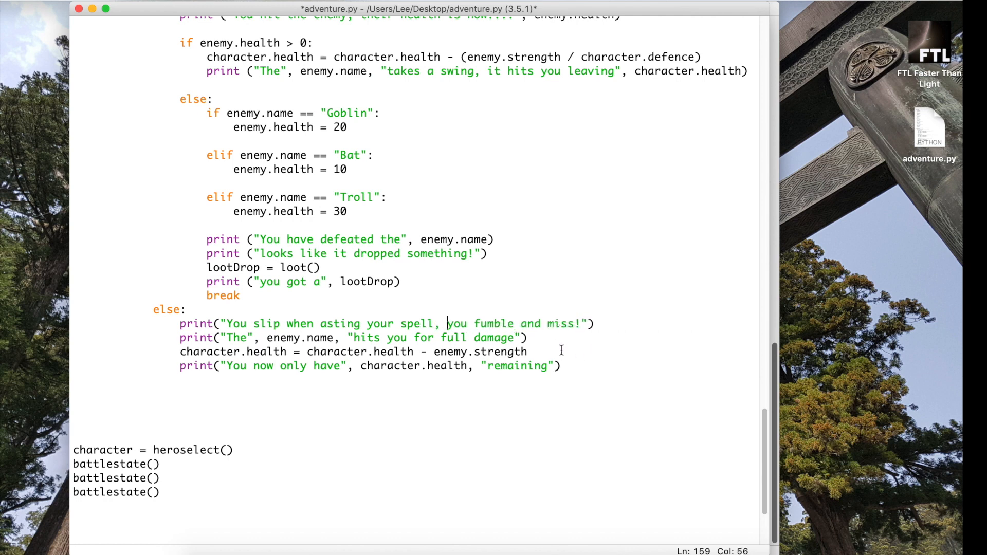
{"action": "left_click", "coordinate": [528, 351]}
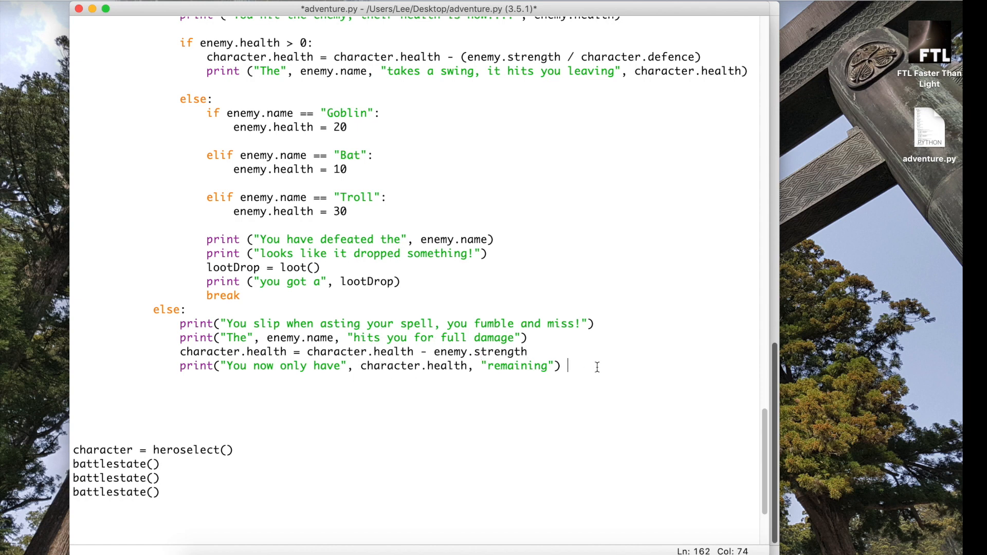
{"action": "scroll", "scroll_direction": "up", "scroll_amount": 3}
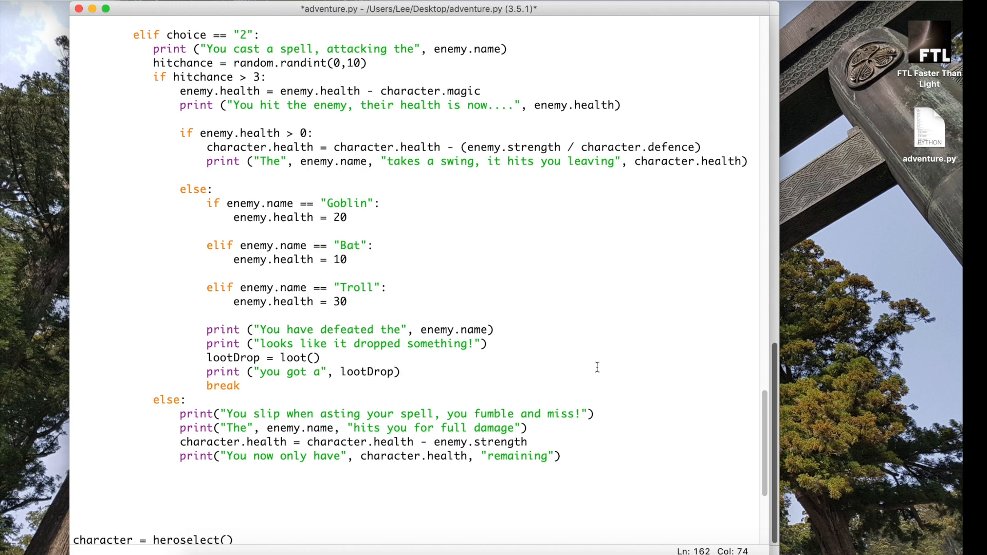
{"action": "left_click", "coordinate": [567, 456]}
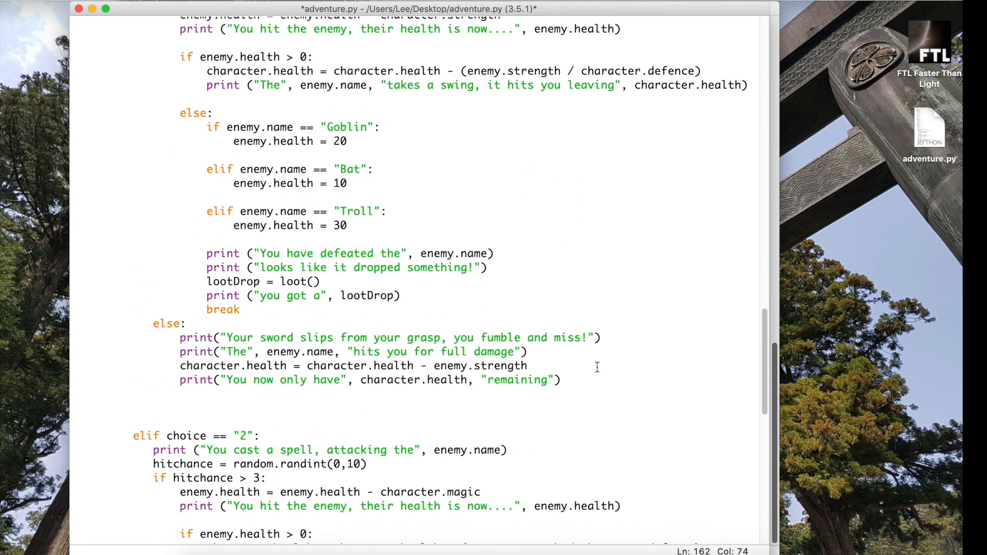
{"action": "scroll", "scroll_direction": "up", "scroll_amount": 3}
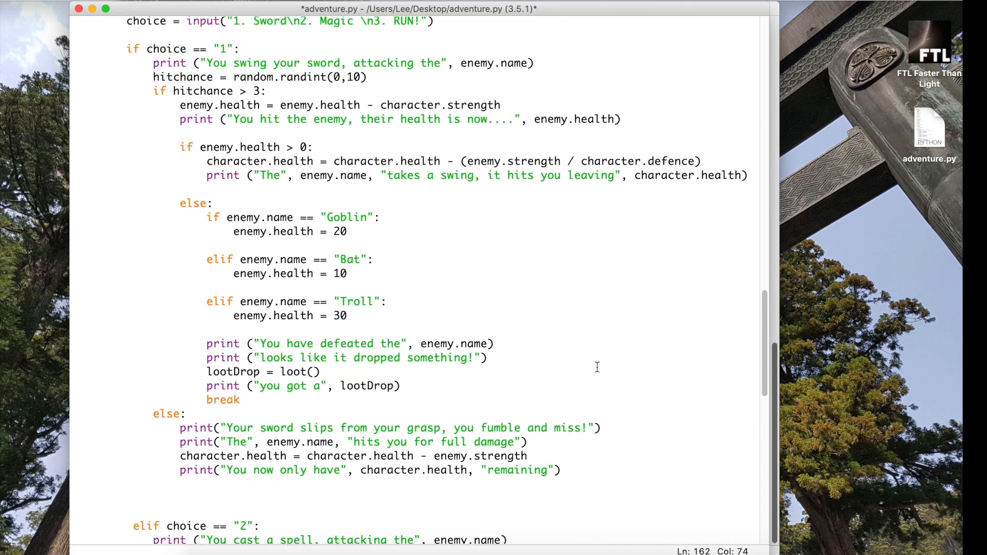
{"action": "scroll", "scroll_direction": "down", "scroll_amount": 3}
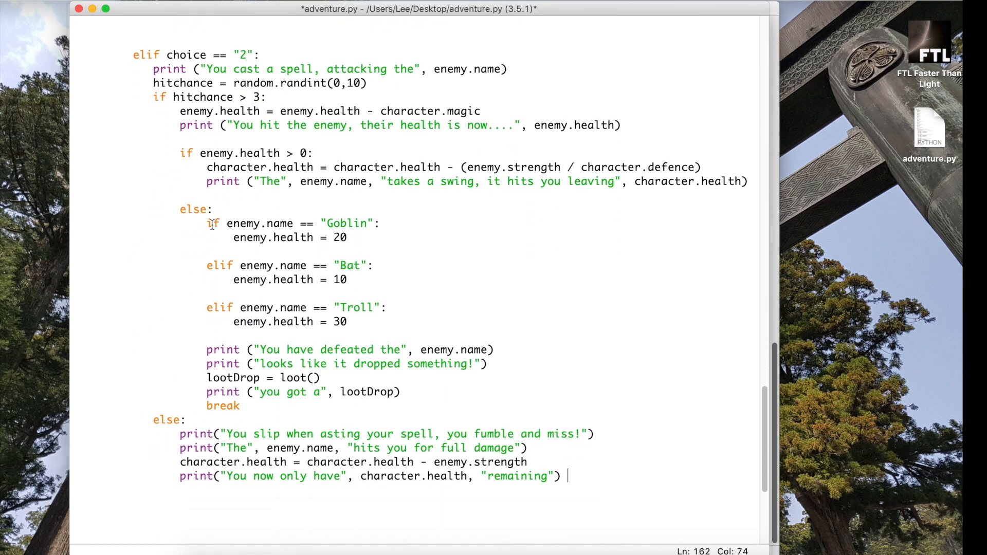
{"action": "scroll", "scroll_direction": "up", "scroll_amount": 3}
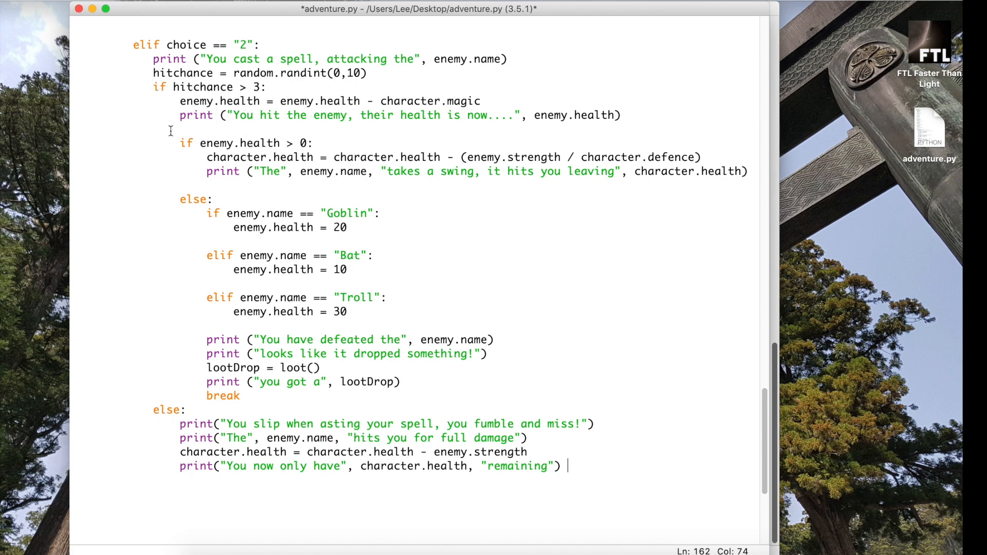
{"action": "scroll", "scroll_direction": "down", "scroll_amount": 3}
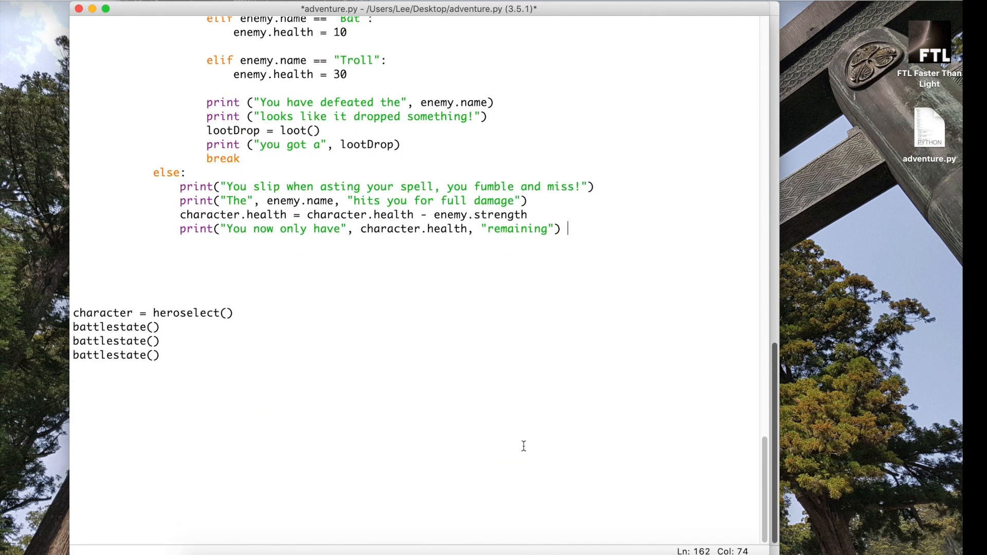
{"action": "scroll", "scroll_direction": "up", "scroll_amount": 3}
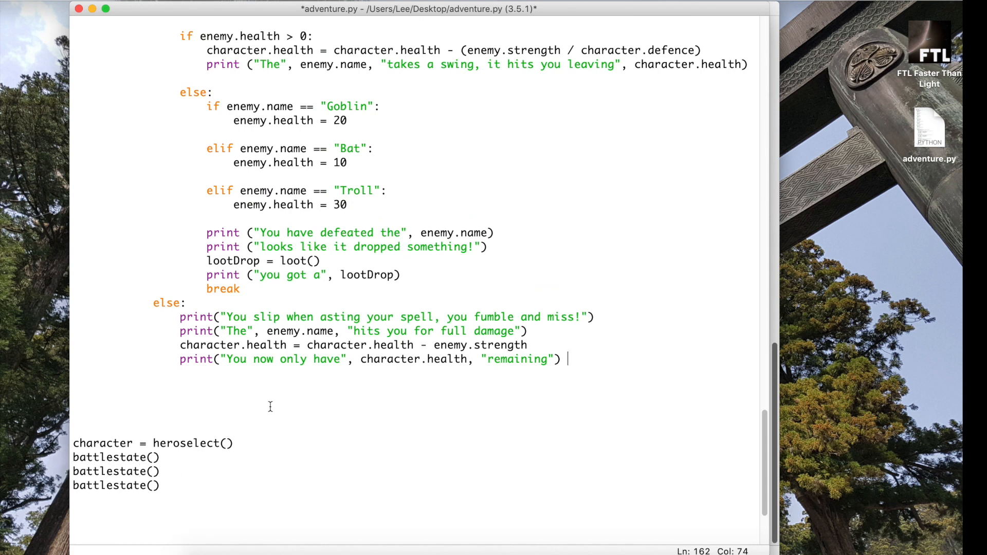
Run the module, saving first, and see the syntax error highlighted at the elif choice == "2" line
{"action": "left_click", "coordinate": [188, 8]}
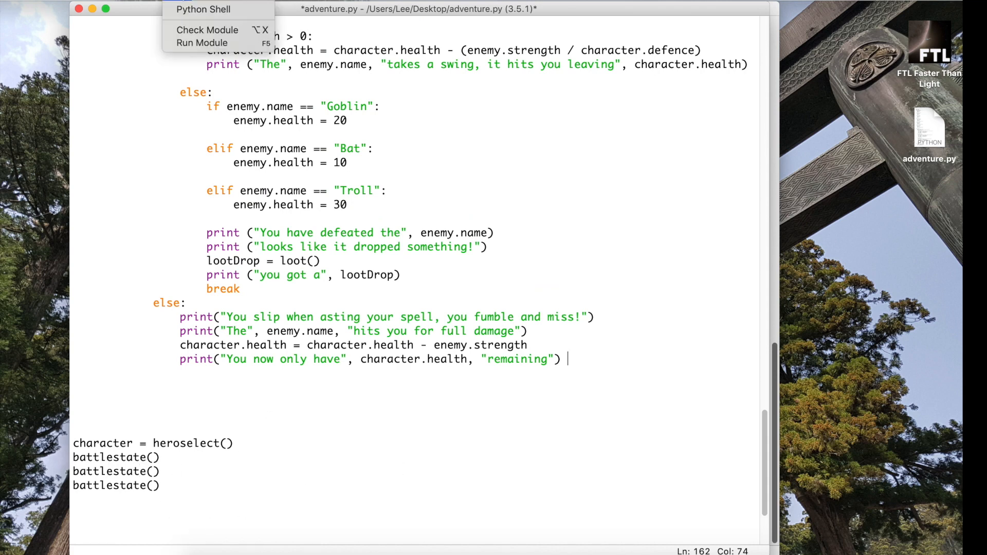
{"action": "left_click", "coordinate": [202, 42]}
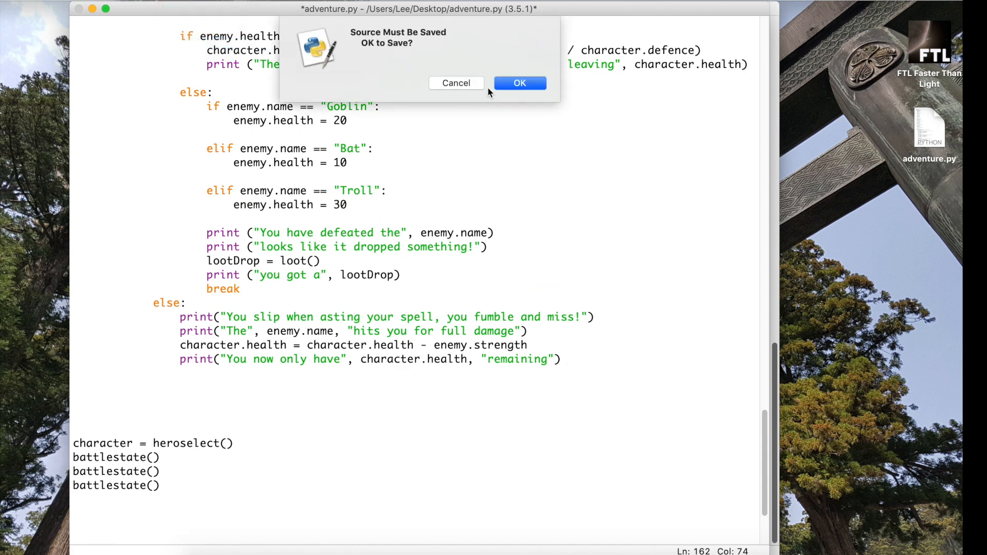
{"action": "left_click", "coordinate": [520, 83]}
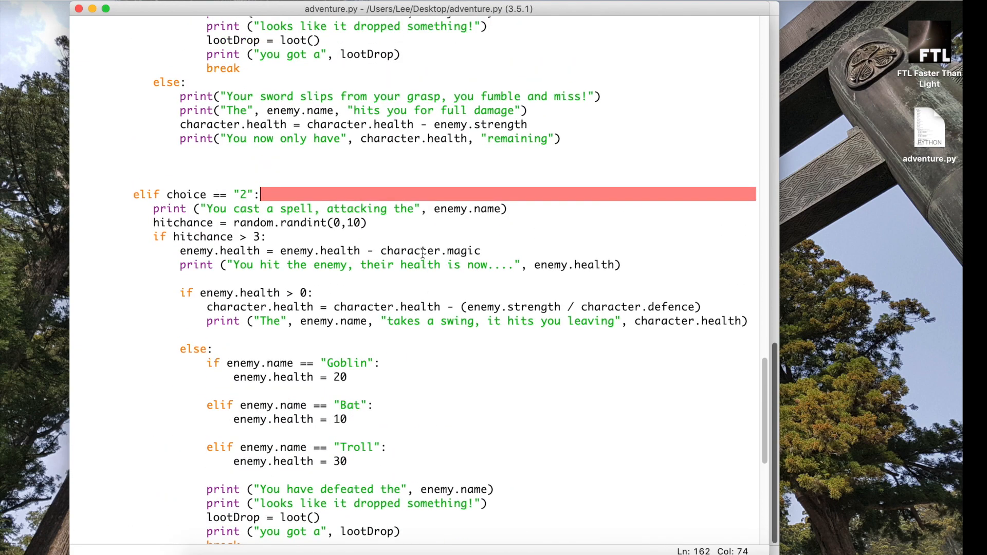
{"action": "scroll", "scroll_direction": "down", "scroll_amount": 3}
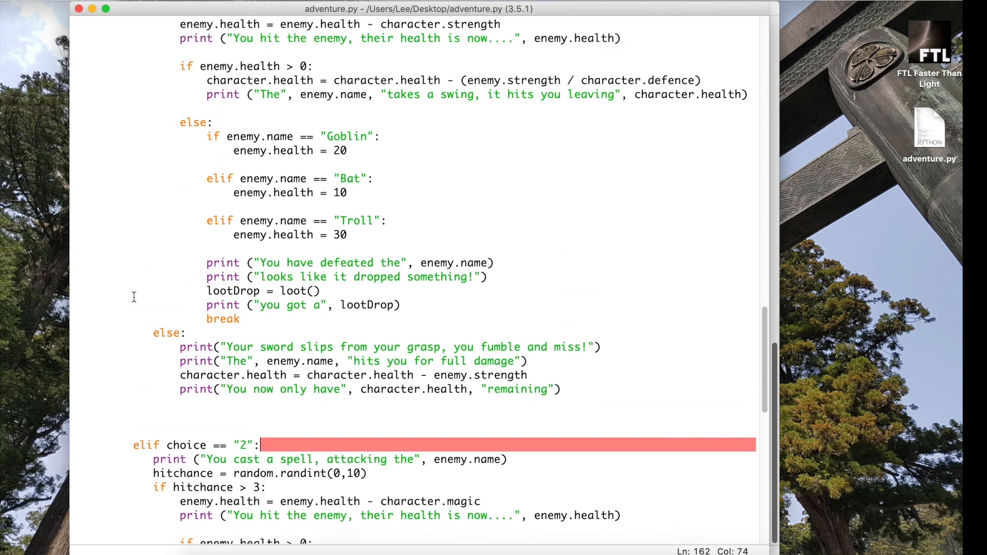
{"action": "scroll", "scroll_direction": "up", "scroll_amount": 3}
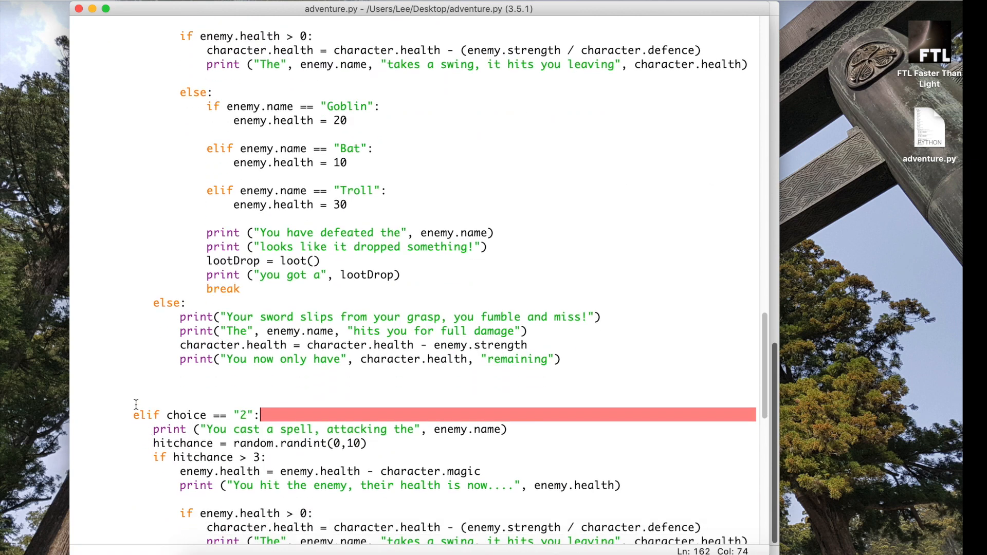
{"action": "mouse_move", "coordinate": [147, 436]}
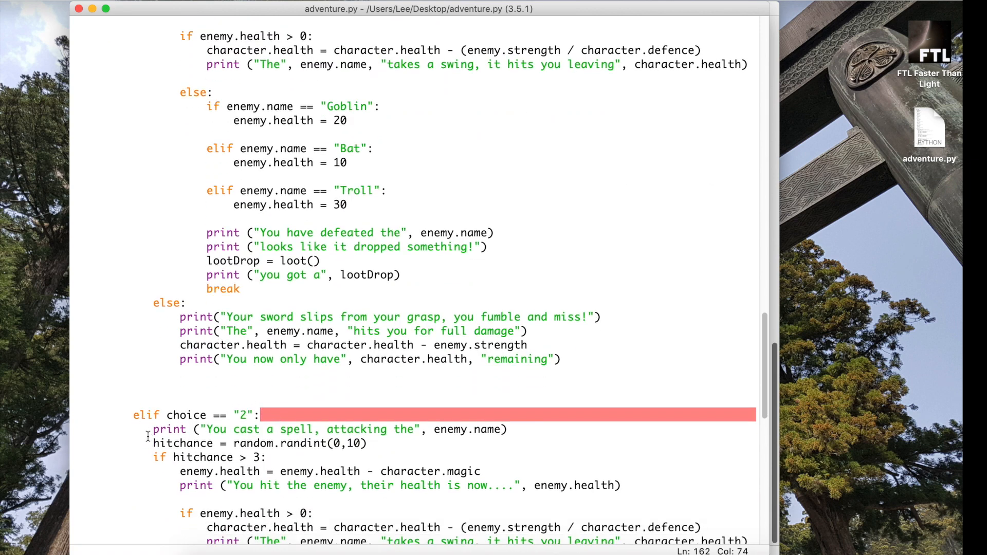
Re-indent the elif choice == "2" line, its print and hitchance lines so the spell branch lines up
{"action": "left_click", "coordinate": [212, 486]}
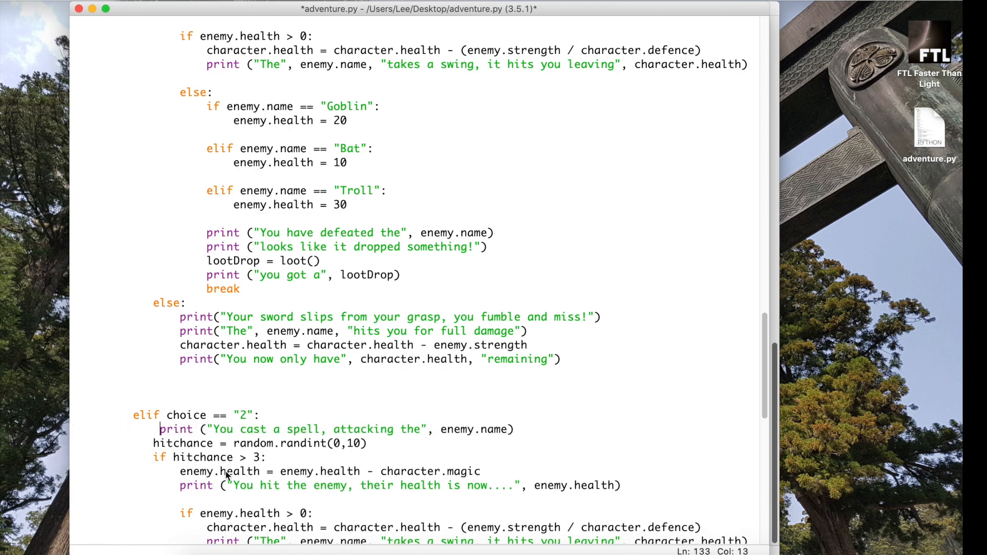
{"action": "scroll", "scroll_direction": "down", "scroll_amount": 3}
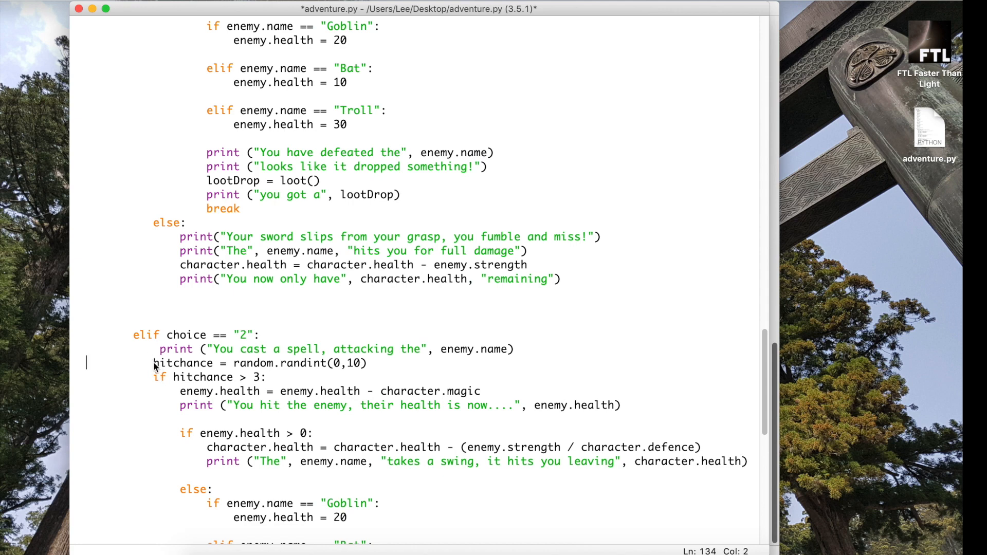
{"action": "left_click", "coordinate": [161, 369]}
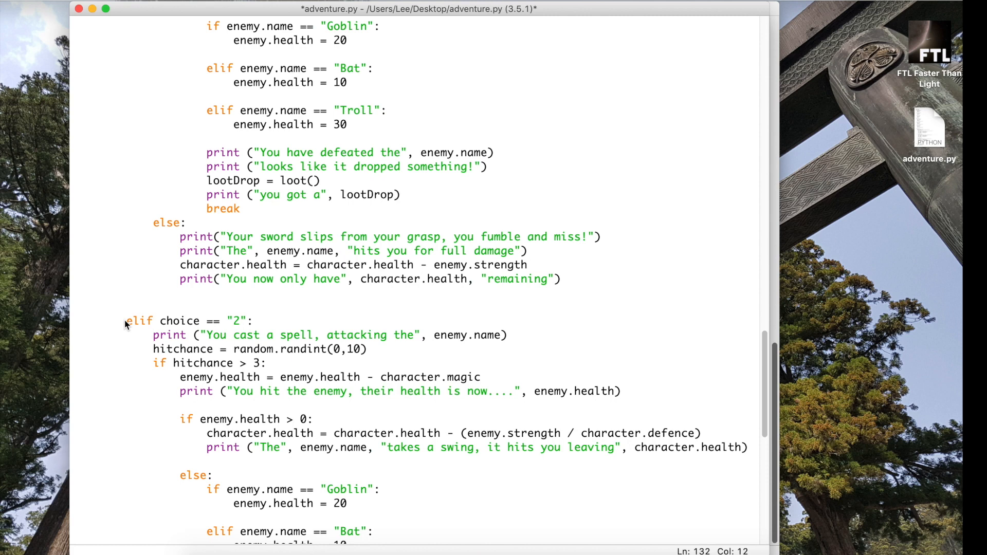
{"action": "left_click", "coordinate": [127, 320]}
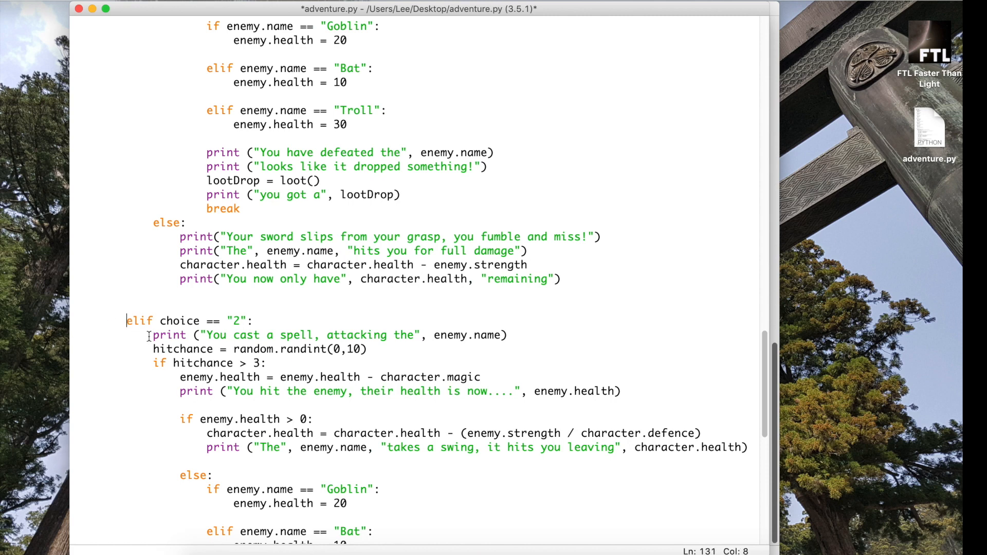
{"action": "scroll", "scroll_direction": "down", "scroll_amount": 3}
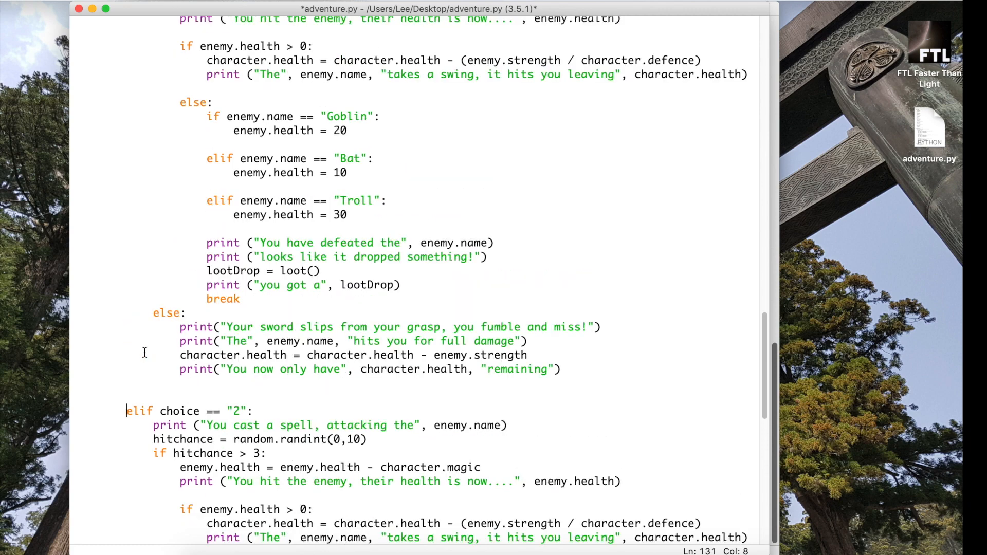
{"action": "left_click", "coordinate": [208, 6]}
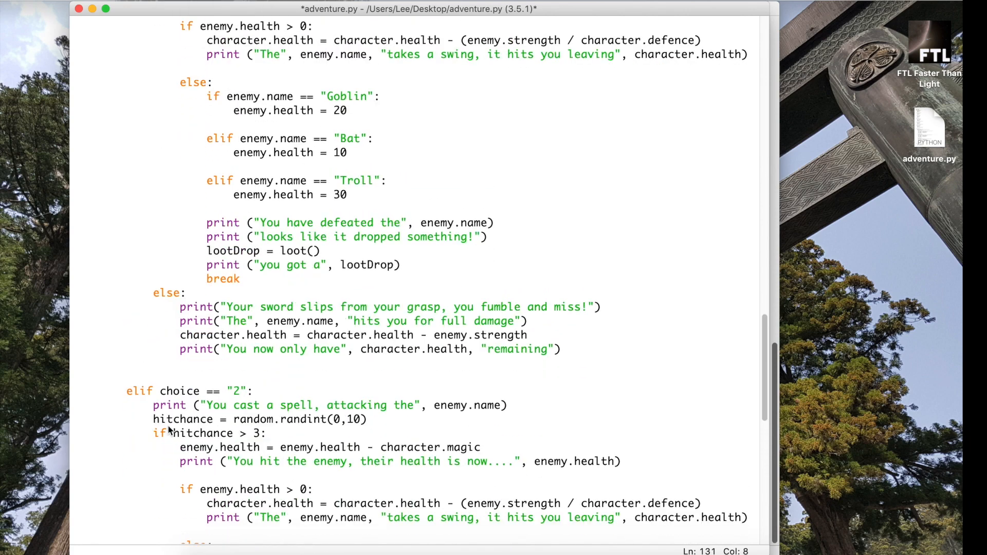
Save and run adventure.py so the shell restarts at the "Select your hero!" prompt
{"action": "left_click", "coordinate": [221, 9]}
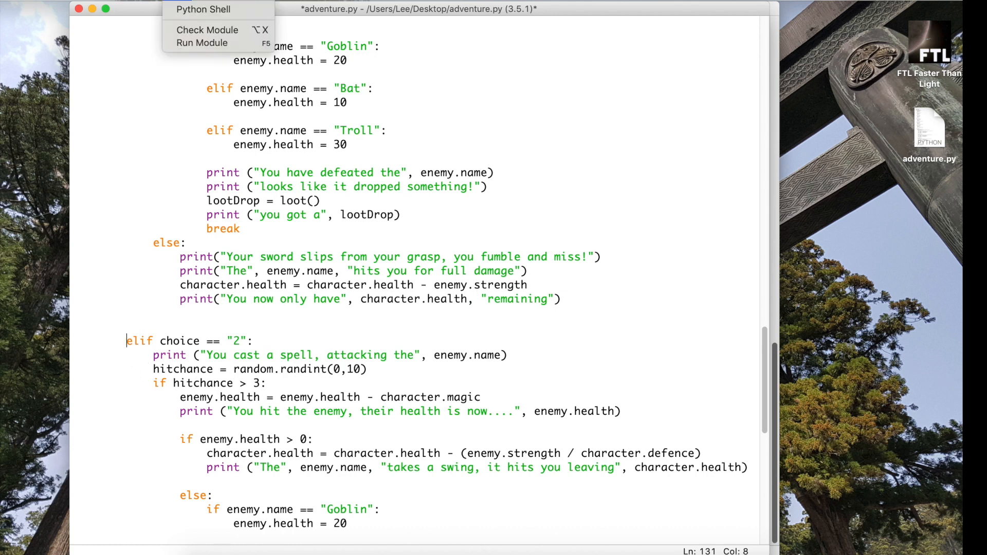
{"action": "left_click", "coordinate": [201, 42]}
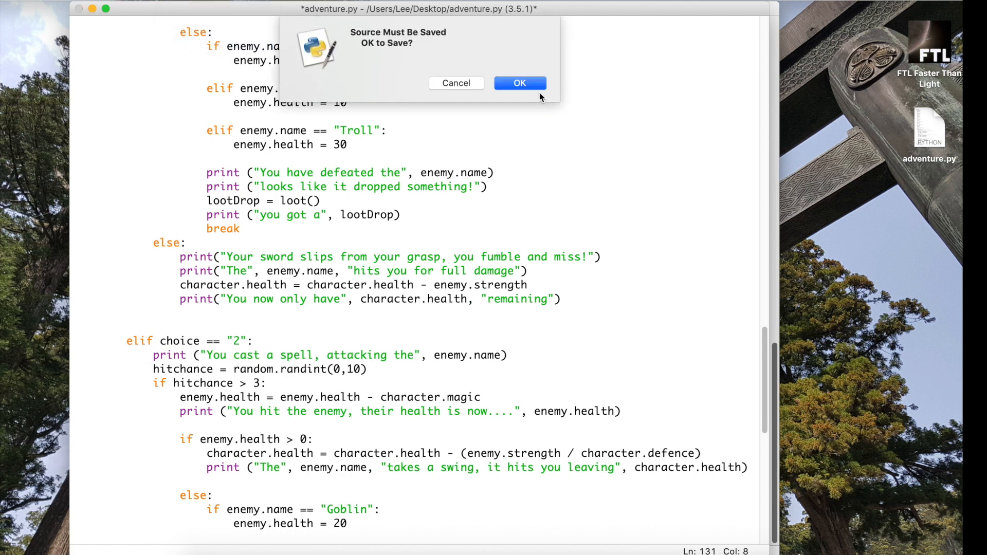
{"action": "left_click", "coordinate": [519, 83]}
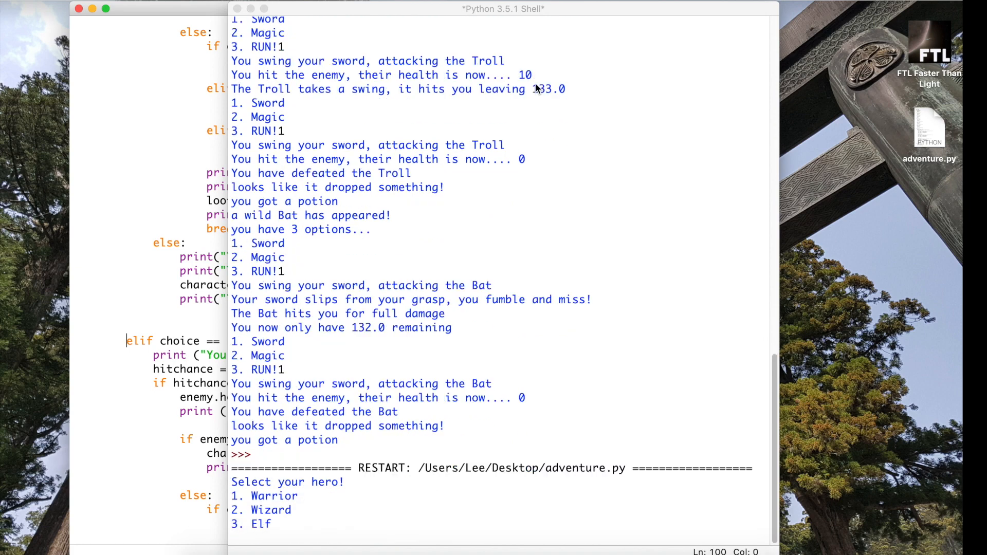
{"action": "left_click", "coordinate": [238, 9]}
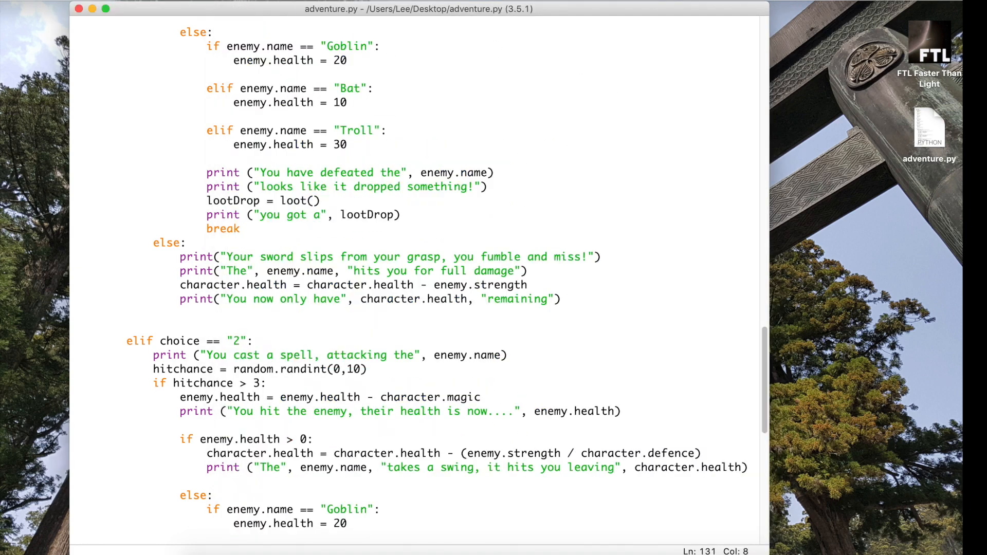
{"action": "mouse_move", "coordinate": [192, 49]}
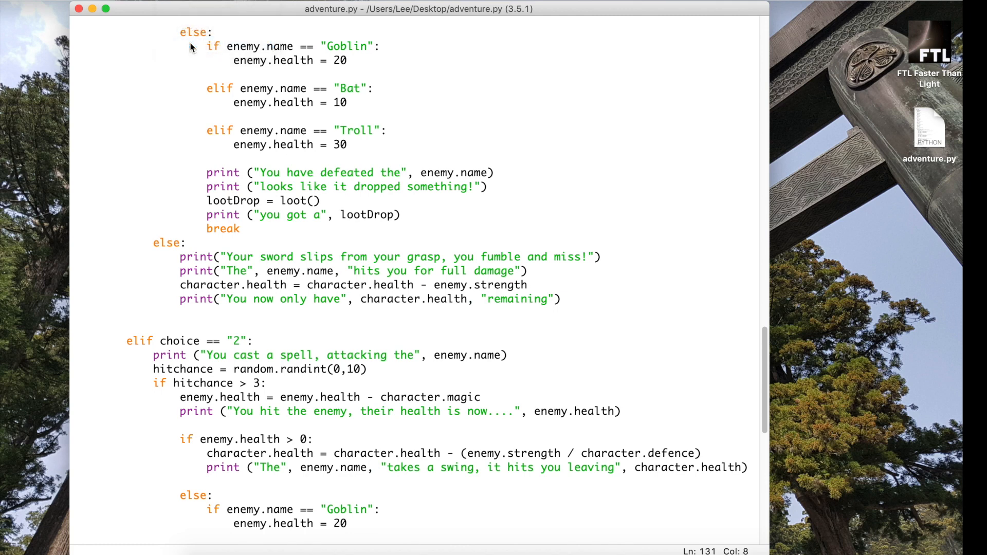
{"action": "key", "text": "f5"}
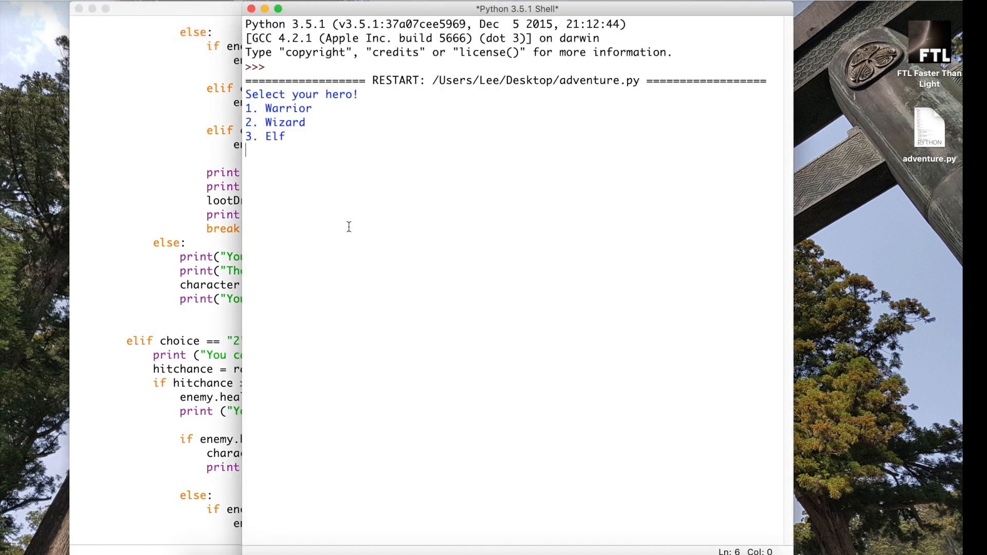
{"action": "mouse_move", "coordinate": [390, 223]}
{"action": "type", "text": "1"}
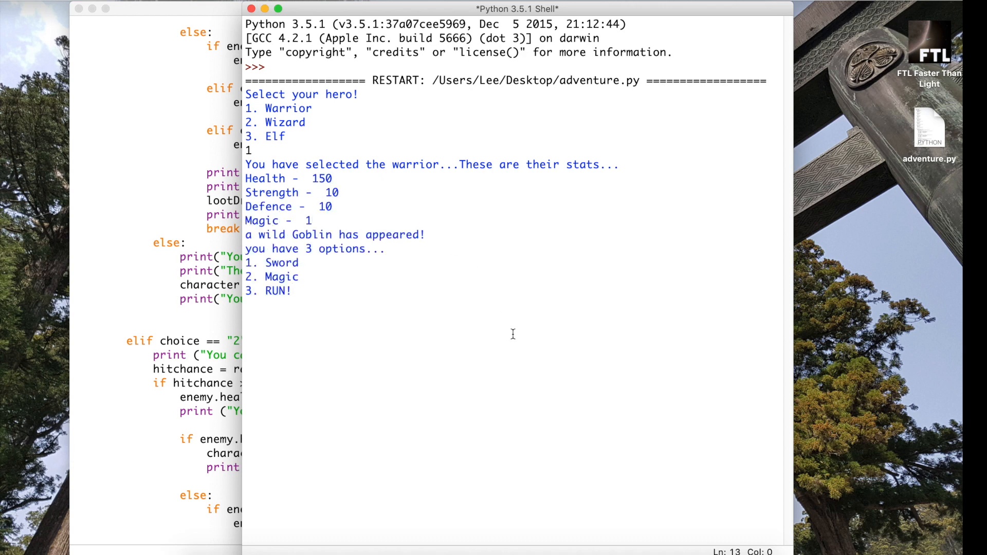
As the Warrior, keep choosing 2 to cast spells until the Goblin dies and a Troll appears
{"action": "type", "text": "2"}
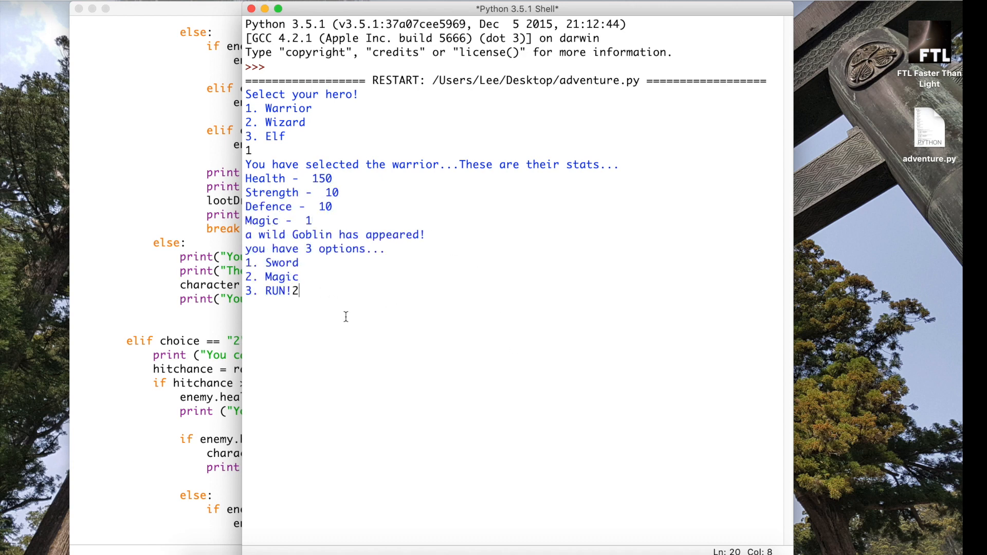
{"action": "key", "text": "Return"}
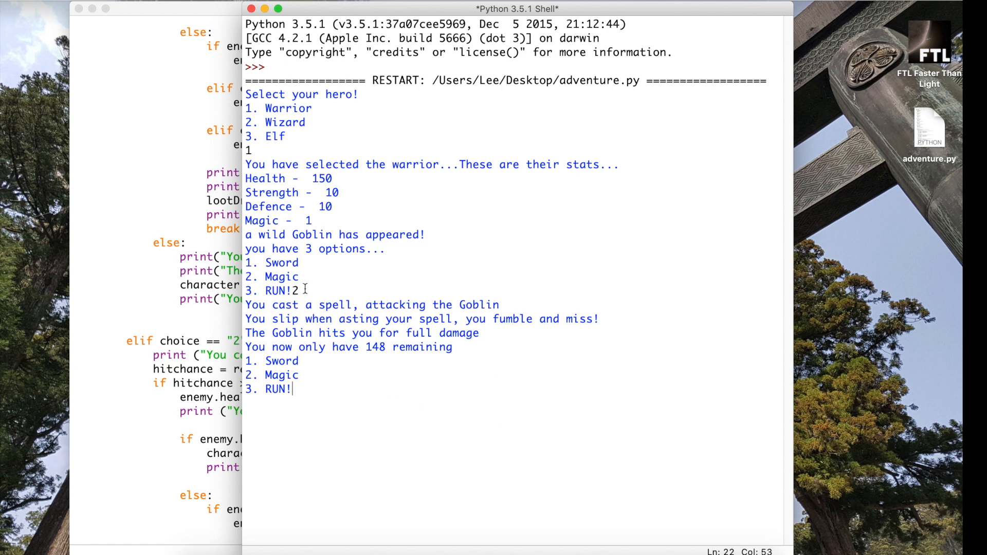
{"action": "mouse_move", "coordinate": [413, 432]}
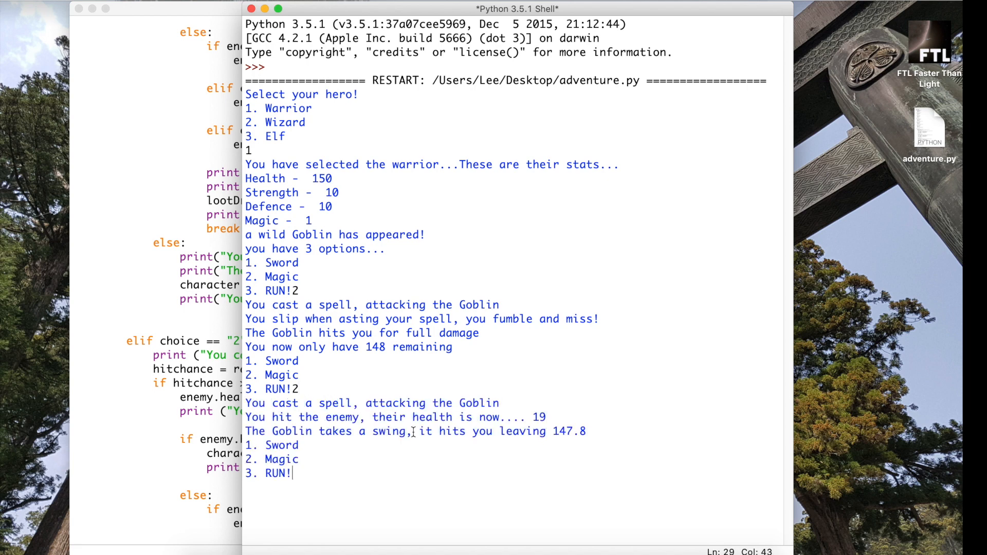
{"action": "type", "text": "2"}
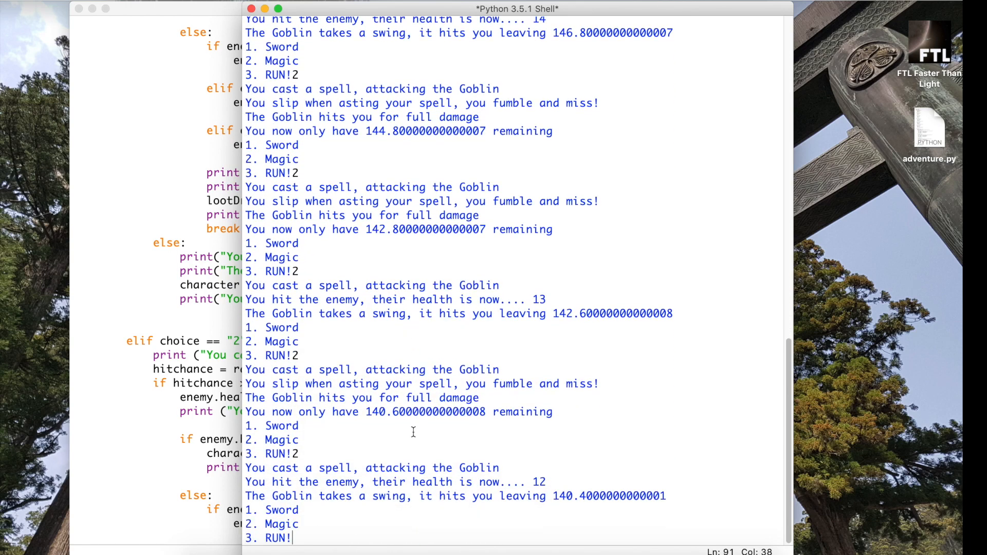
{"action": "mouse_move", "coordinate": [477, 186]}
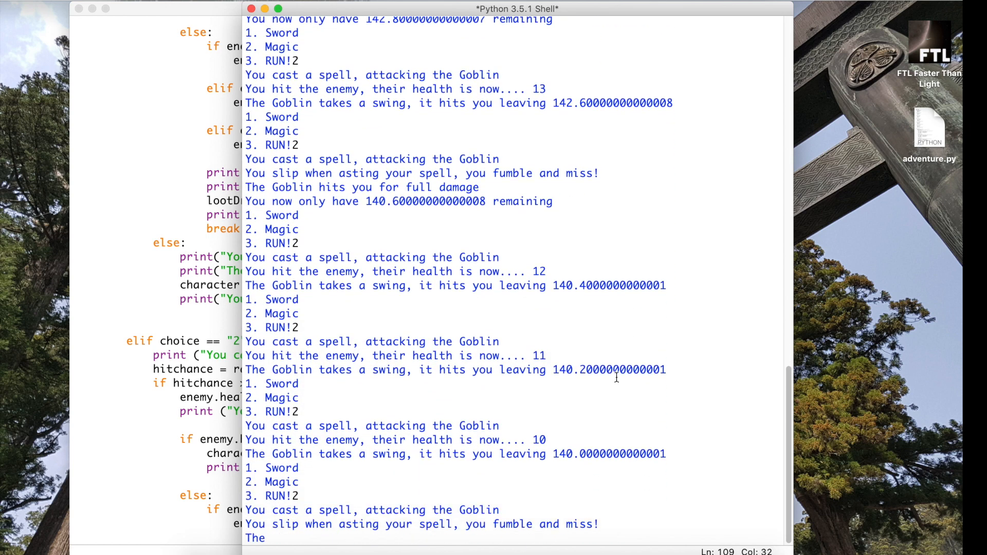
{"action": "scroll", "scroll_direction": "down", "scroll_amount": 3}
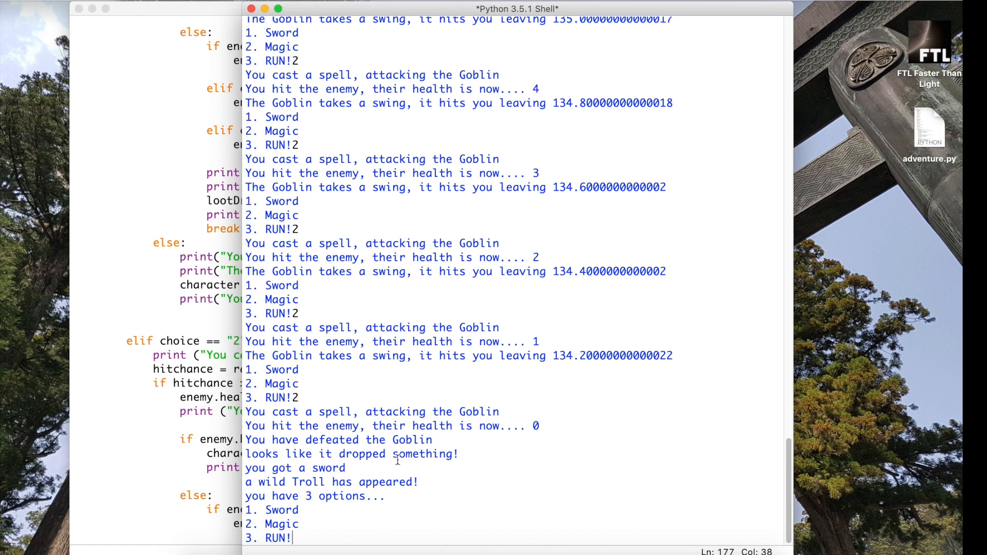
{"action": "mouse_move", "coordinate": [290, 473]}
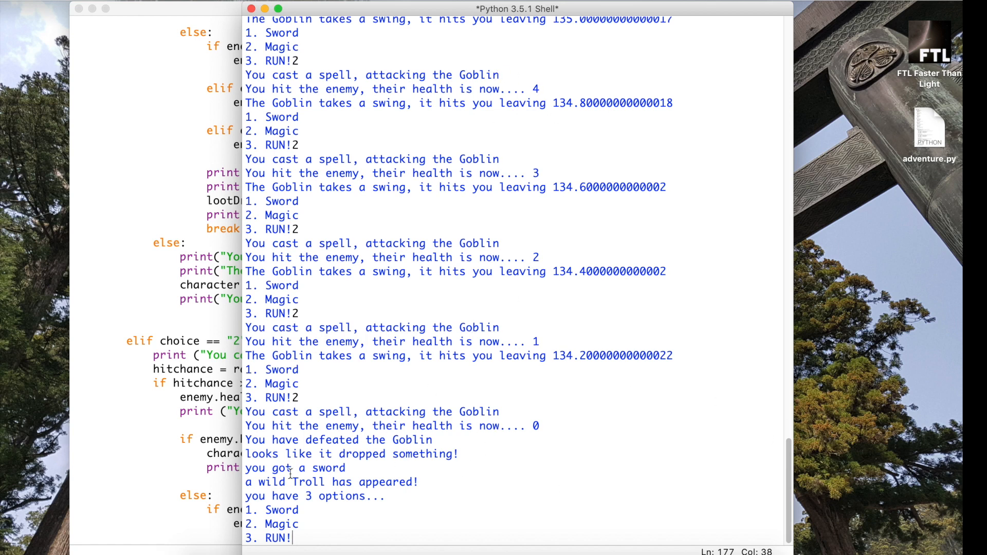
{"action": "mouse_move", "coordinate": [518, 412]}
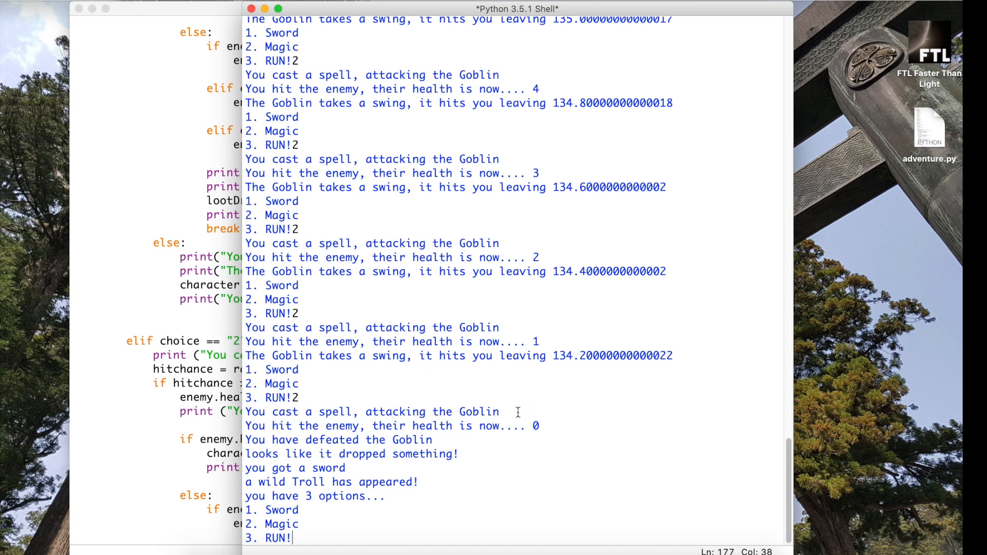
{"action": "mouse_move", "coordinate": [518, 413]}
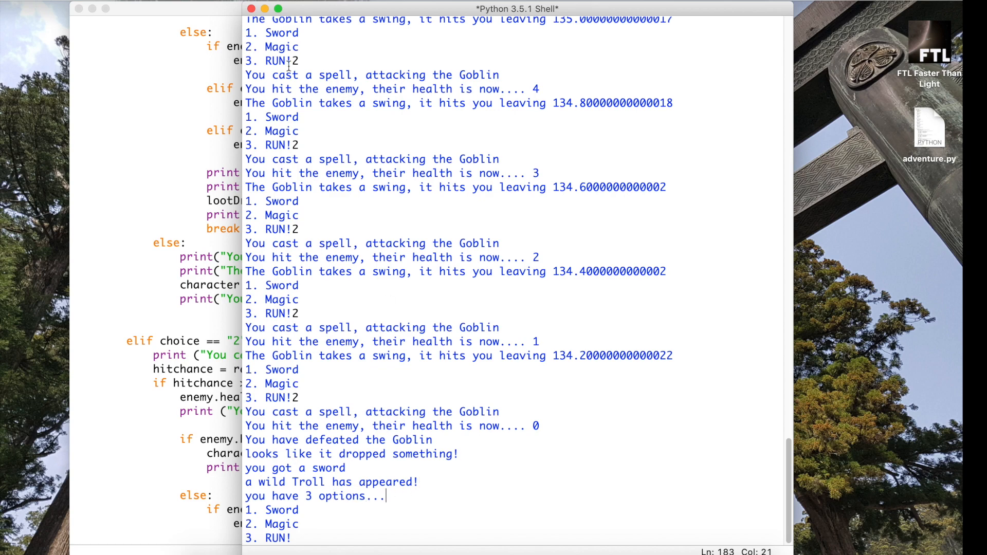
Kill the running game by closing the shell and return to the spell elif line in adventure.py
{"action": "left_click", "coordinate": [260, 7]}
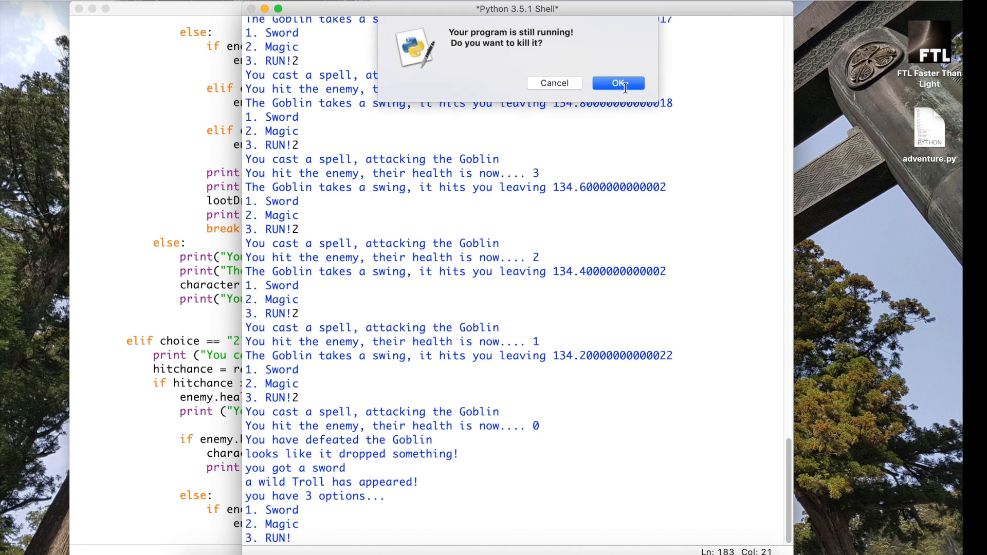
{"action": "left_click", "coordinate": [619, 82]}
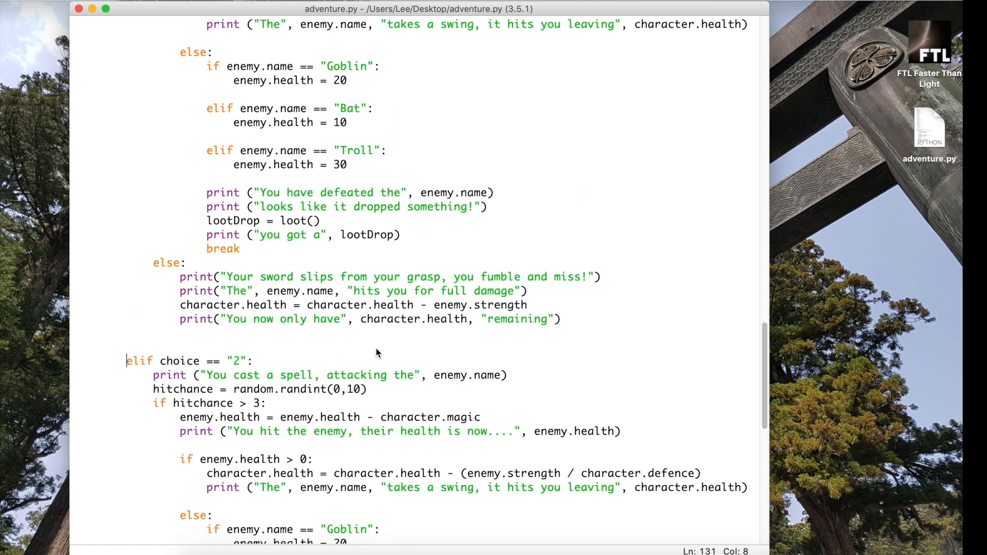
Run the script, hit the invalid syntax alert on the left-margin elif line, and dismiss it
{"action": "scroll", "scroll_direction": "down", "scroll_amount": 3}
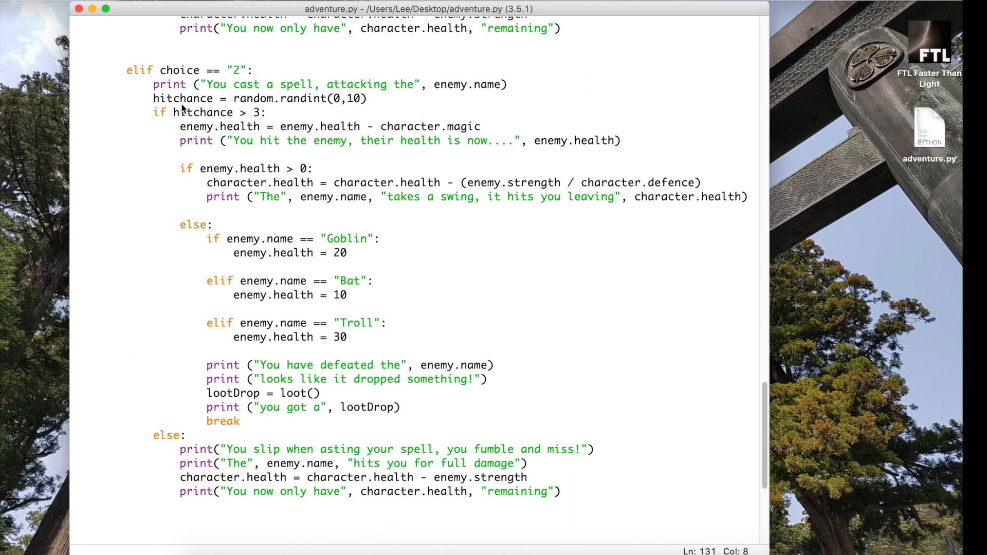
{"action": "mouse_move", "coordinate": [132, 101]}
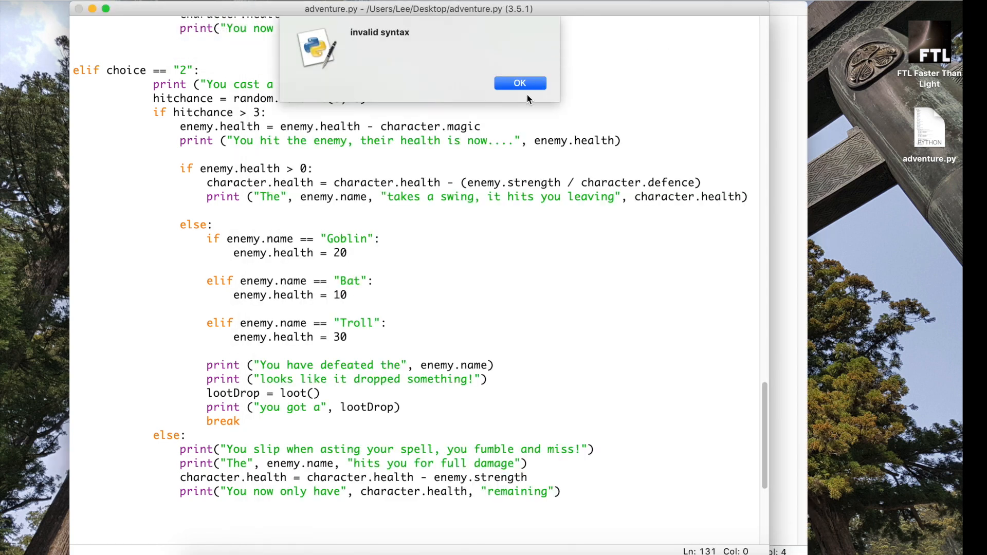
{"action": "left_click", "coordinate": [519, 83]}
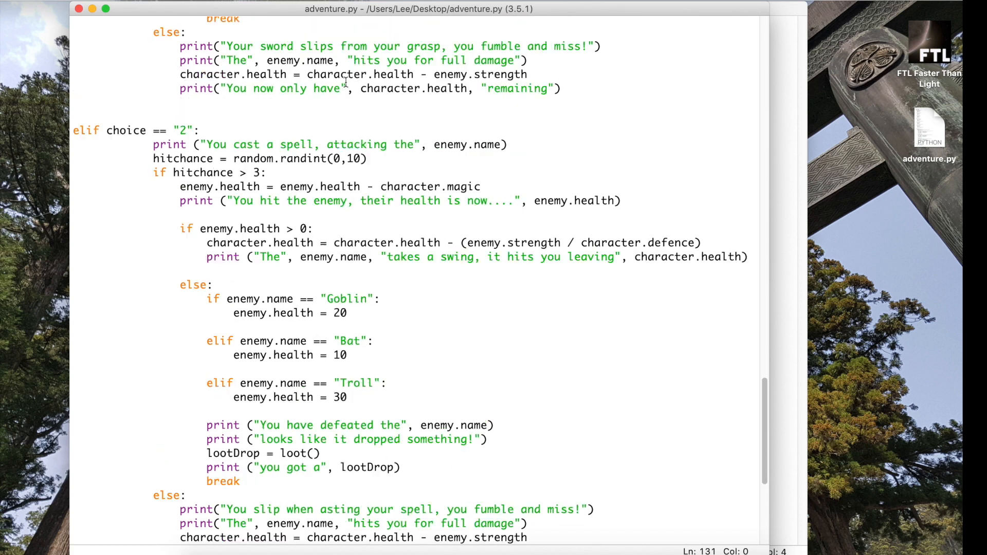
Indent elif choice == "2" to match the sword branch and put its print call on its own line
{"action": "scroll", "scroll_direction": "down", "scroll_amount": 3}
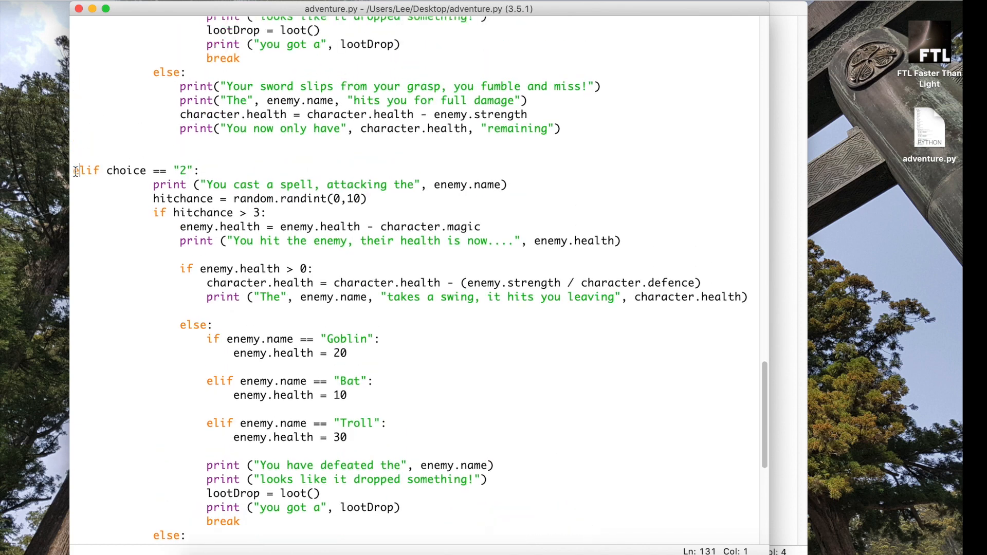
{"action": "left_click", "coordinate": [74, 170]}
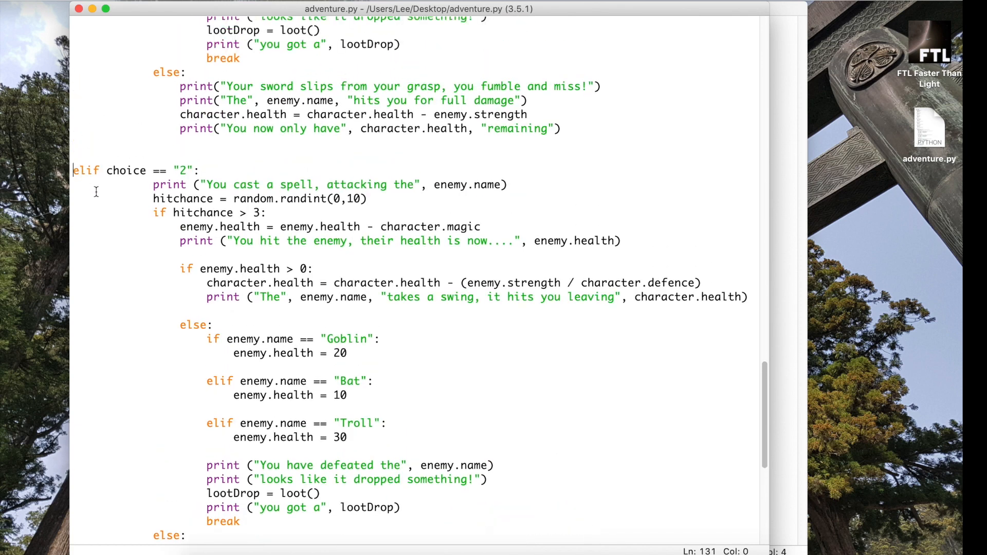
{"action": "mouse_move", "coordinate": [140, 177]}
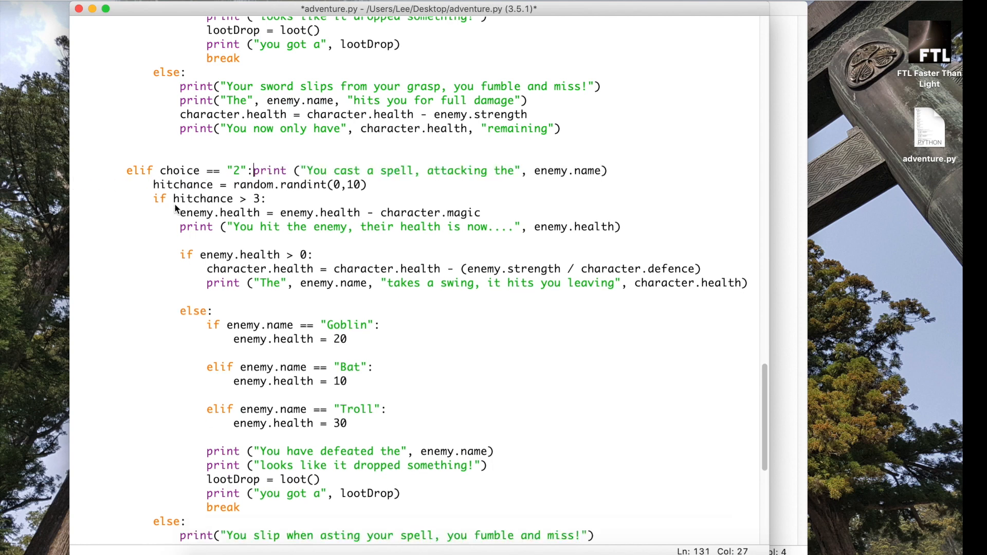
{"action": "key", "text": "enter"}
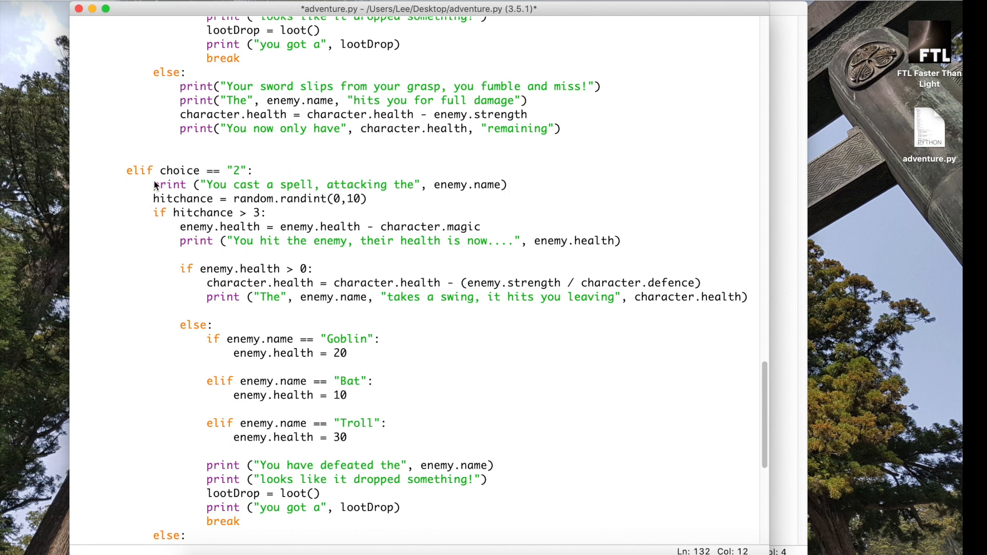
{"action": "left_click", "coordinate": [155, 199]}
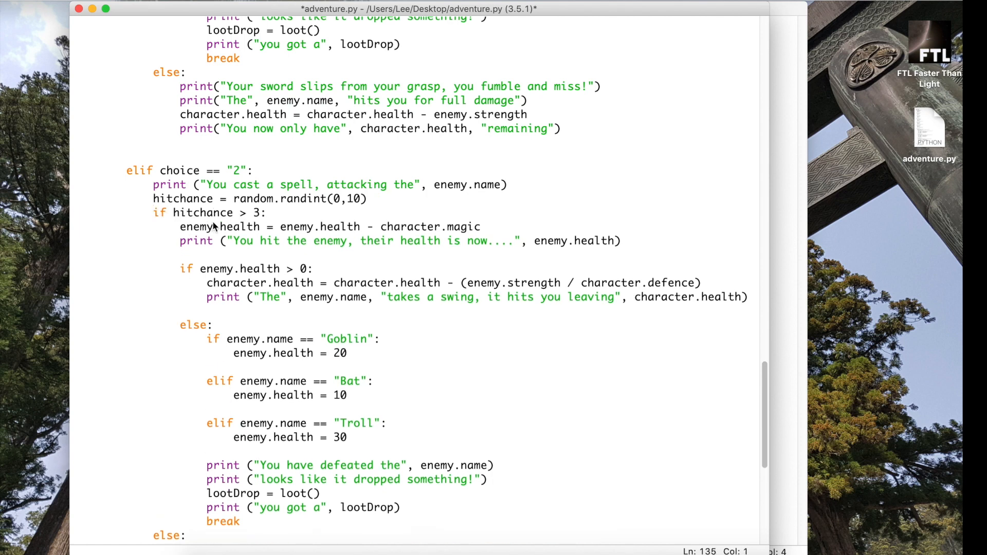
{"action": "left_click", "coordinate": [180, 227]}
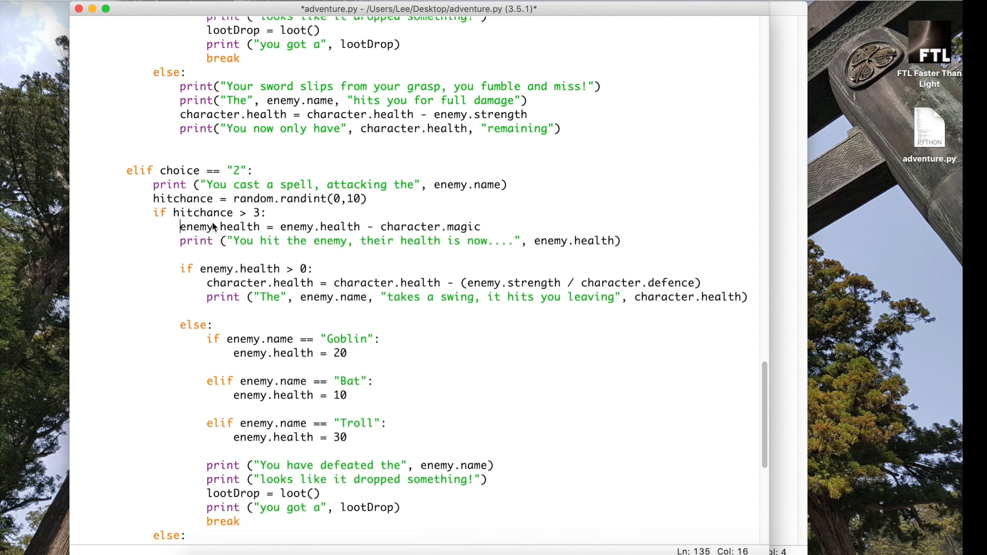
{"action": "mouse_move", "coordinate": [205, 283]}
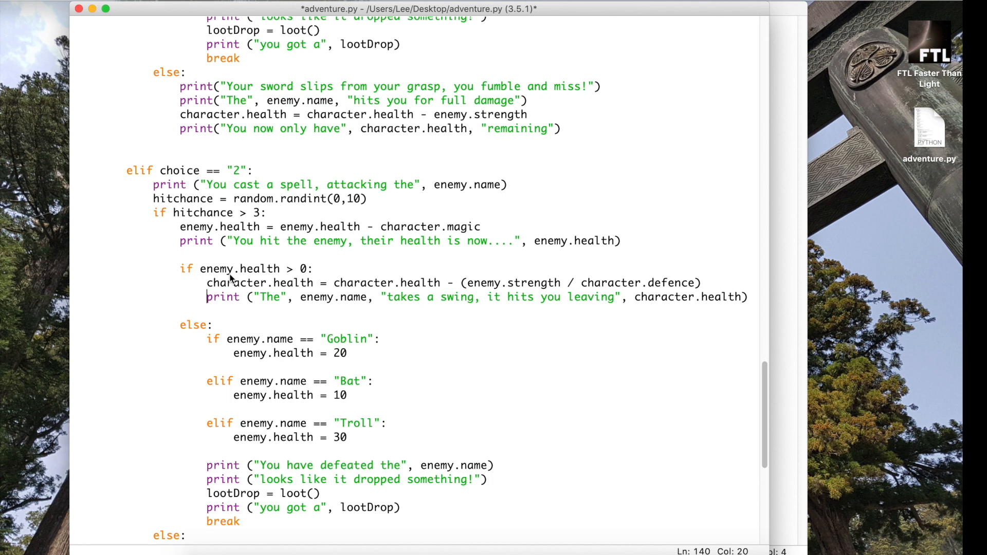
{"action": "scroll", "scroll_direction": "up", "scroll_amount": 3}
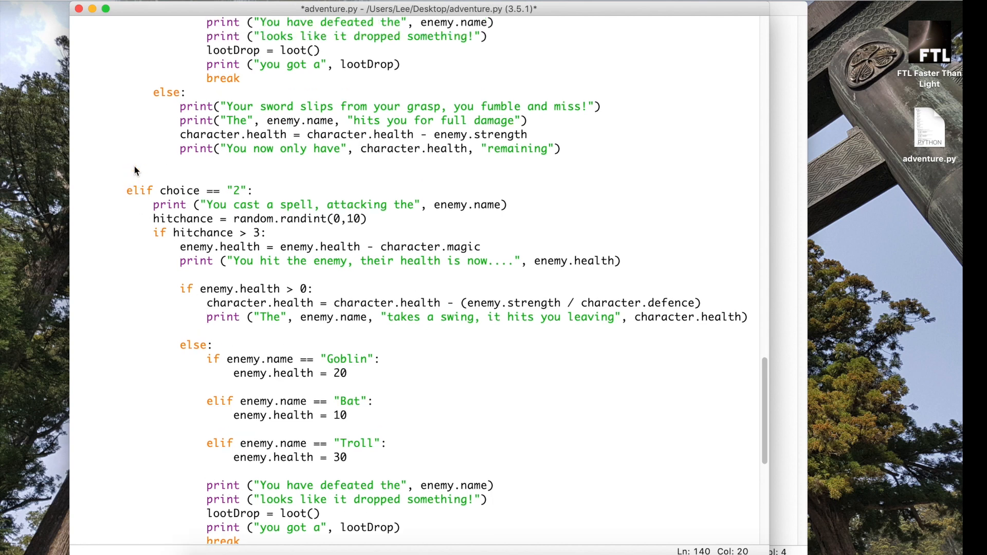
{"action": "scroll", "scroll_direction": "down", "scroll_amount": 3}
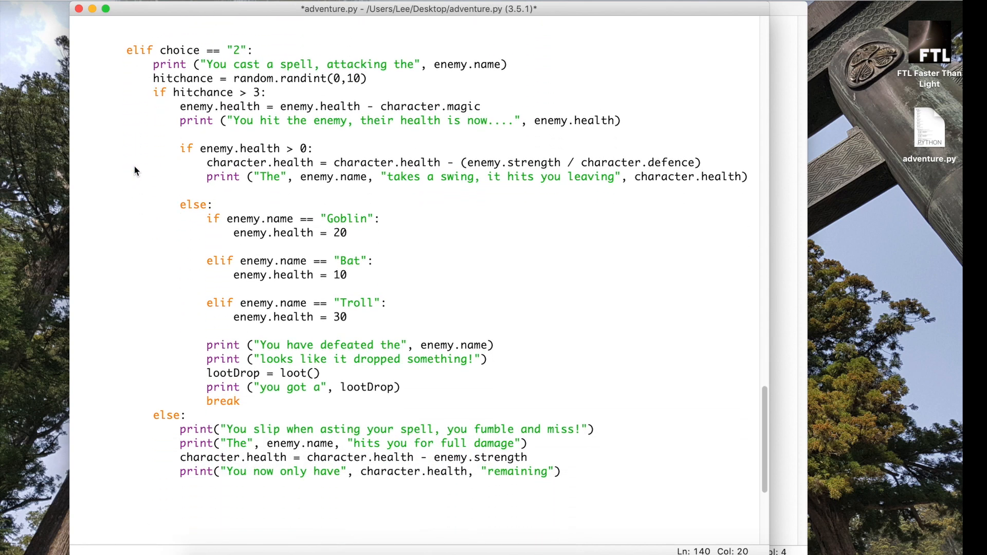
{"action": "mouse_move", "coordinate": [206, 176]}
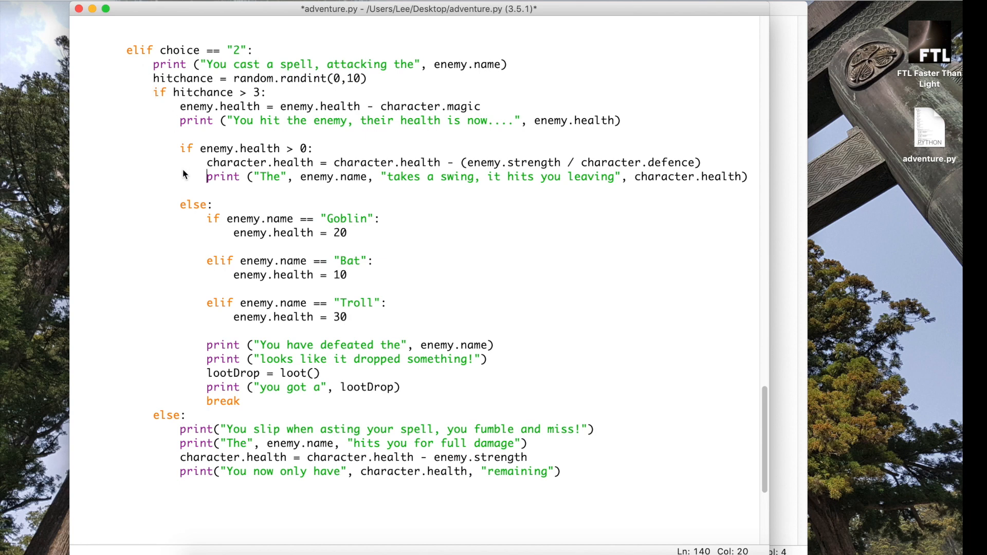
{"action": "mouse_move", "coordinate": [159, 447]}
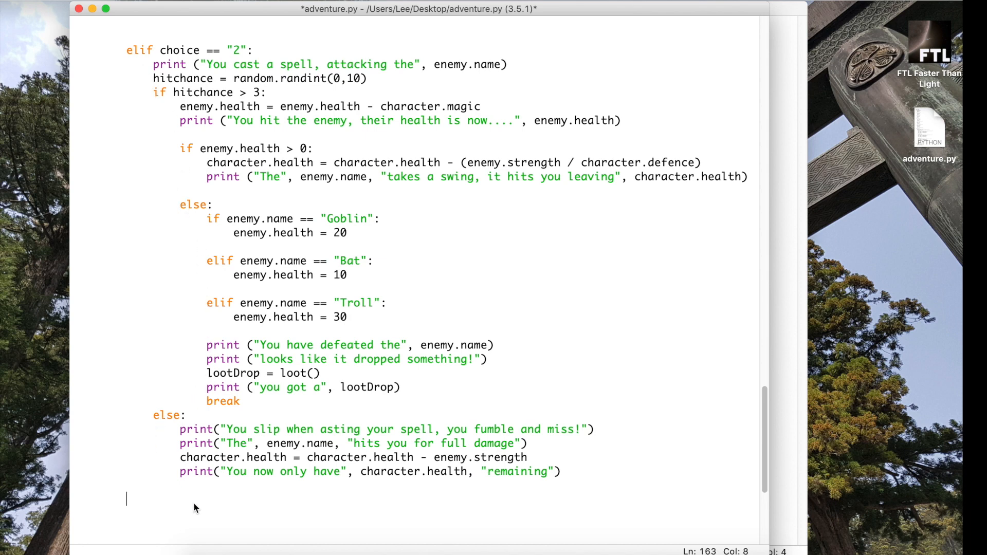
Add an elif choice == "3" branch below the spell branch for running away
{"action": "scroll", "scroll_direction": "down", "scroll_amount": 3}
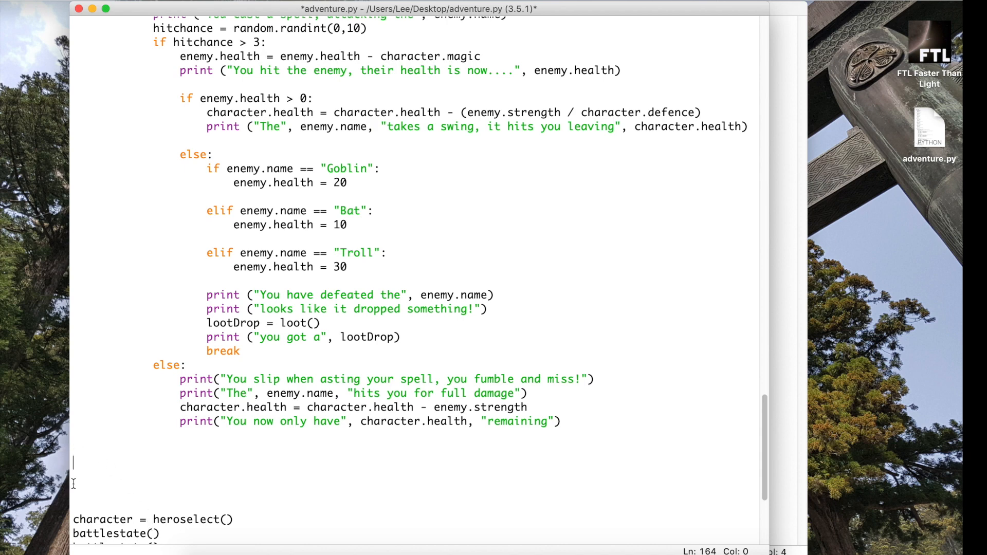
{"action": "mouse_move", "coordinate": [74, 463]}
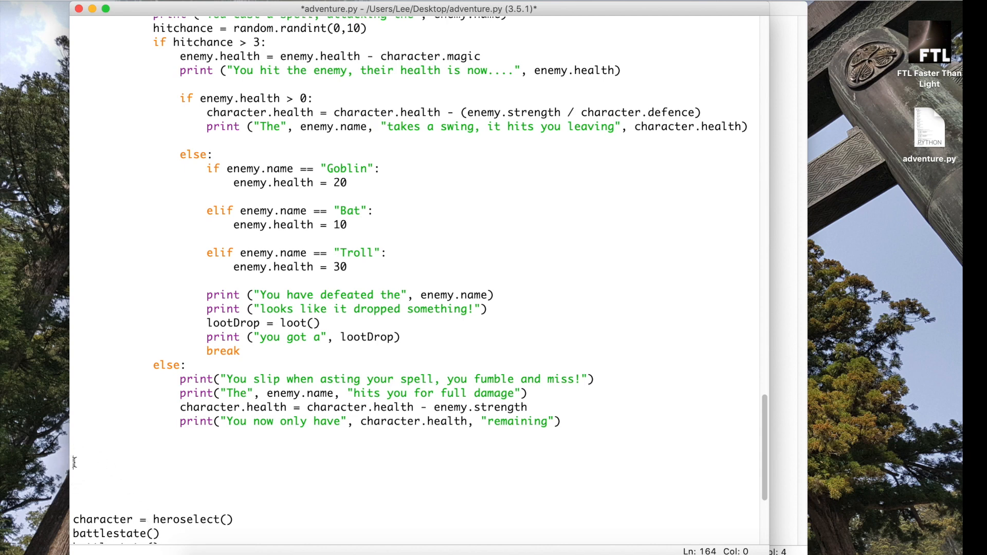
{"action": "left_click", "coordinate": [179, 483]}
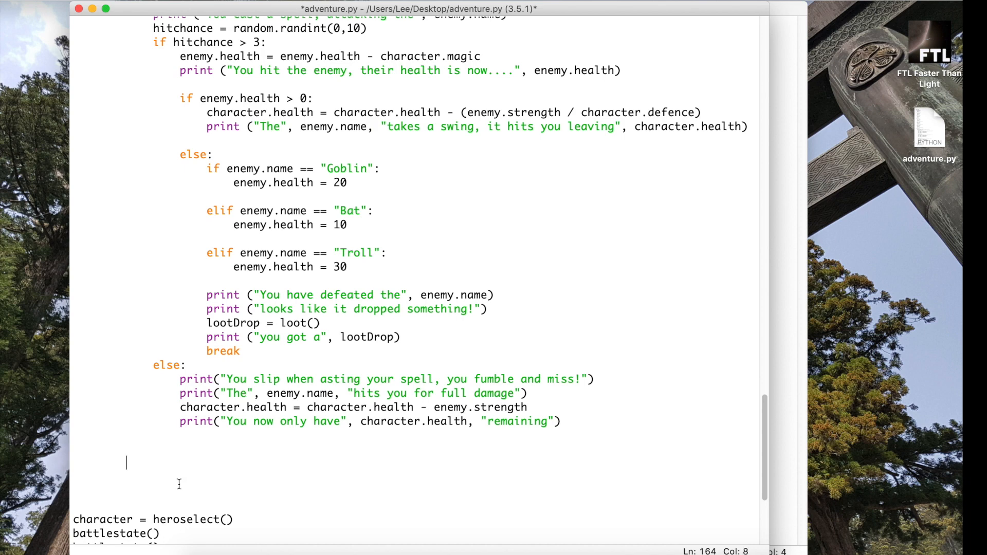
{"action": "type", "text": "elif"}
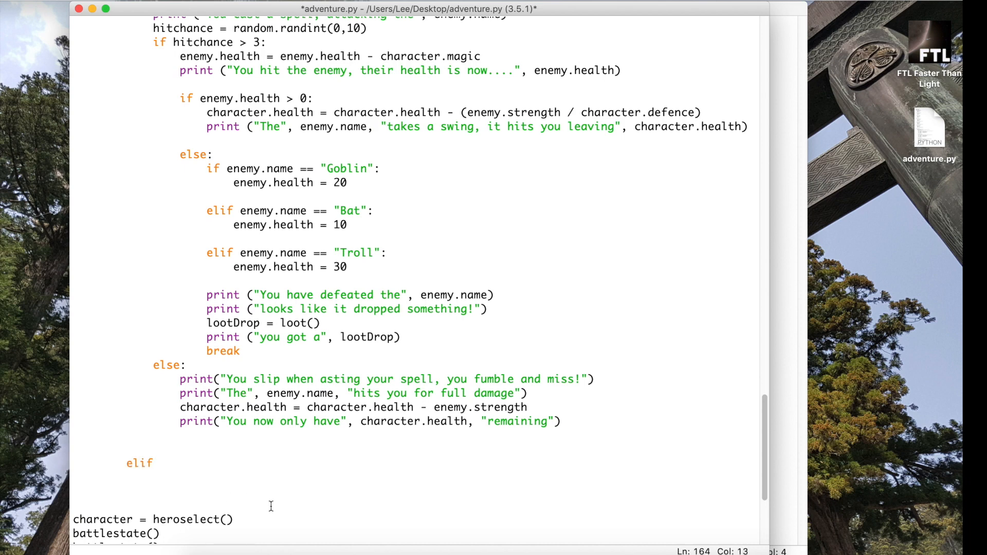
{"action": "type", "text": "choice =="}
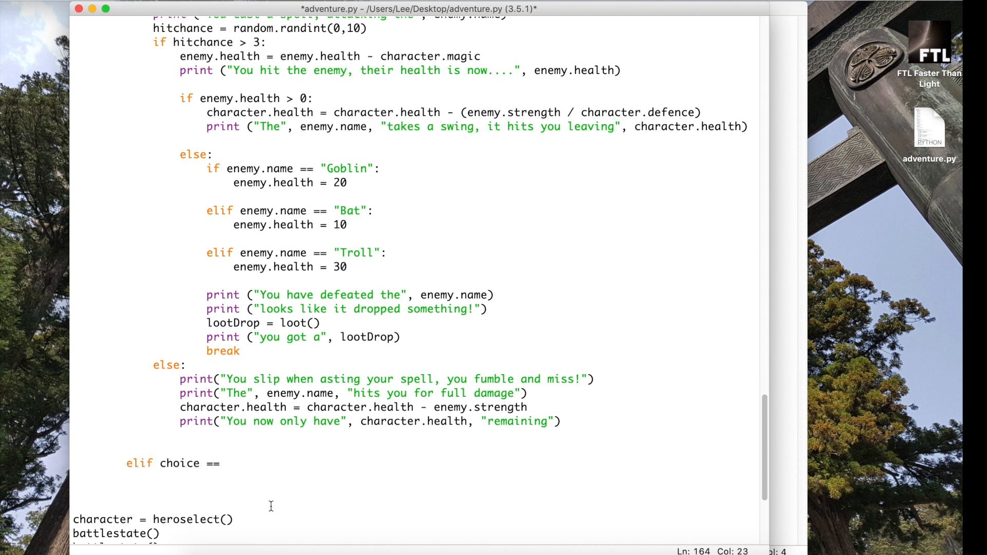
{"action": "type", "text": "\"3\":"}
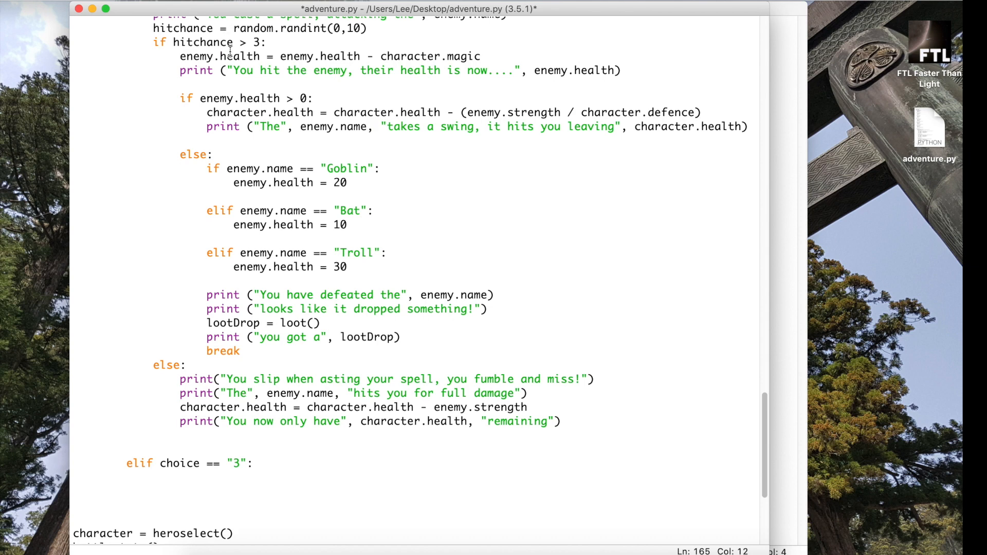
Make the run branch print "you try to run...." and set runchance = random.randint(1,10)
{"action": "left_click", "coordinate": [152, 477]}
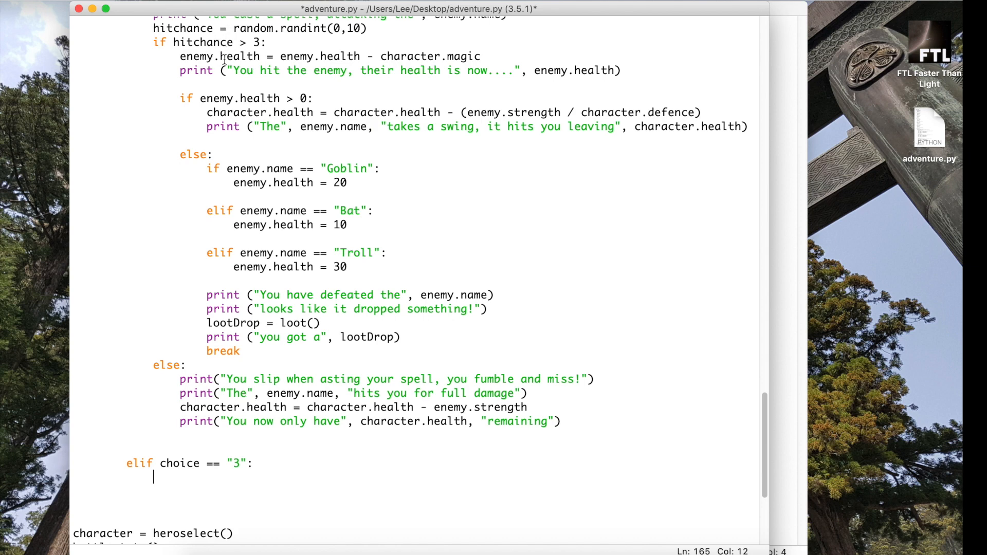
{"action": "mouse_move", "coordinate": [326, 318]}
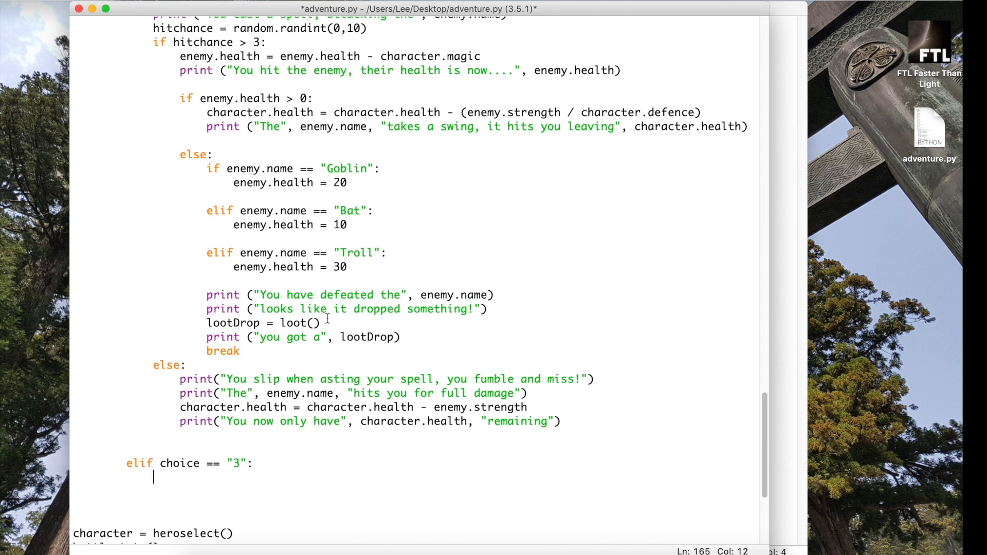
{"action": "mouse_move", "coordinate": [227, 494]}
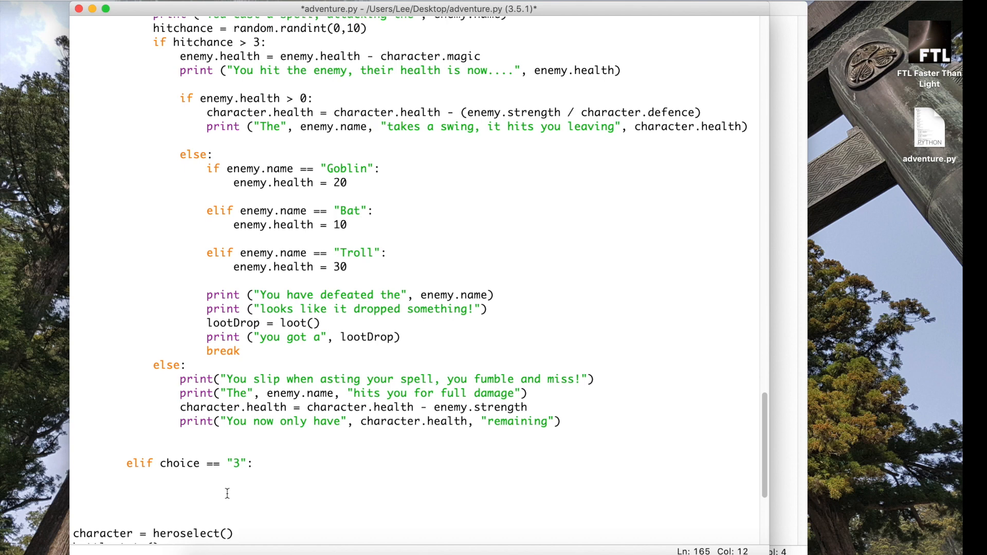
{"action": "left_click", "coordinate": [153, 477]}
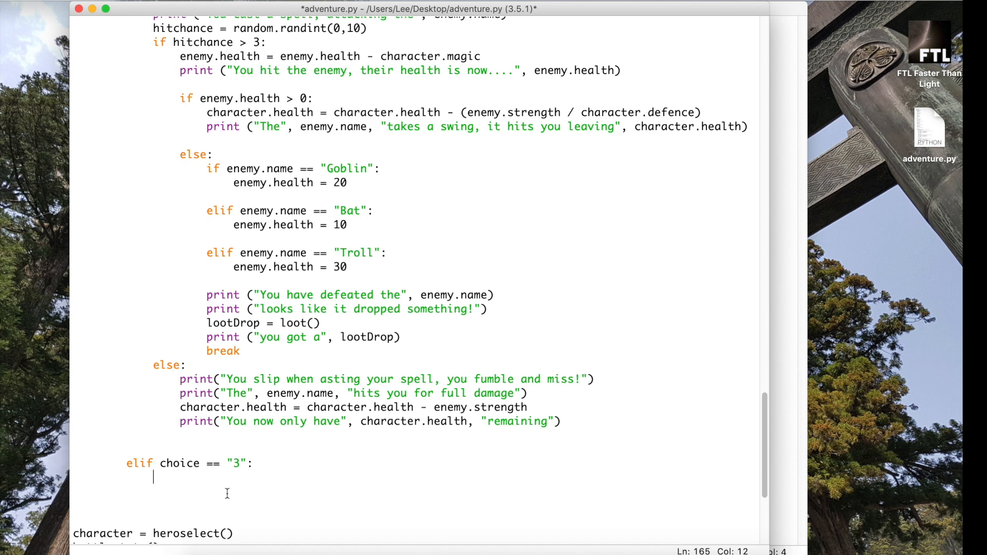
{"action": "type", "text": "print"}
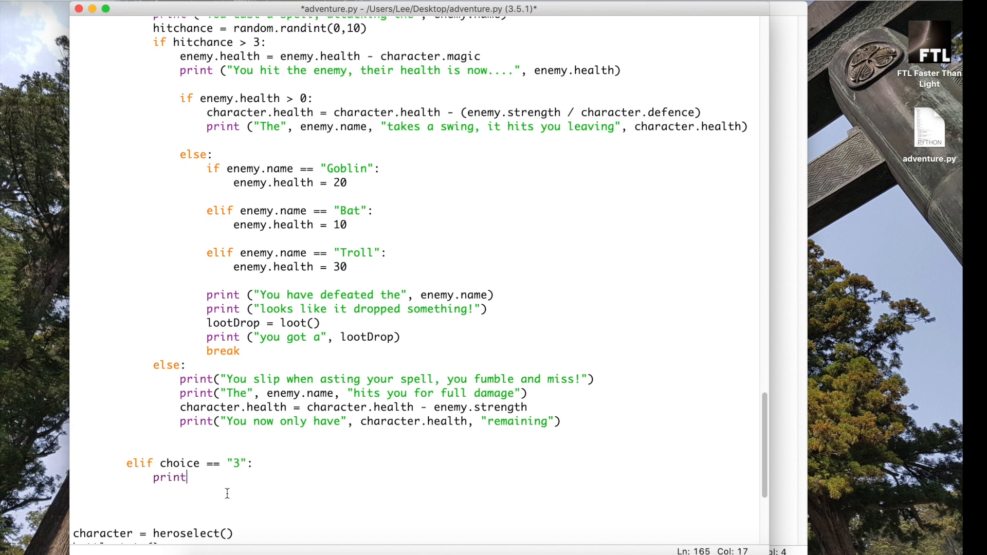
{"action": "type", "text": "(\"you try to ru"}
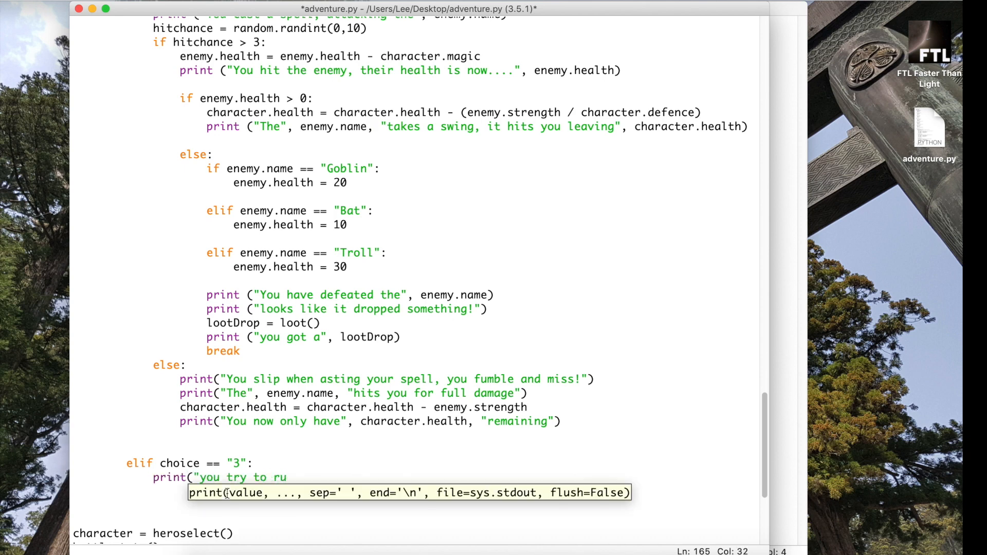
{"action": "type", "text": "n....\")"}
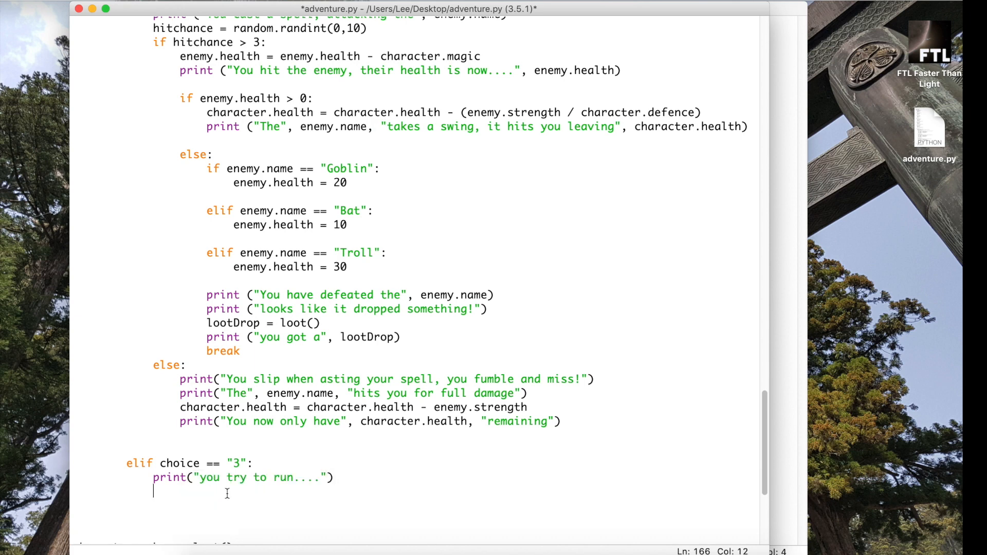
{"action": "type", "text": "runchance ="}
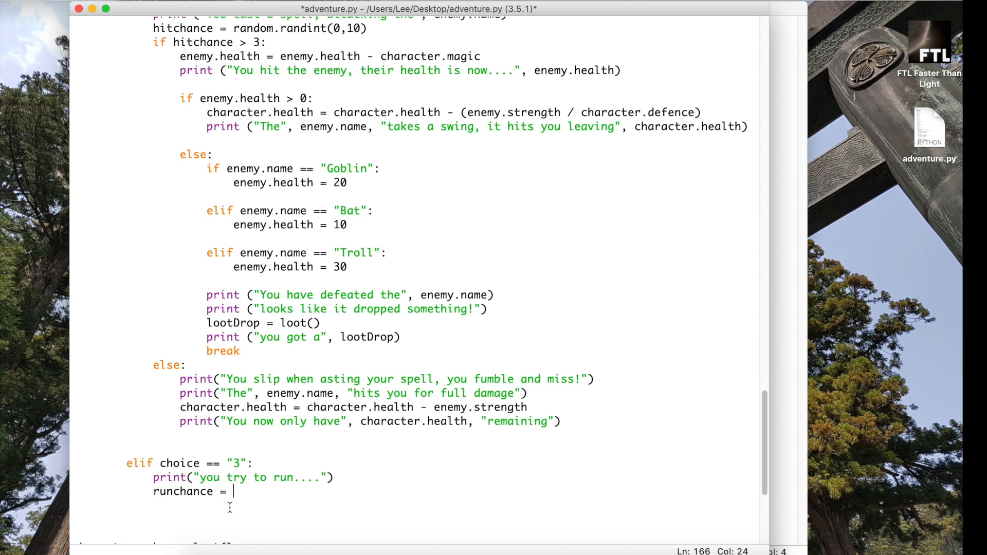
{"action": "type", "text": "random"}
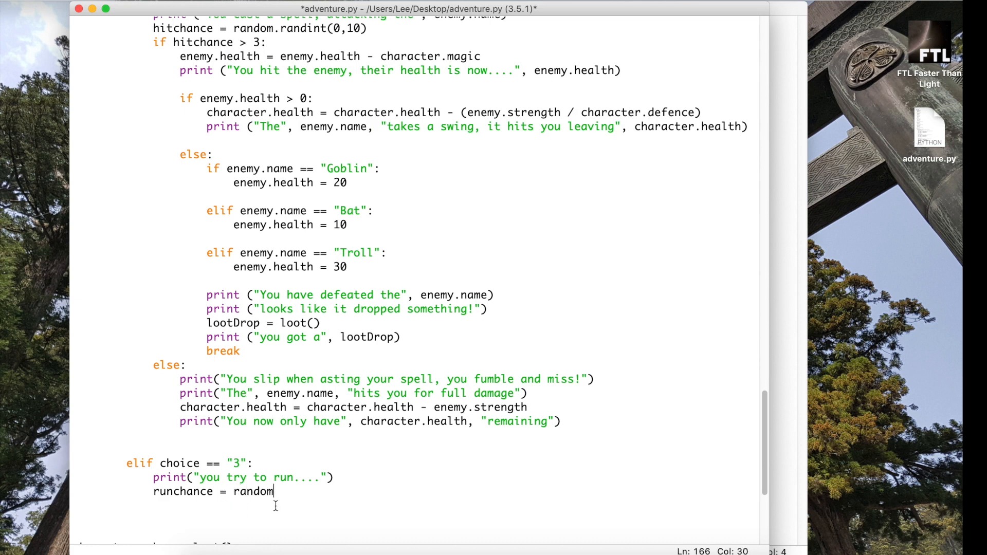
{"action": "type", "text": ".randint(0"}
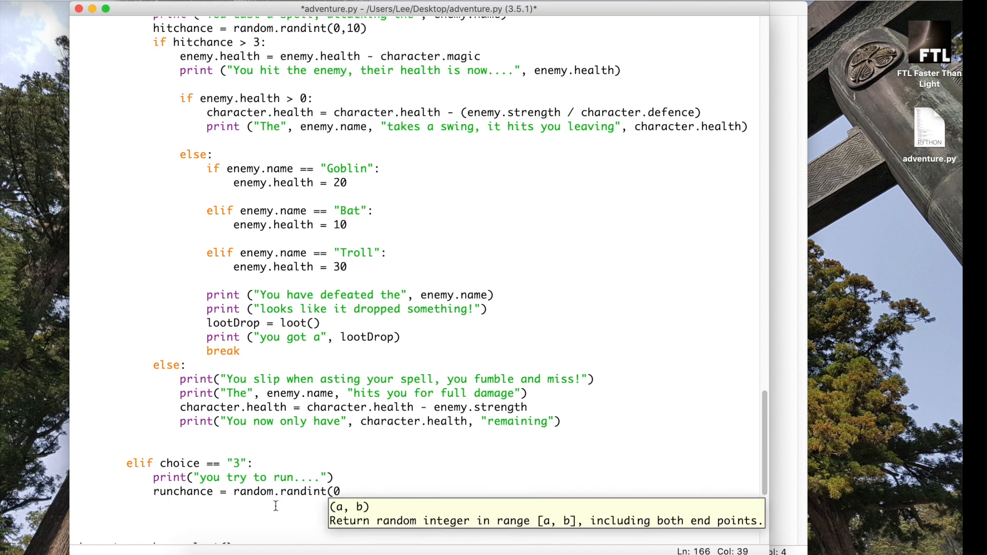
{"action": "type", "text": ",10)"}
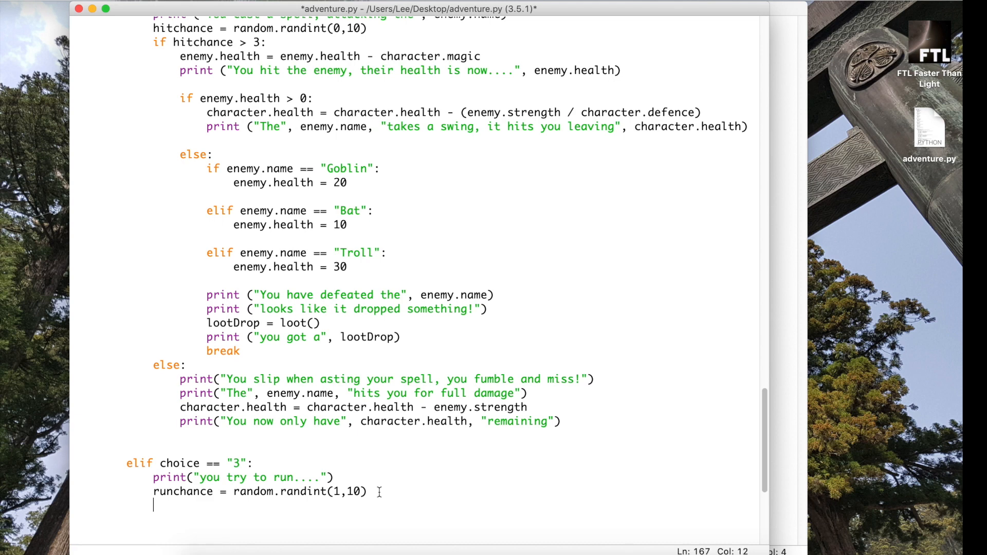
Add the check if runchance > 4: after correcting a mistyped threshold
{"action": "type", "text": "if ru"}
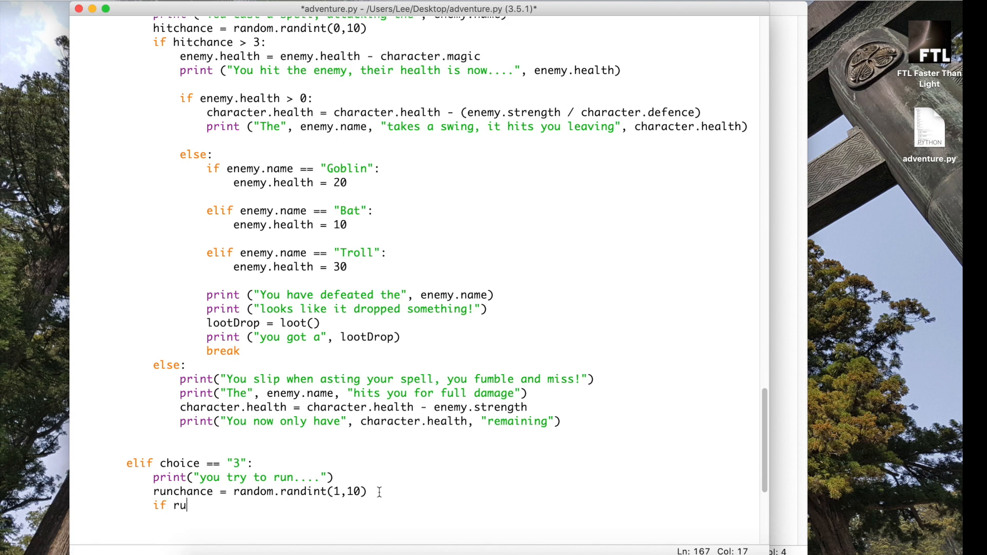
{"action": "type", "text": "nchance"}
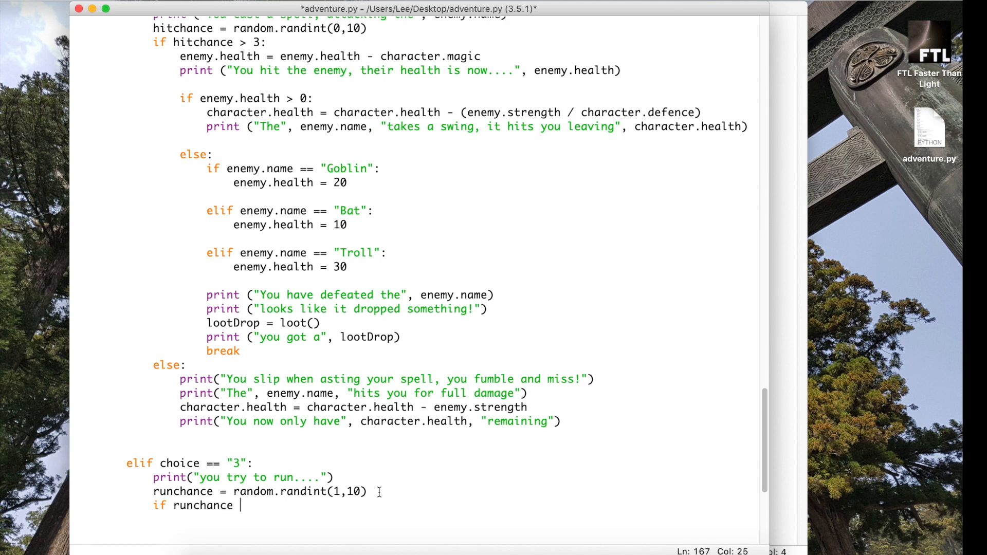
{"action": "type", "text": ">"}
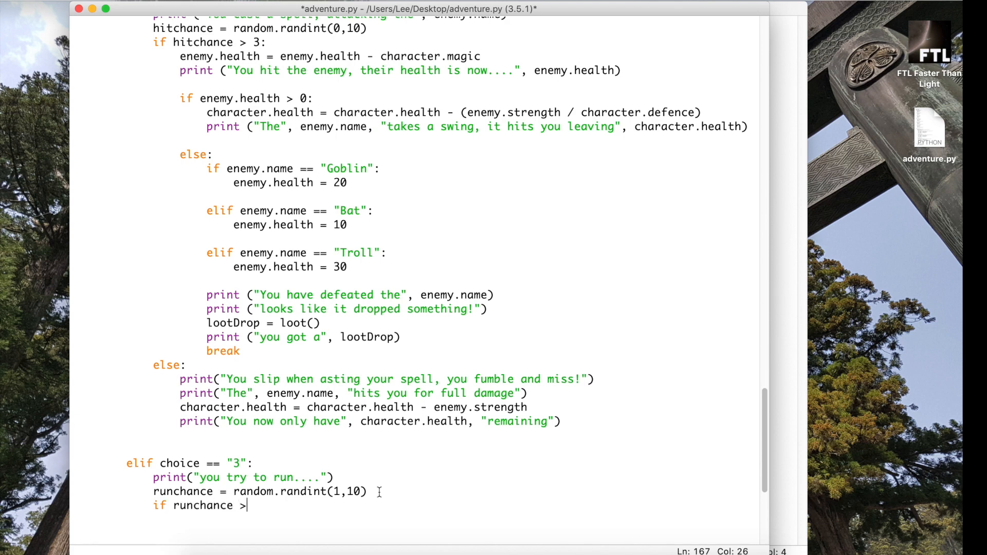
{"action": "type", "text": "4"}
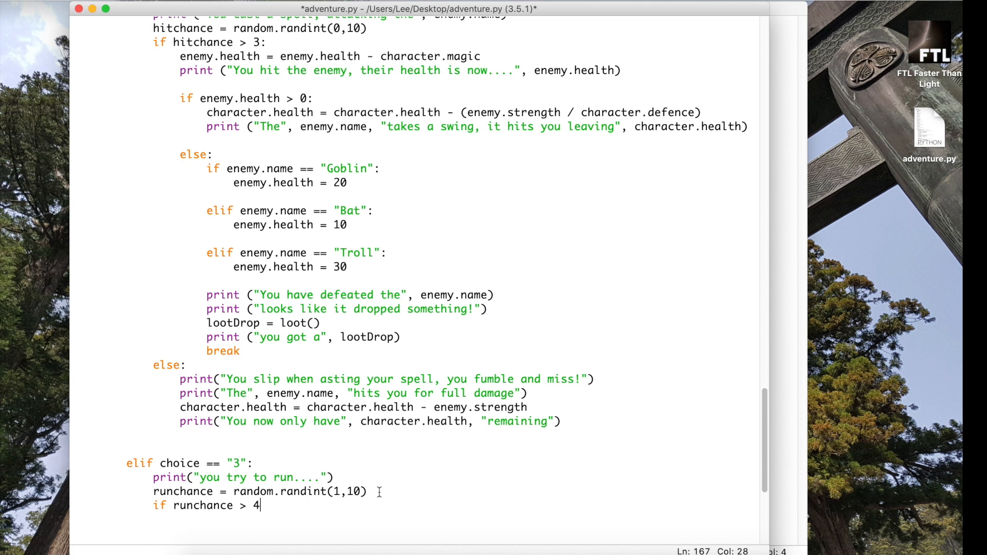
{"action": "type", "text": "5"}
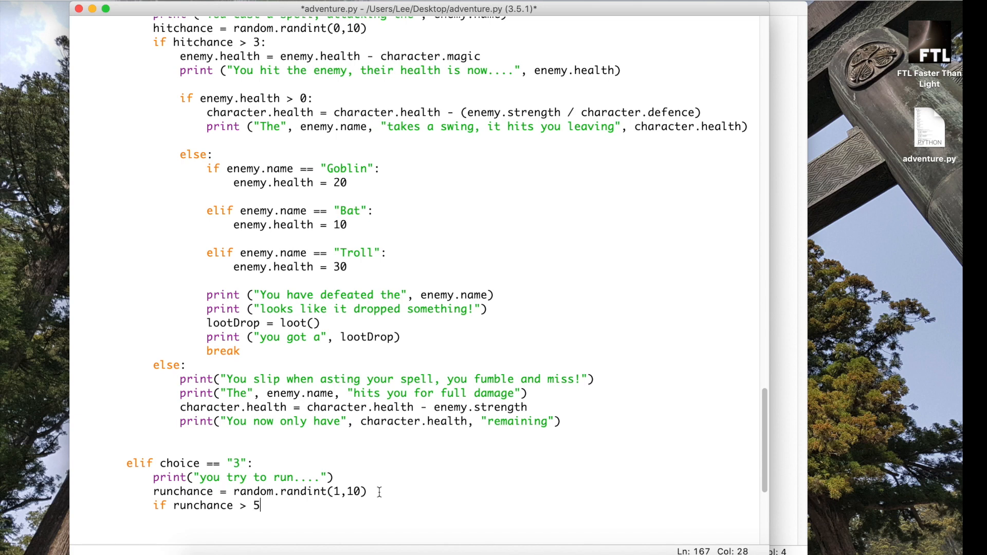
{"action": "key", "text": "backspace"}
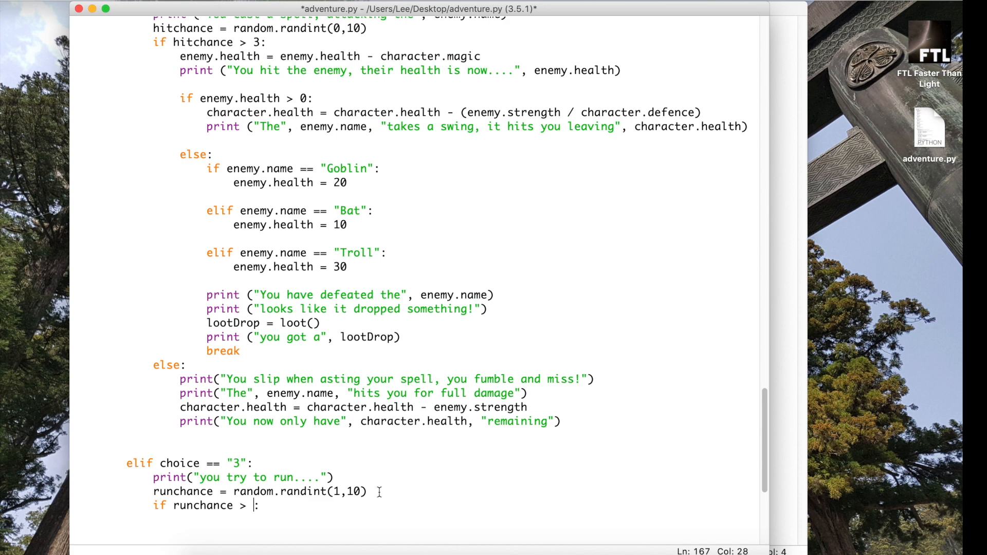
{"action": "type", "text": "4"}
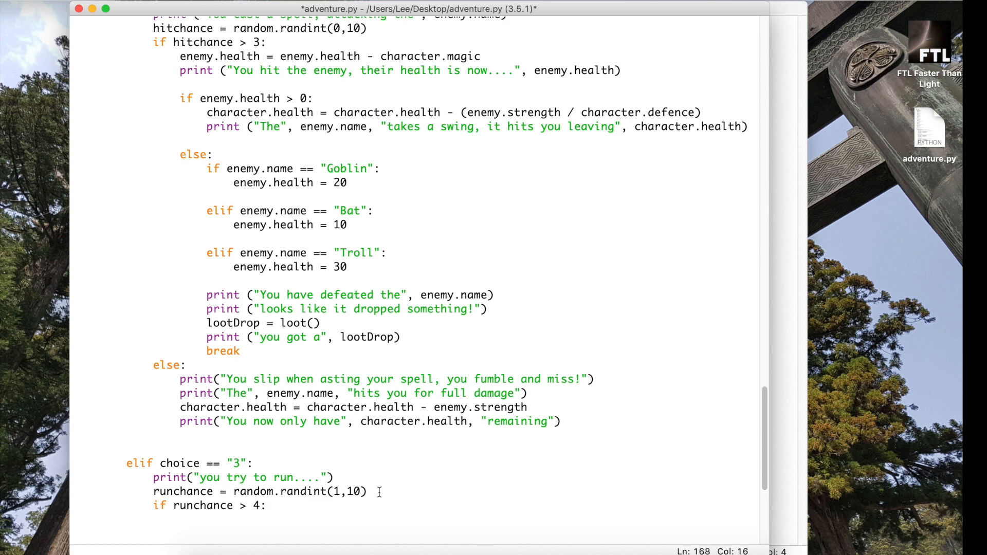
{"action": "key", "text": "Return"}
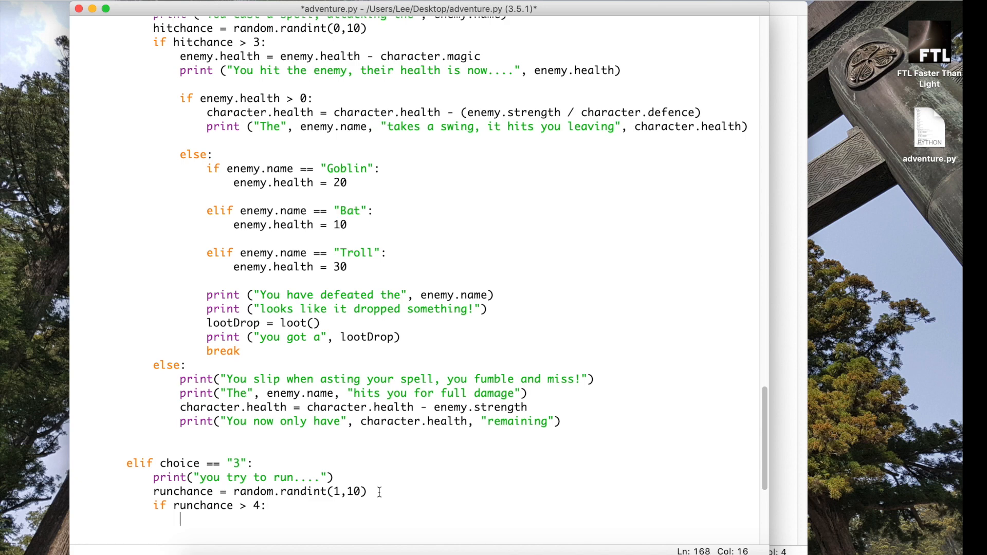
Print "you got away unscratched!" when the run chance succeeds
{"action": "type", "text": "print"}
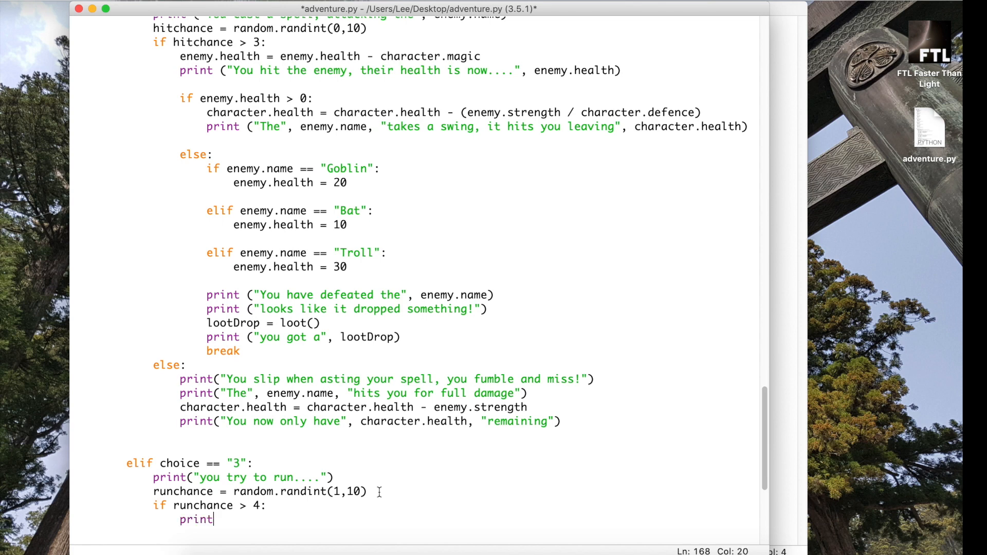
{"action": "type", "text": "(\"you"}
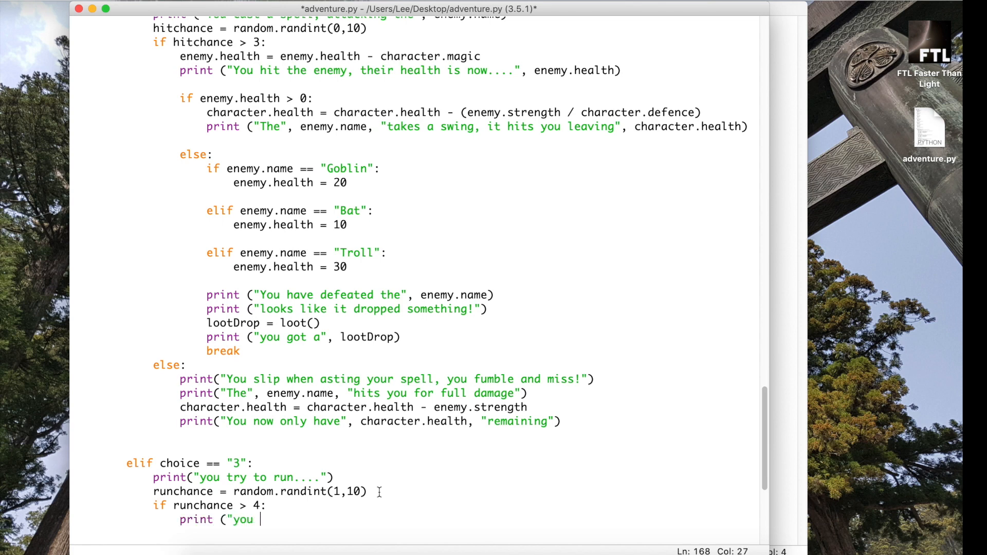
{"action": "type", "text": "got away"}
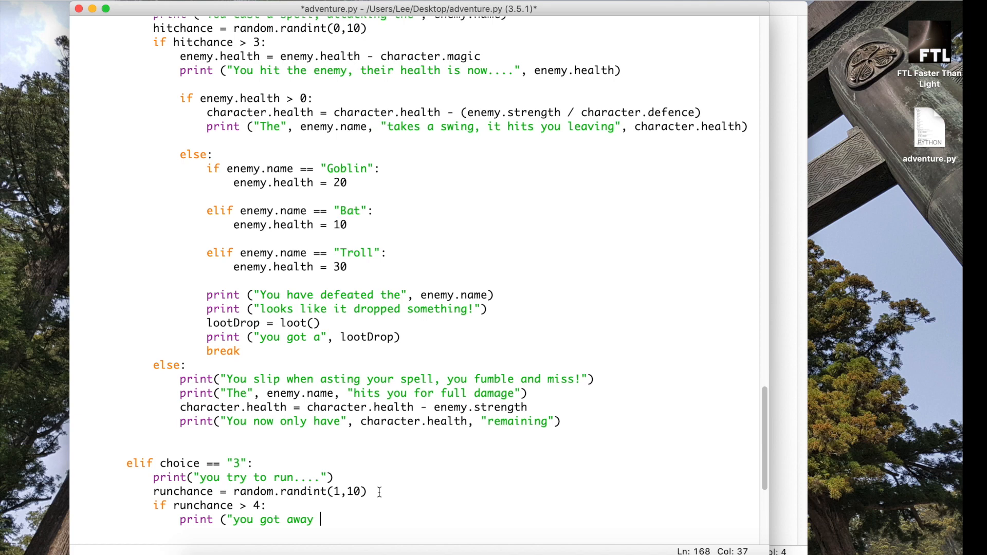
{"action": "type", "text": "unscratche"}
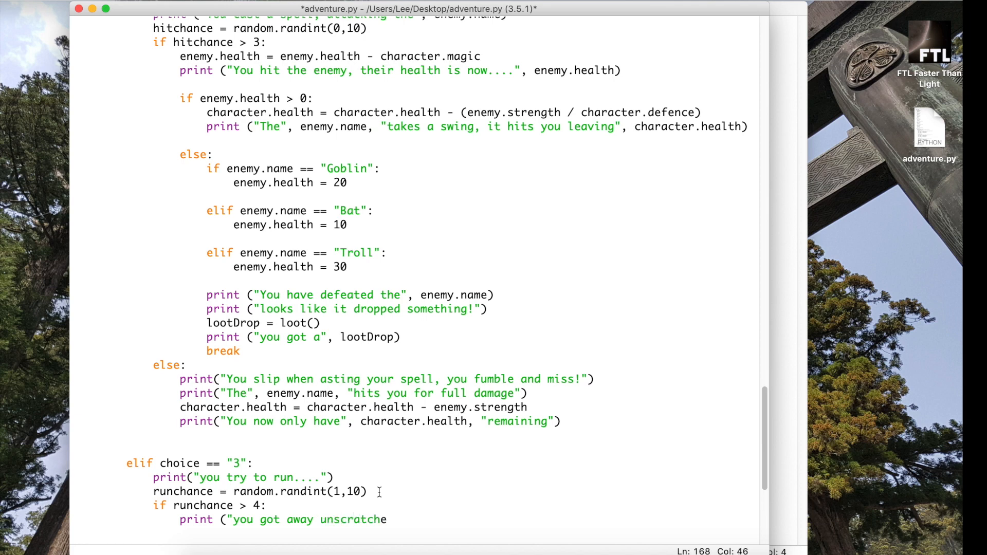
{"action": "type", "text": "d!\")"}
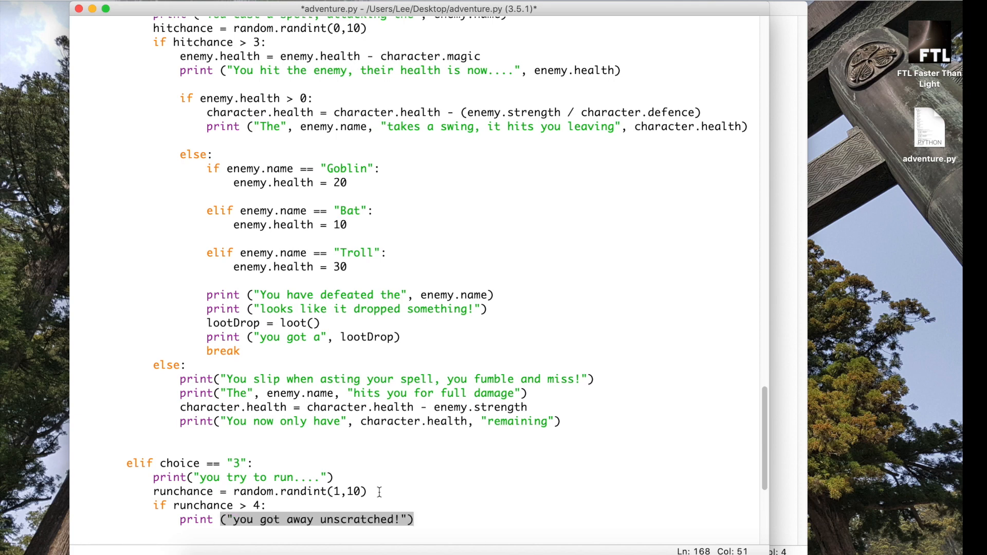
{"action": "scroll", "scroll_direction": "down", "scroll_amount": 3}
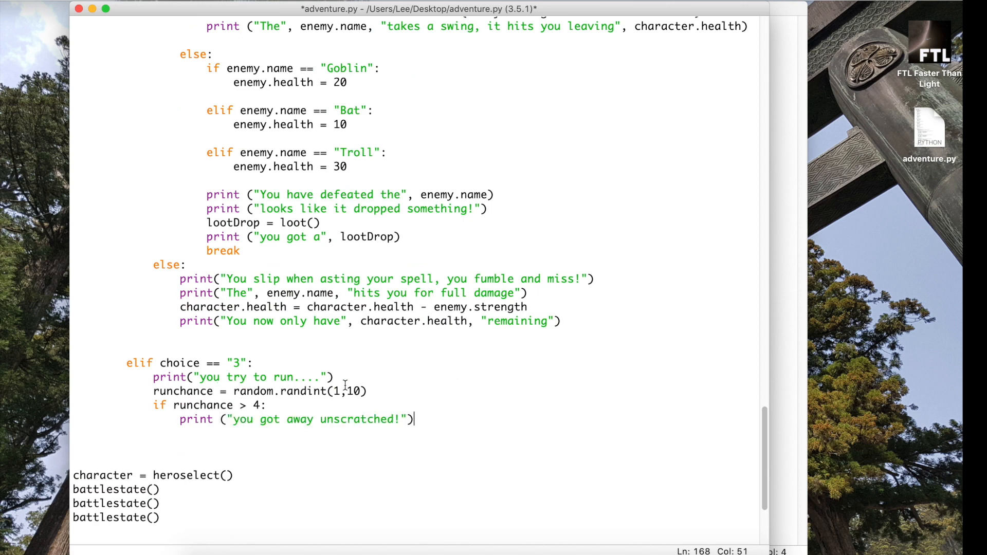
{"action": "mouse_move", "coordinate": [434, 429]}
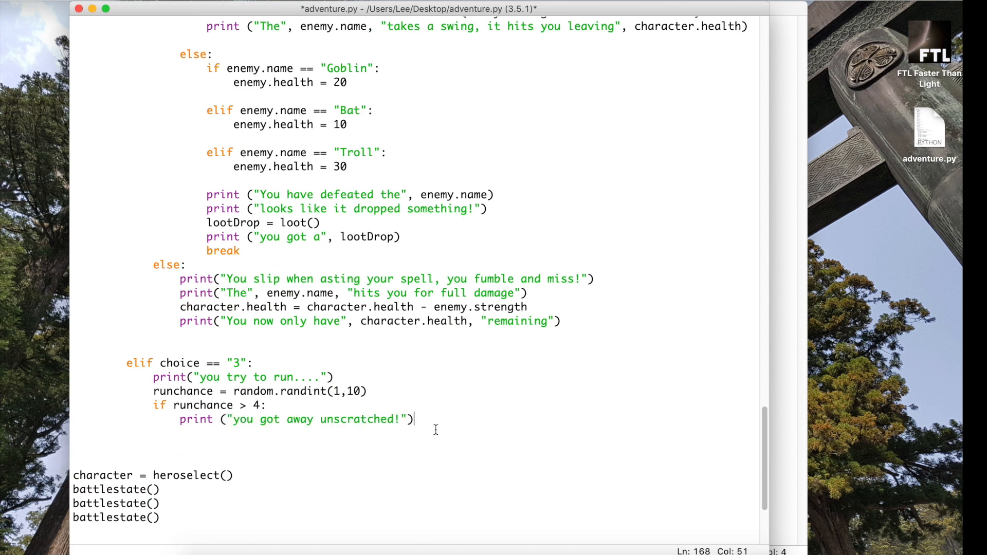
{"action": "mouse_move", "coordinate": [432, 420]}
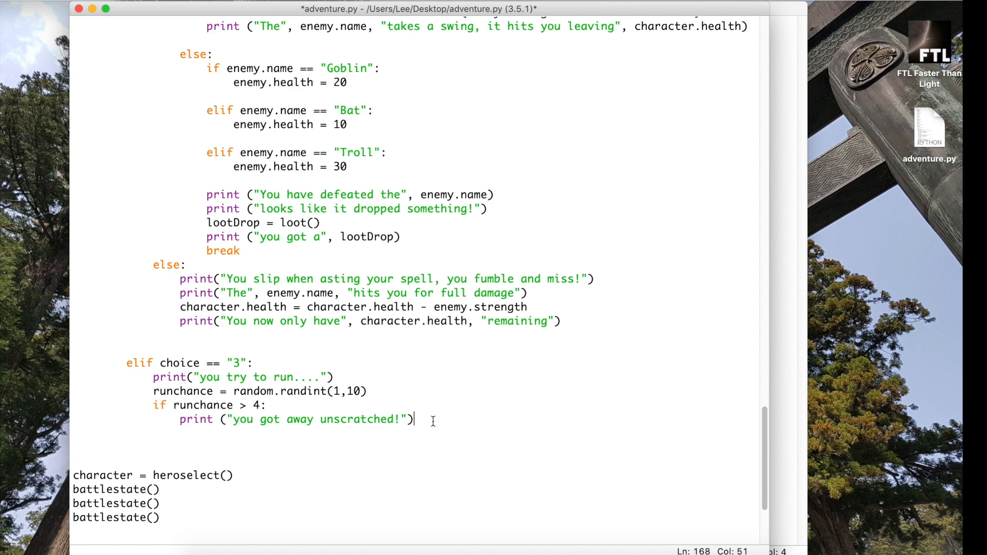
{"action": "mouse_move", "coordinate": [459, 411]}
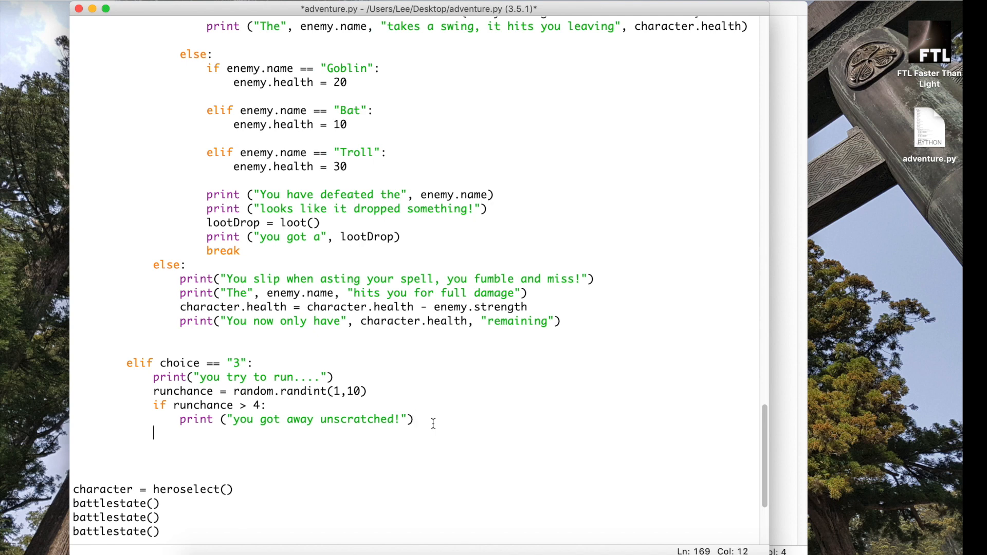
Add break after the success message and begin the else on the next line
{"action": "key", "text": "Backspace"}
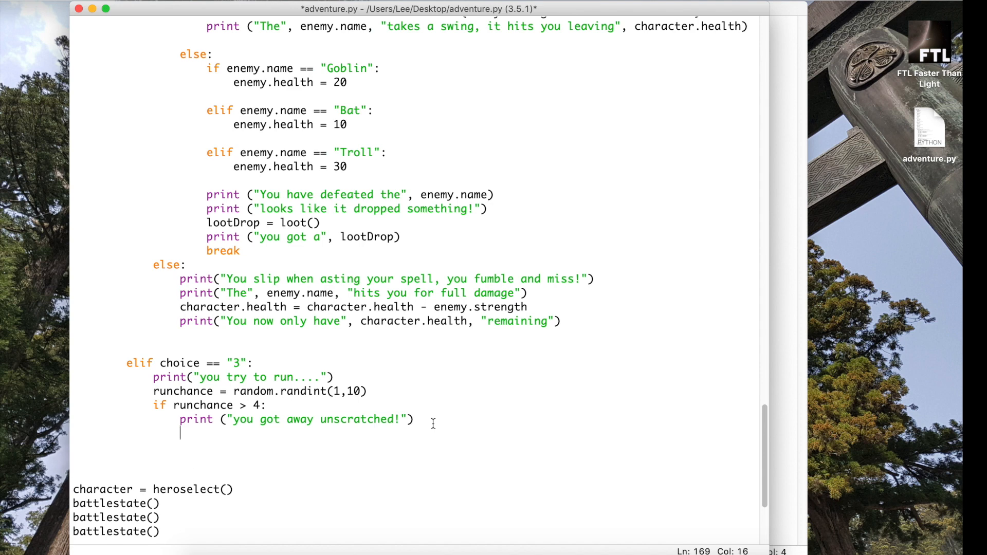
{"action": "type", "text": "brea"}
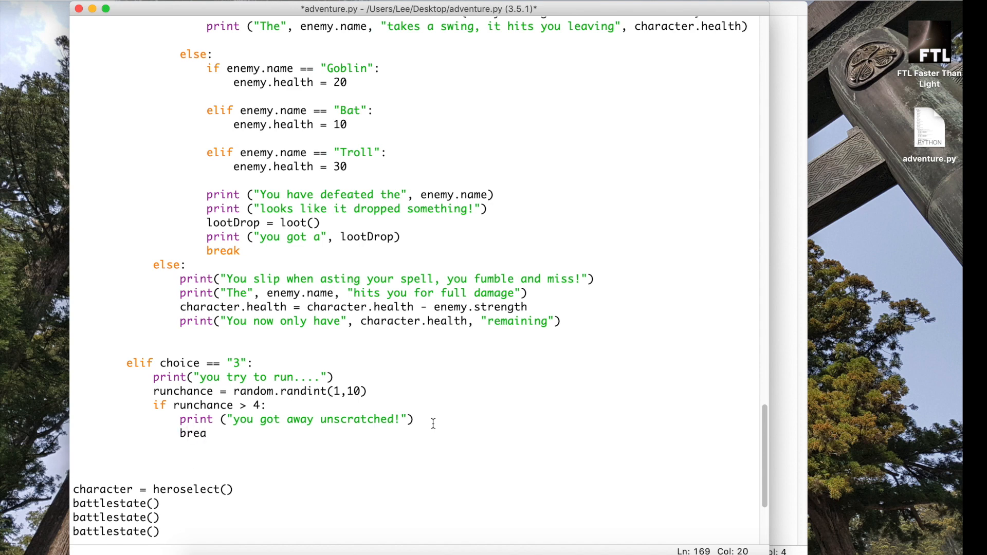
{"action": "type", "text": "k"}
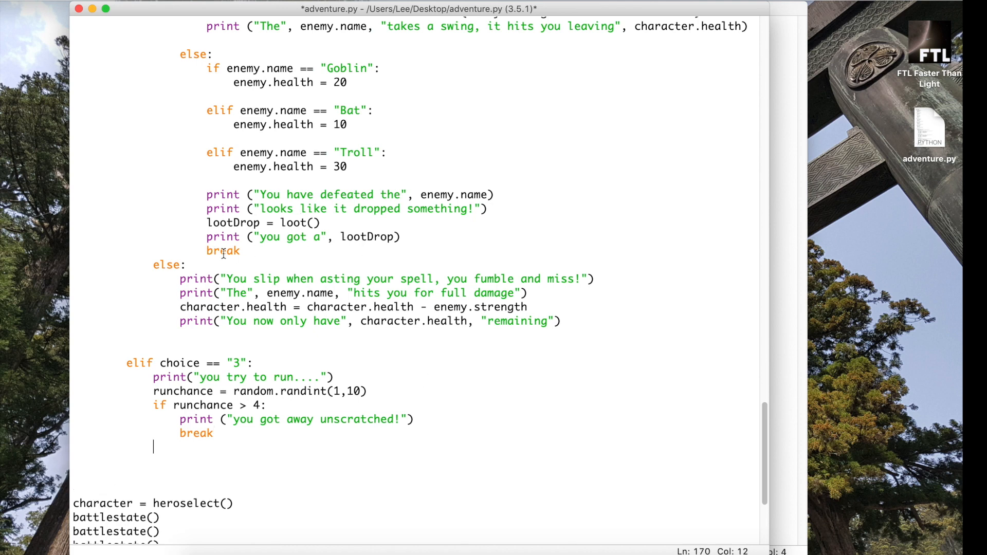
{"action": "mouse_move", "coordinate": [255, 296]}
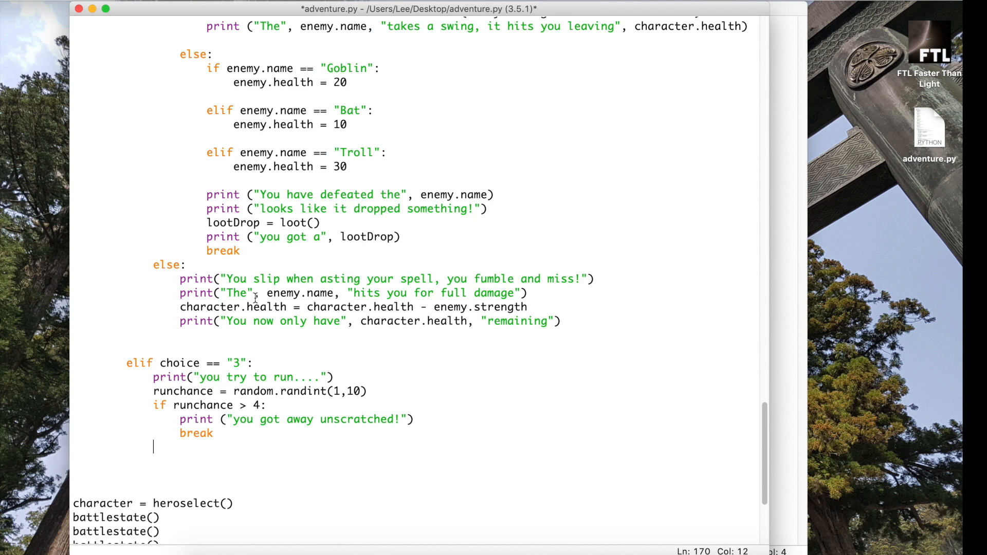
{"action": "type", "text": "e"}
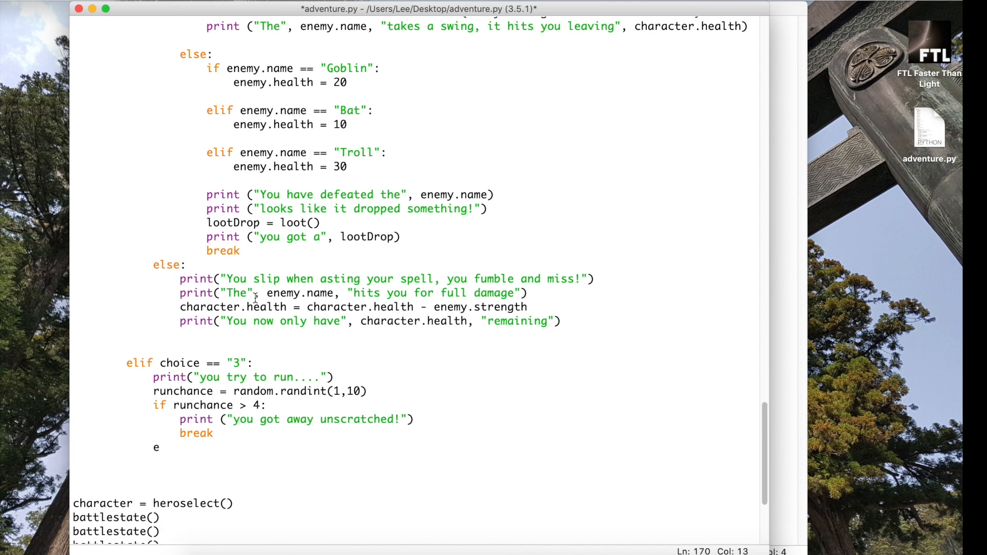
In the else, print "You try to run but slip and fall" and the full-damage message
{"action": "type", "text": "lse:"}
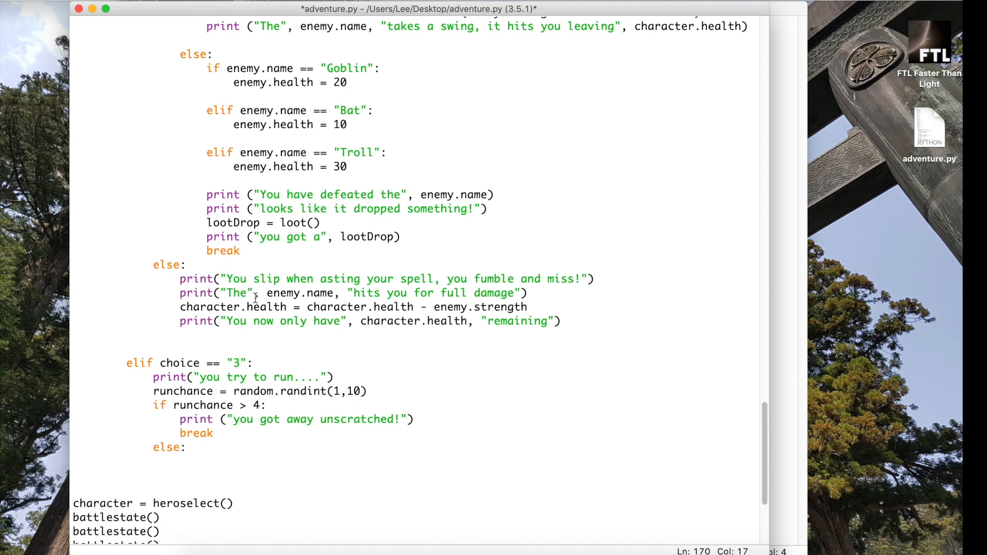
{"action": "type", "text": "print"}
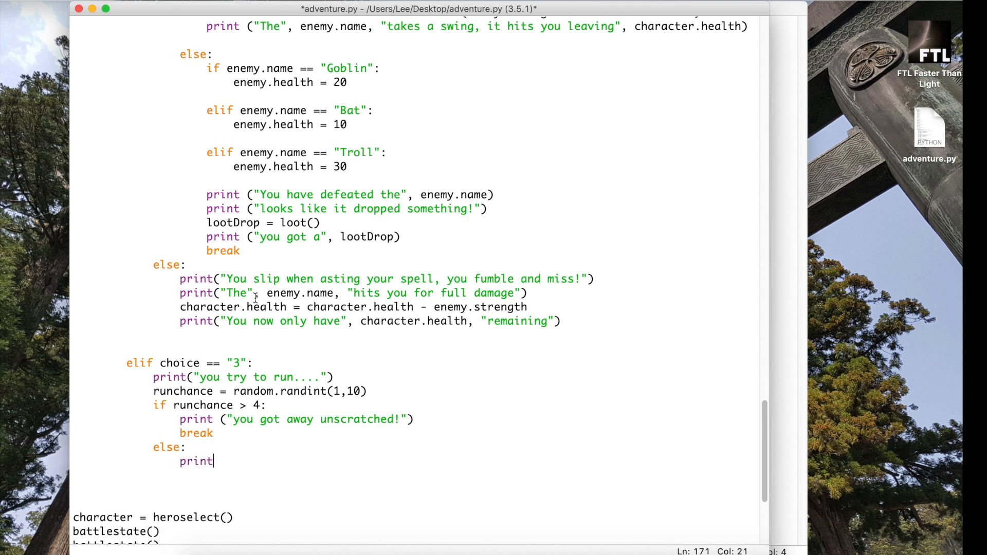
{"action": "type", "text": "(\""}
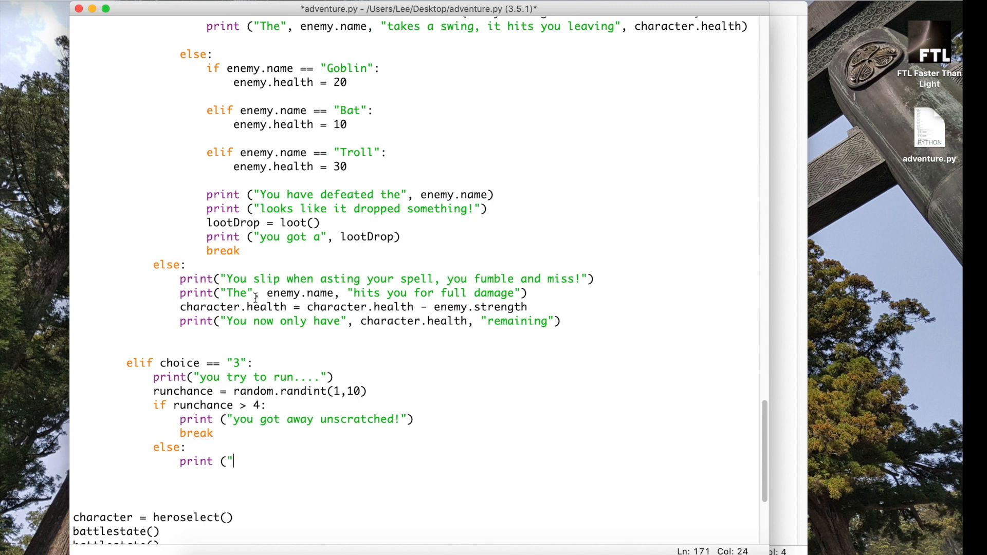
{"action": "type", "text": "You try"}
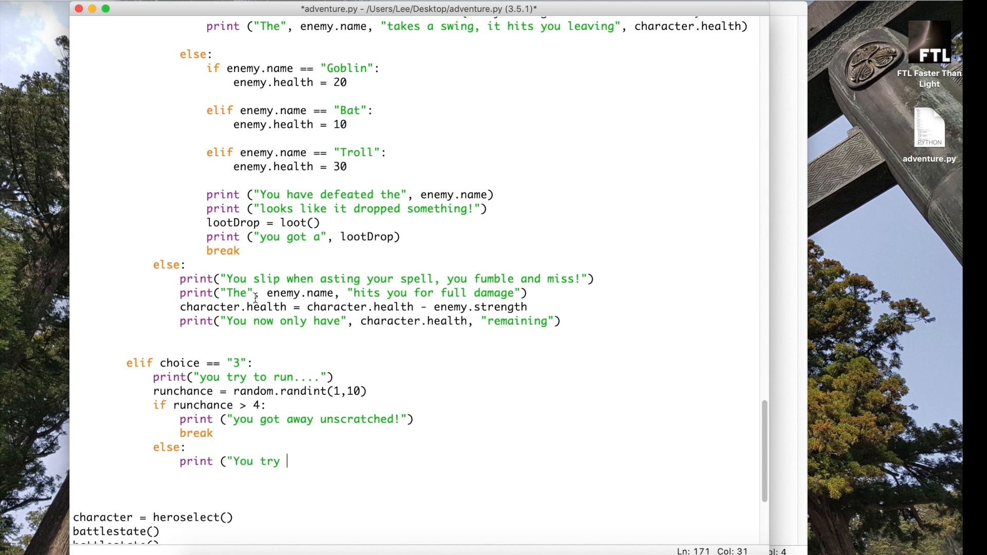
{"action": "type", "text": "to run but sl"}
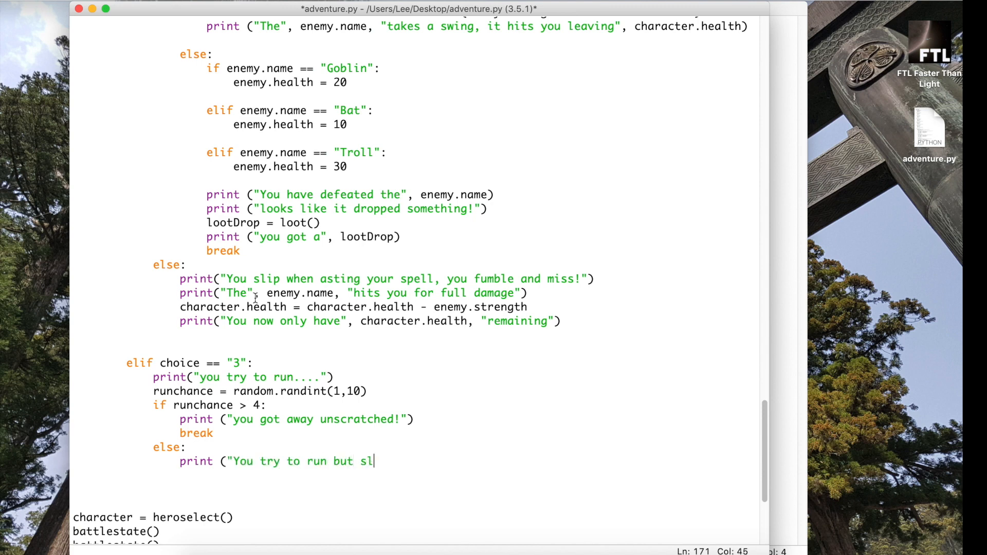
{"action": "type", "text": "ip and"}
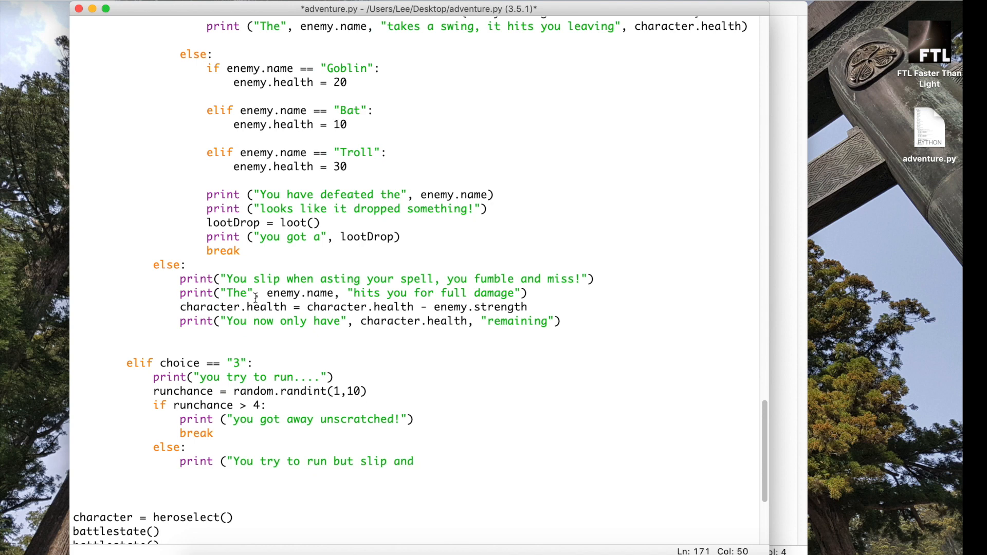
{"action": "type", "text": "fall\")"}
{"action": "type", "text": "print"}
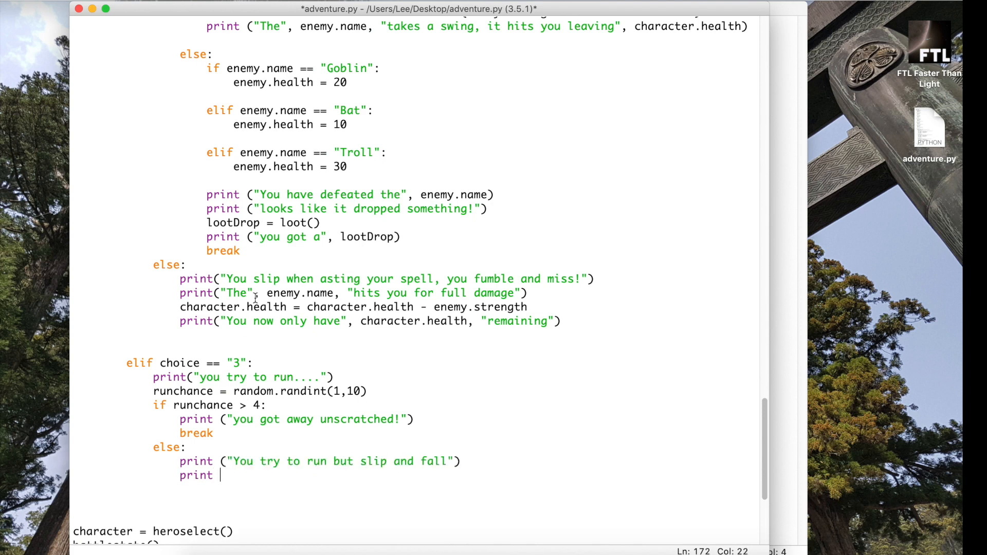
{"action": "type", "text": "(\""}
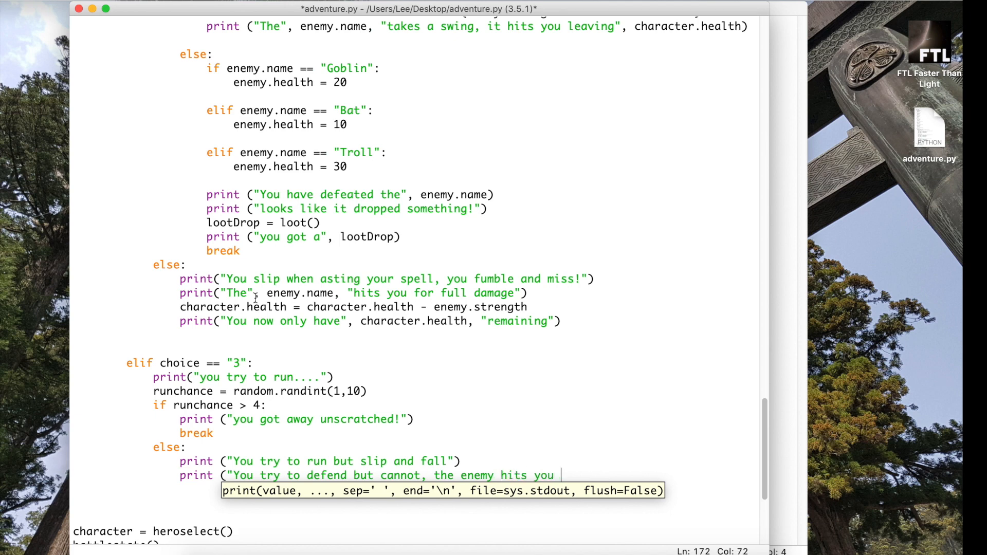
{"action": "type", "text": "for full"}
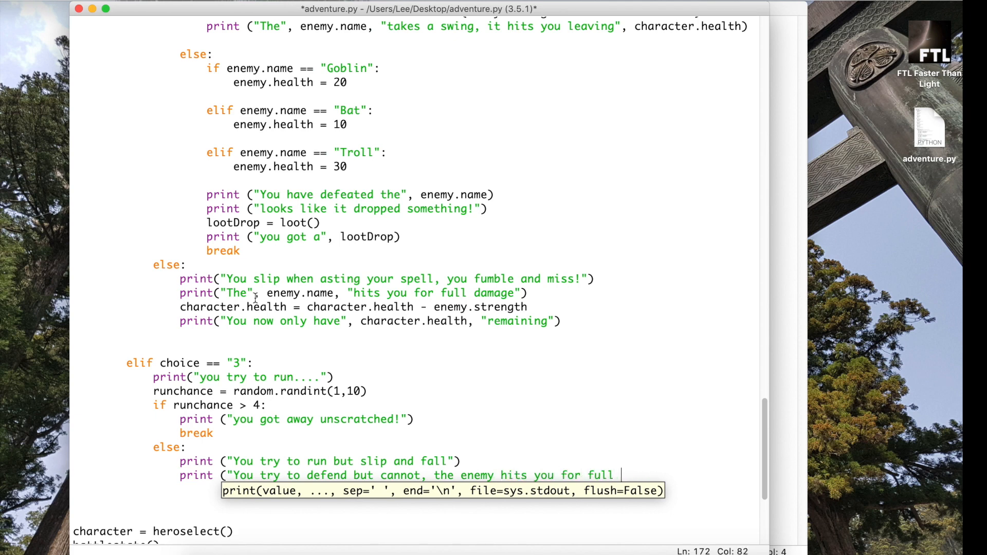
{"action": "type", "text": "damage..."}
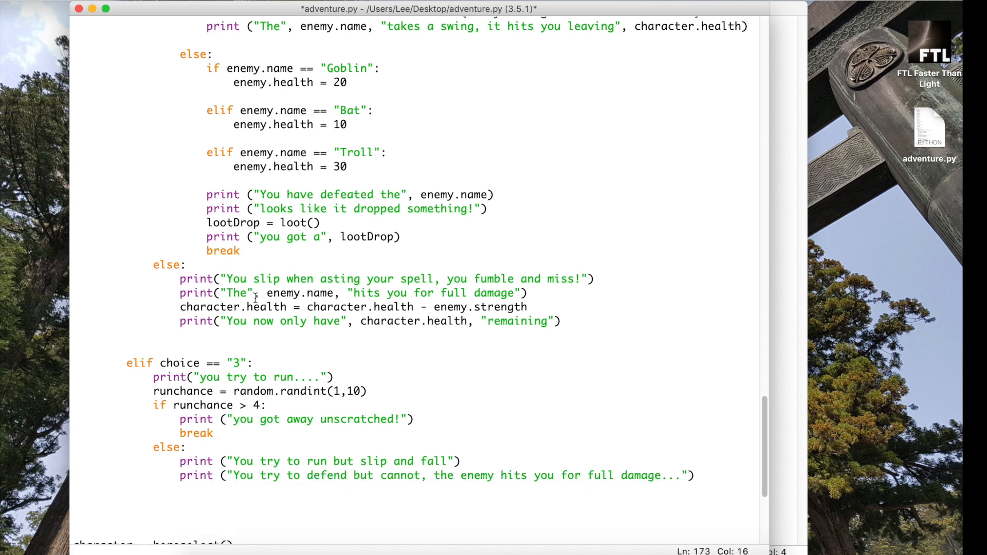
Subtract enemy.strength from character.health in the failed-run branch
{"action": "type", "text": "character"}
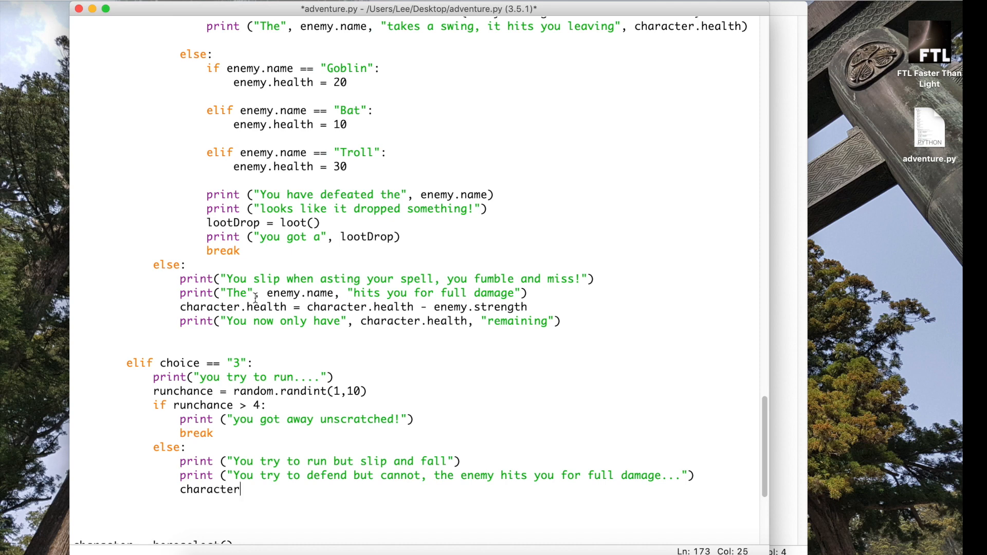
{"action": "type", "text": ".health"}
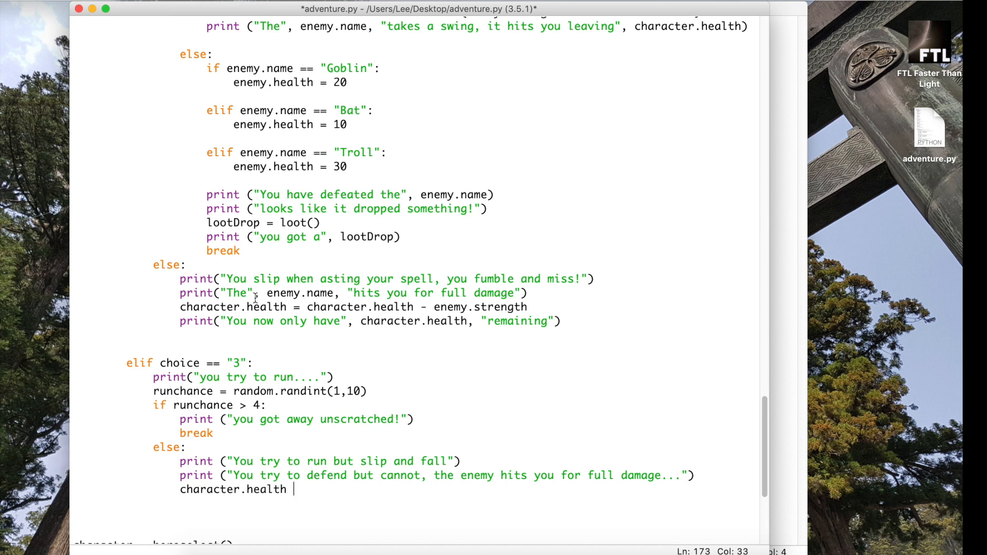
{"action": "type", "text": "= characte"}
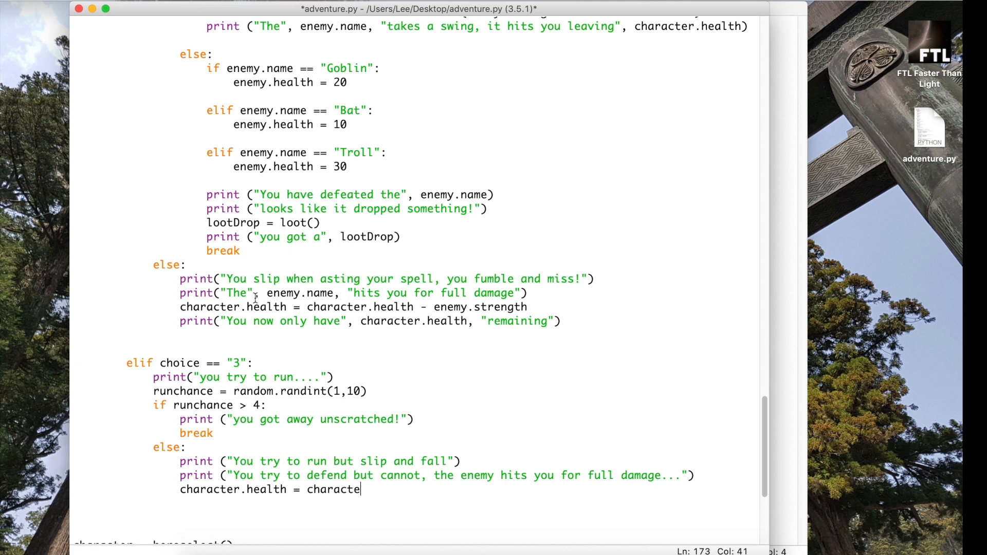
{"action": "type", "text": "r.health -"}
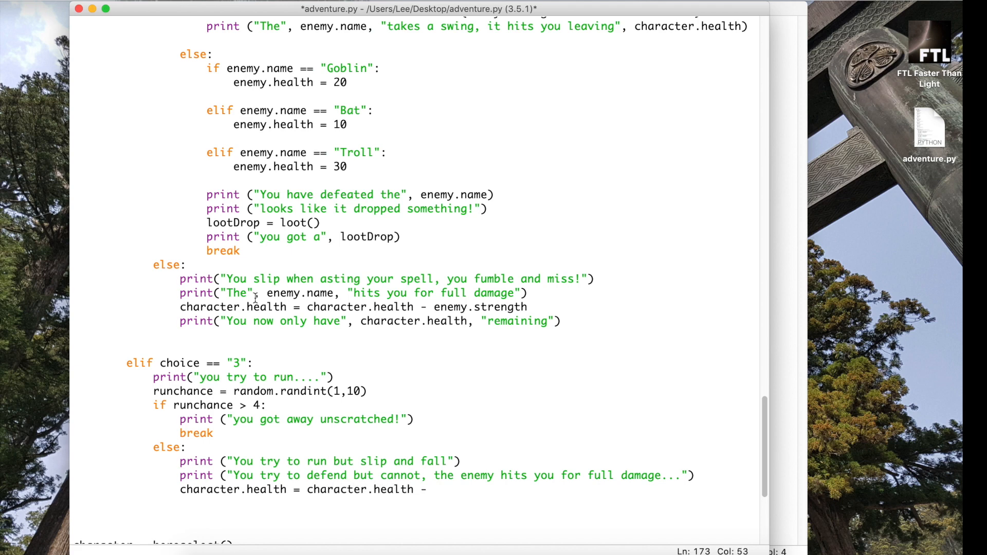
{"action": "type", "text": "enemy"}
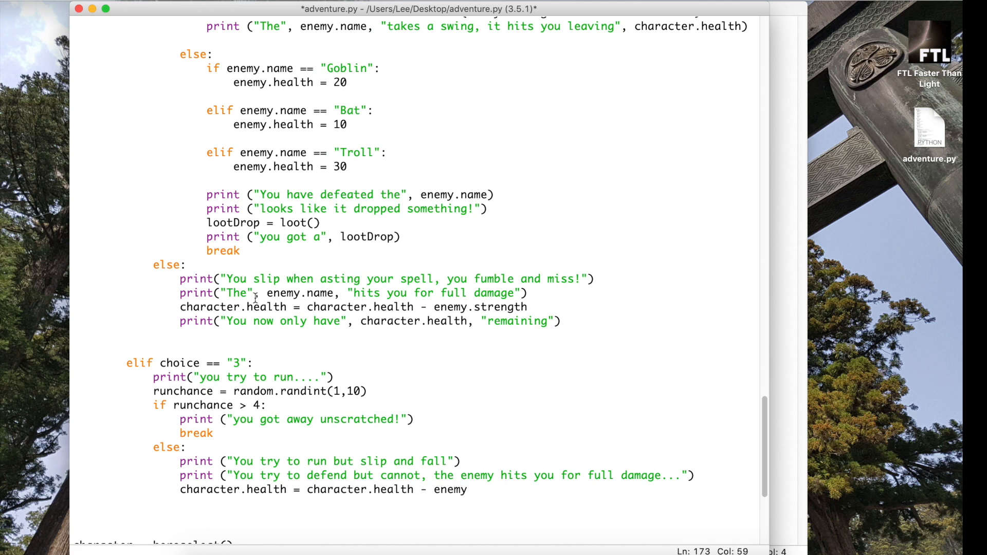
{"action": "type", "text": ".str"}
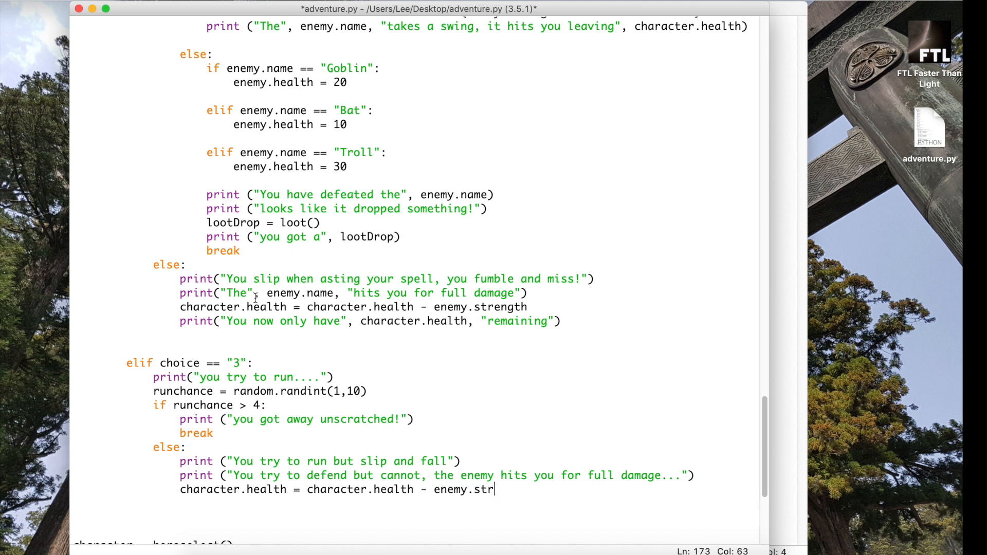
{"action": "type", "text": "ength"}
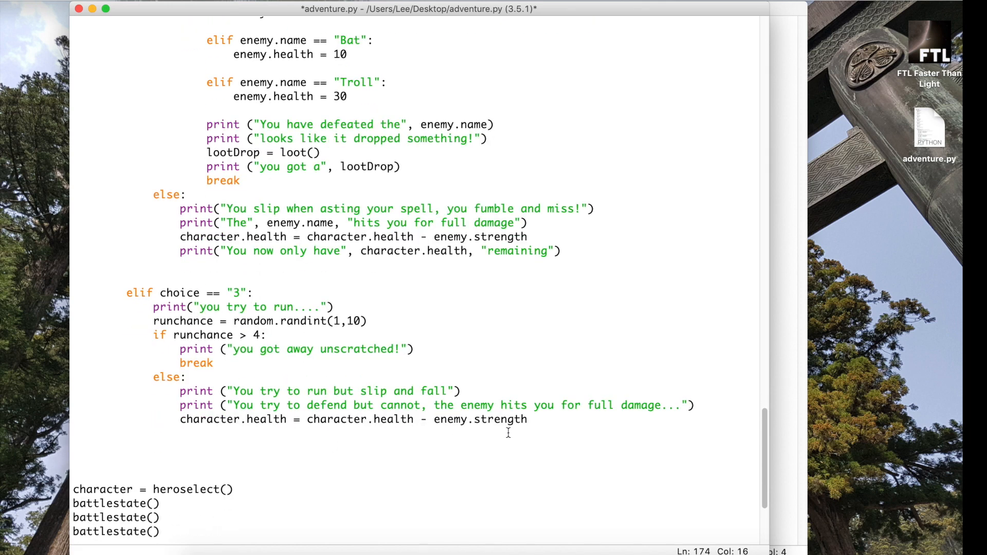
Print "Your health is now" followed by the character's health
{"action": "type", "text": "print"}
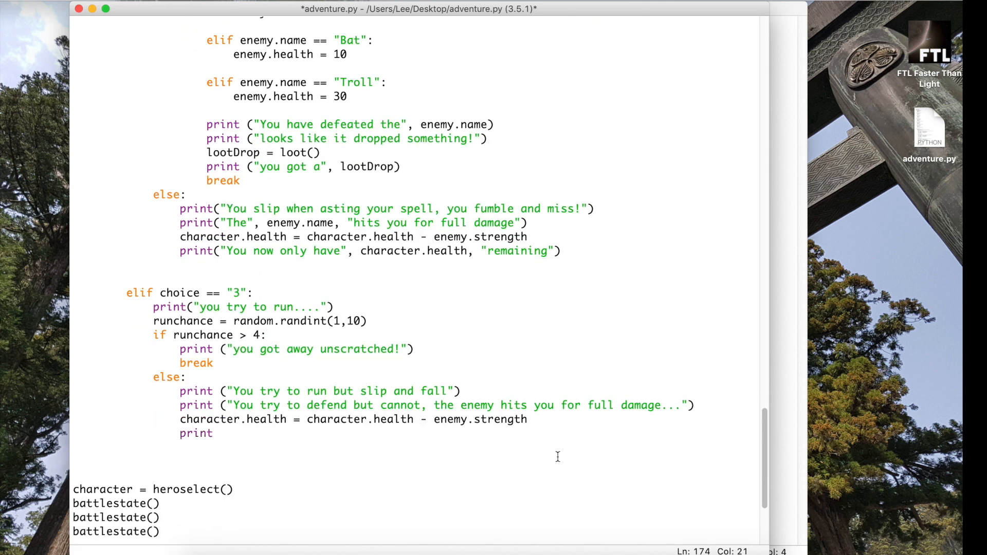
{"action": "type", "text": "("}
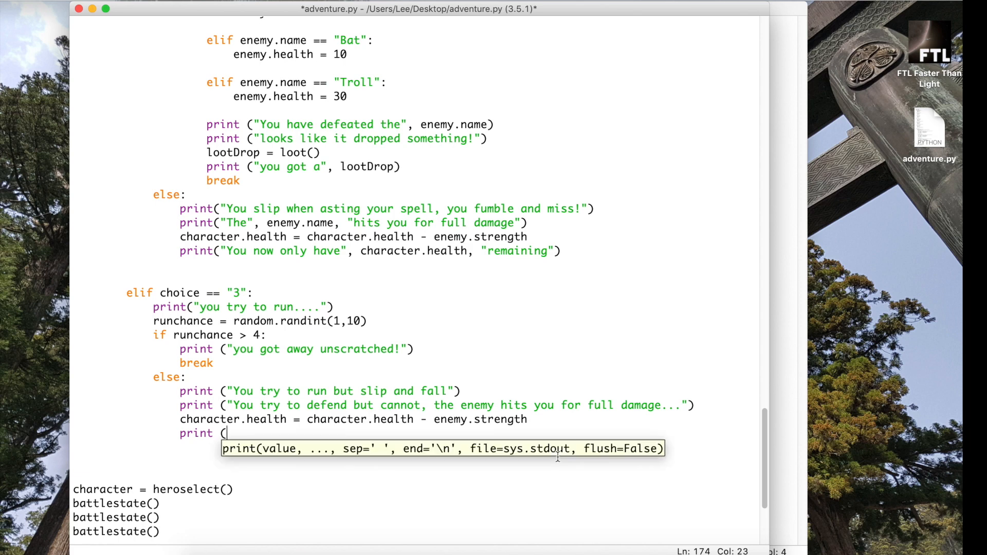
{"action": "type", "text": "\"Your"}
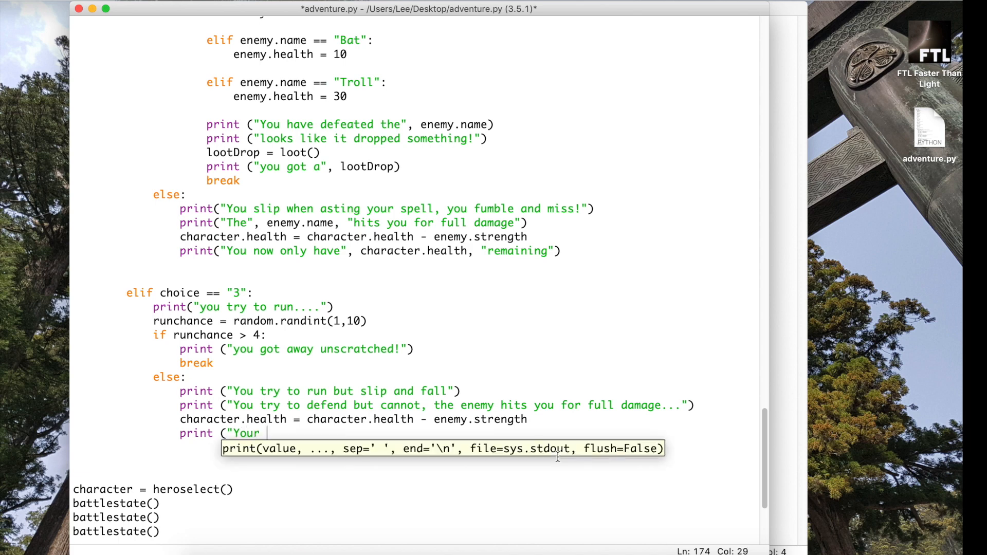
{"action": "type", "text": "health is"}
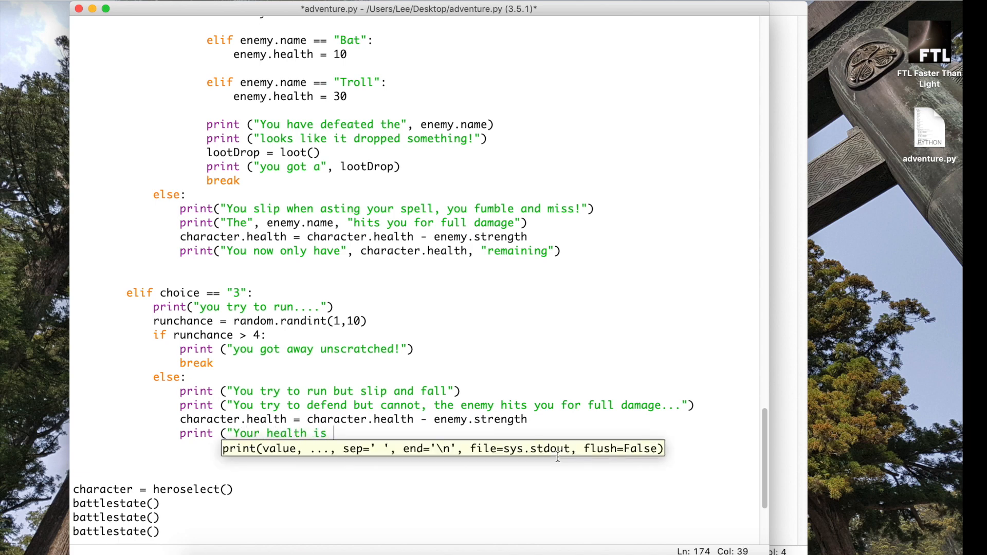
{"action": "type", "text": "now\""}
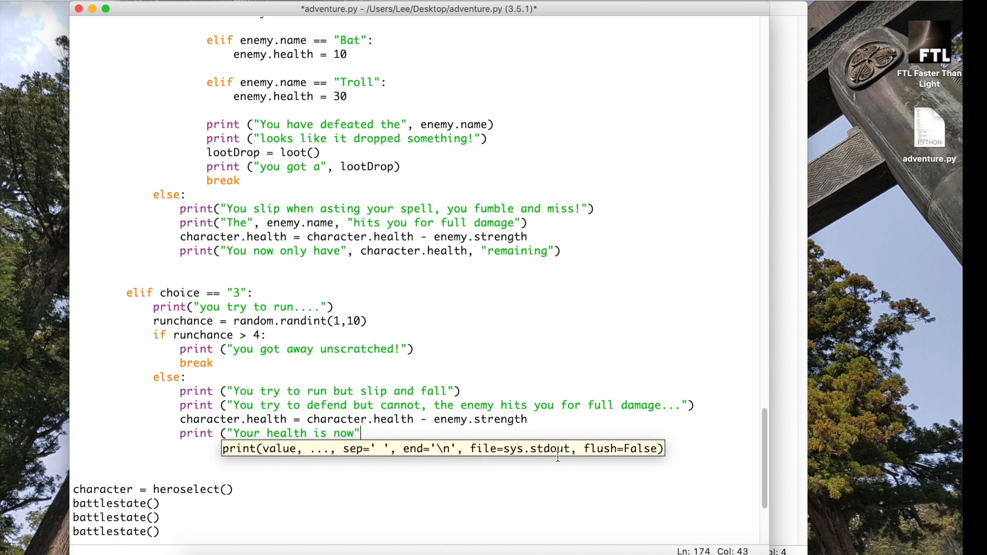
{"action": "type", "text": ", character.health"}
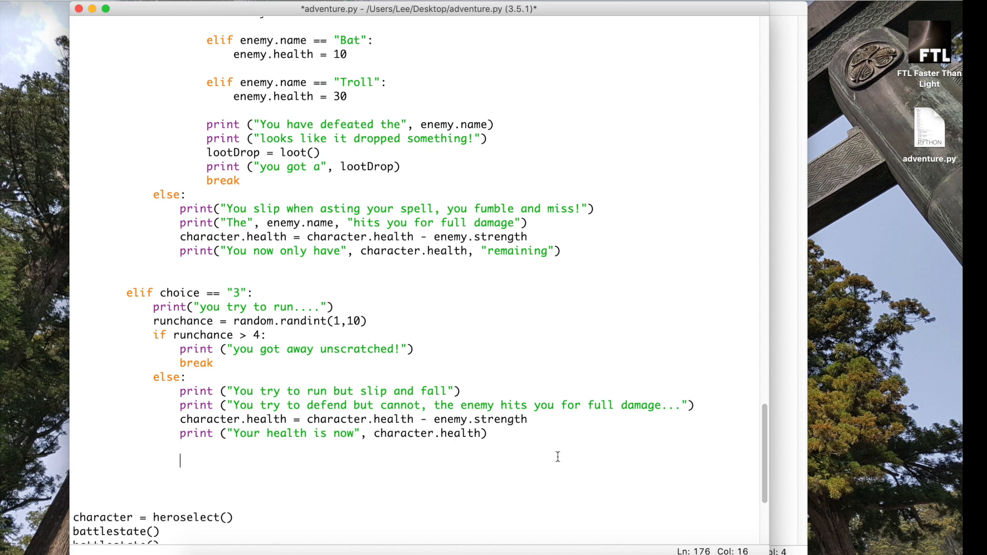
{"action": "mouse_move", "coordinate": [255, 397]}
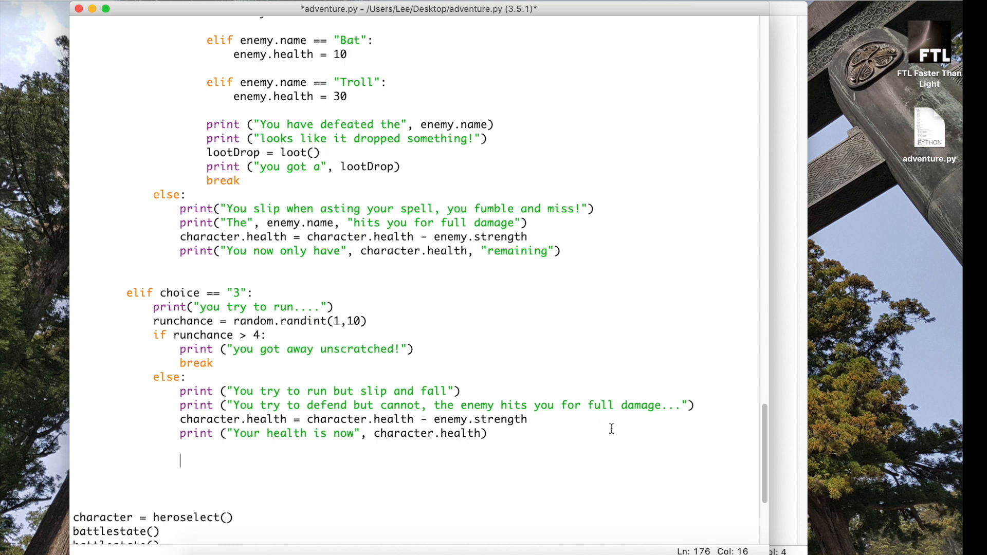
{"action": "mouse_move", "coordinate": [277, 522]}
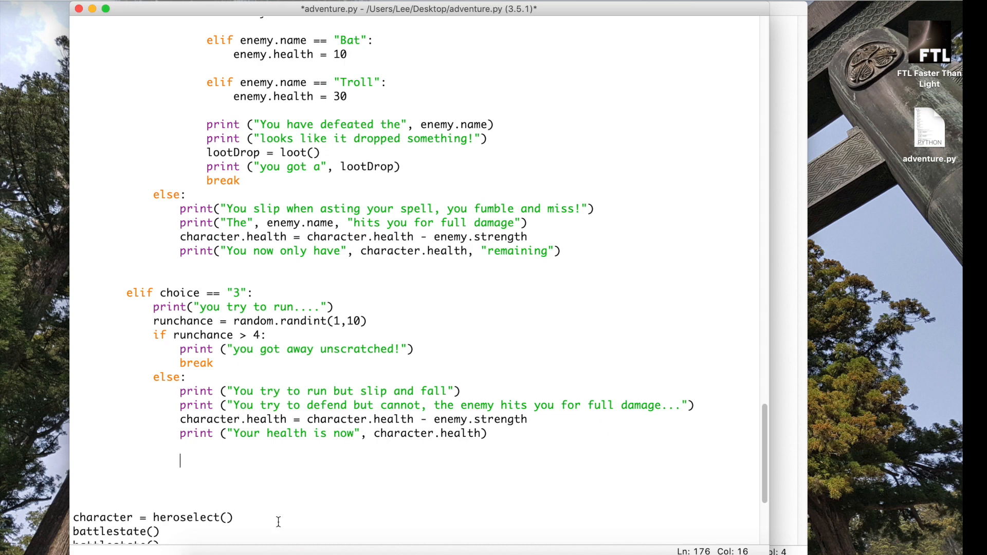
{"action": "mouse_move", "coordinate": [109, 462]}
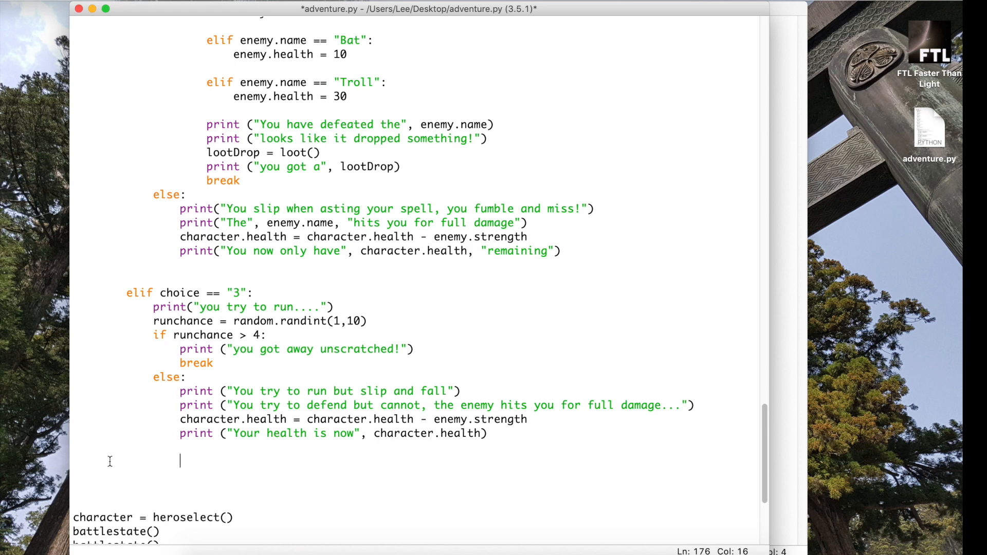
{"action": "mouse_move", "coordinate": [179, 460]}
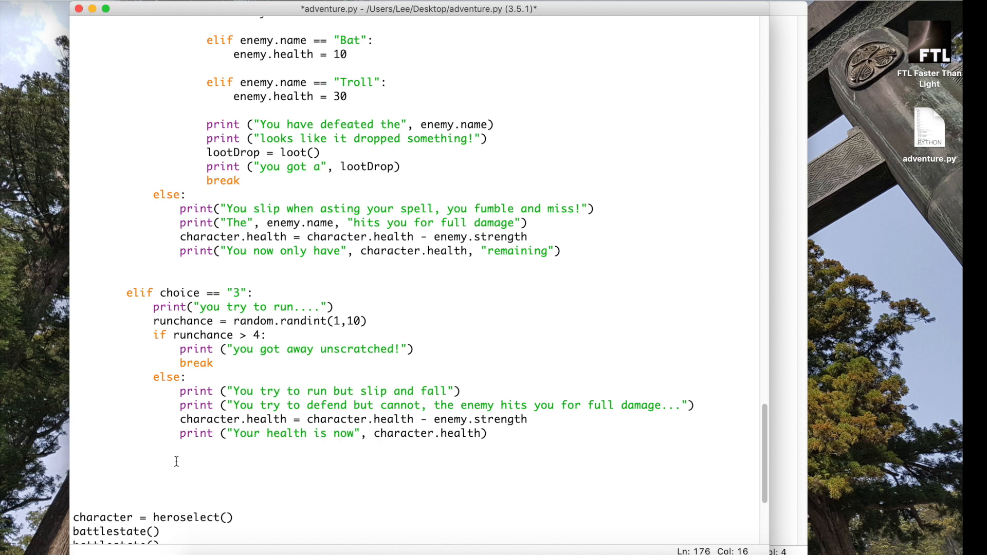
Add a final else printing "number not allowed, please only type 1, 2 or 3..."
{"action": "left_click", "coordinate": [80, 459]}
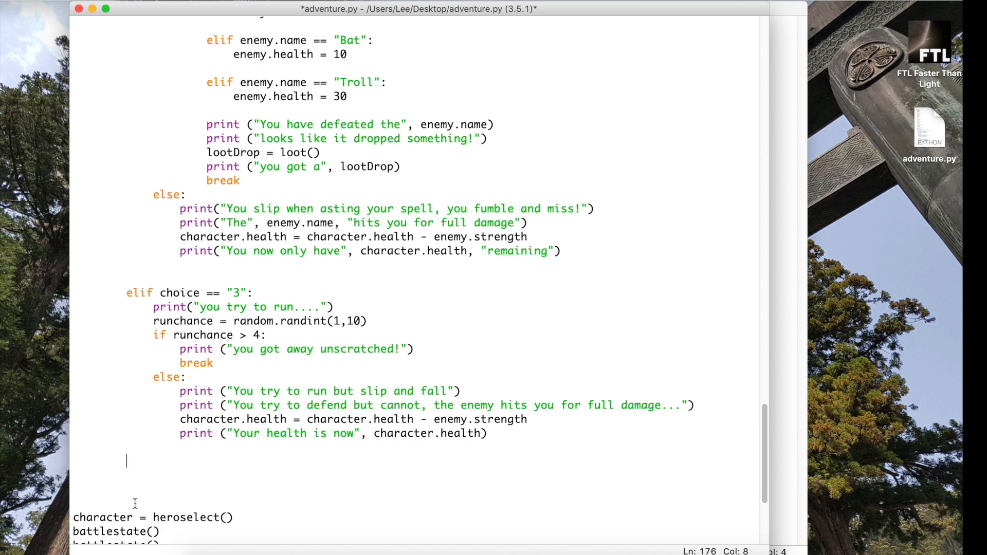
{"action": "type", "text": "else:"}
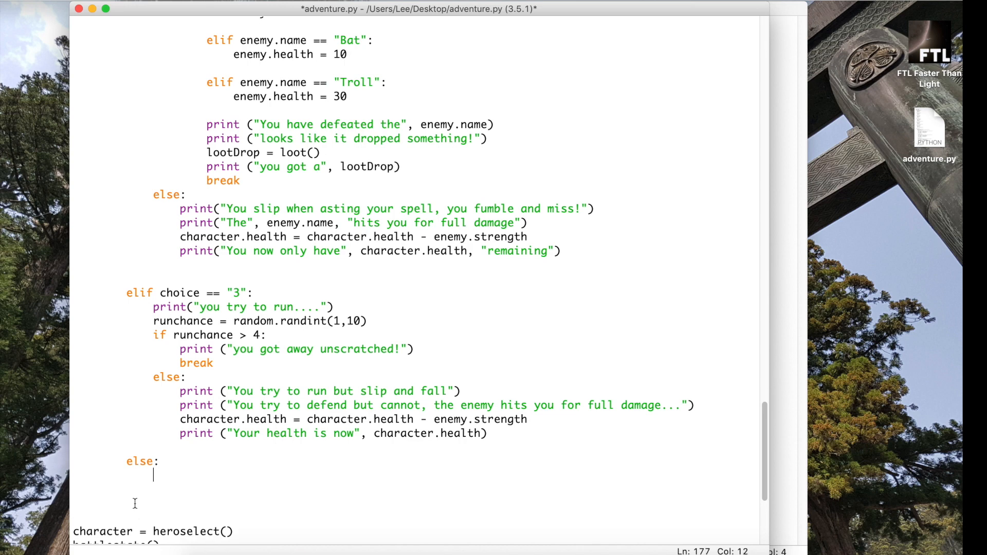
{"action": "type", "text": "print"}
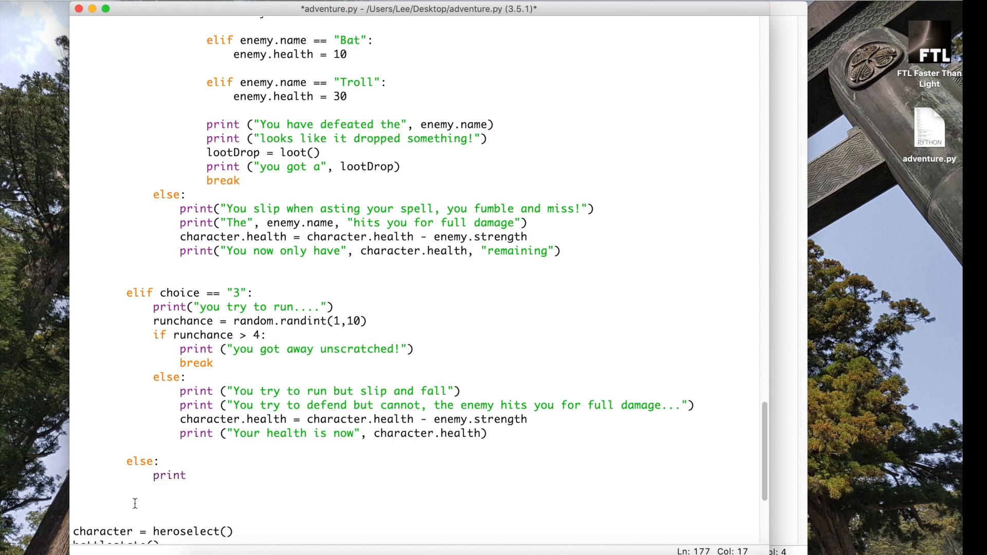
{"action": "type", "text": "(\"number"}
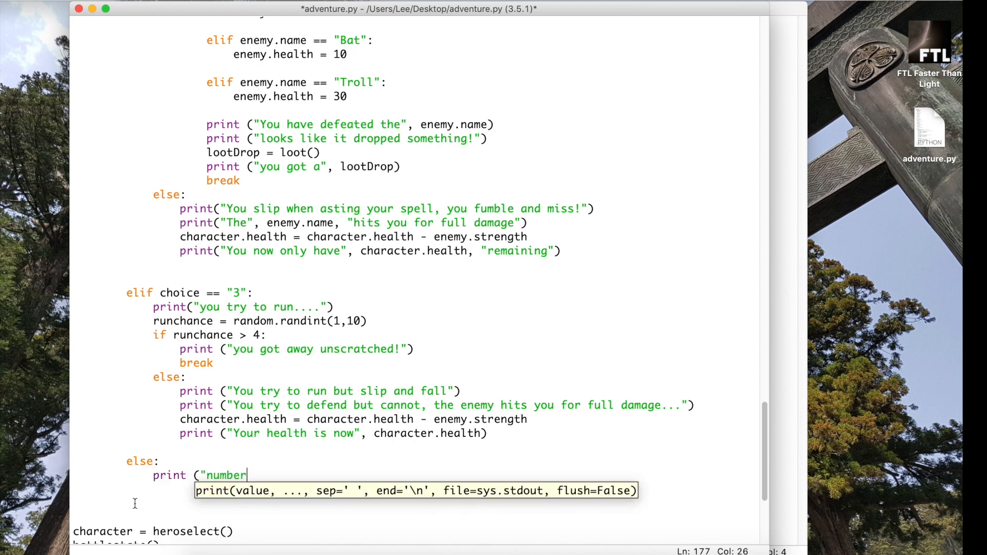
{"action": "type", "text": "not allowed,"}
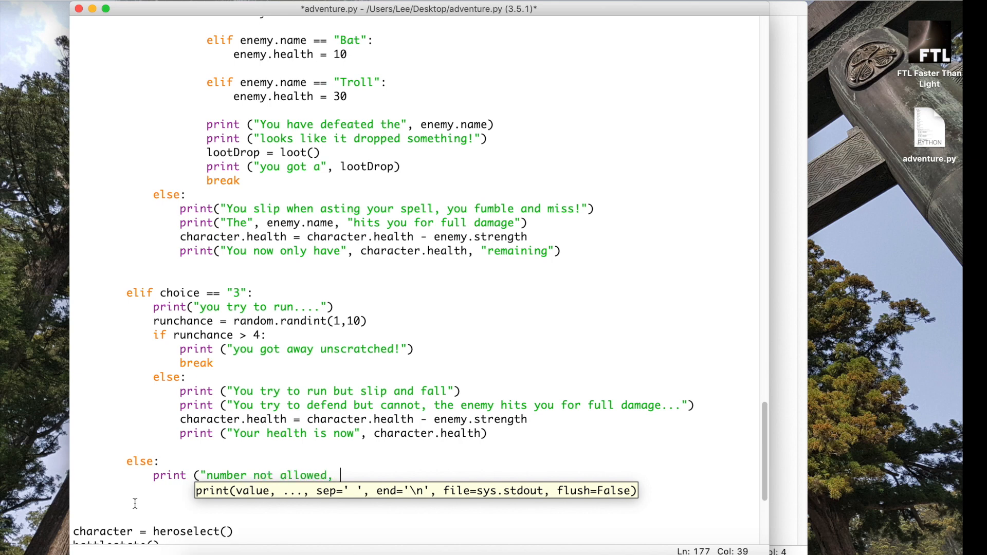
{"action": "type", "text": "please only type 1, 2"}
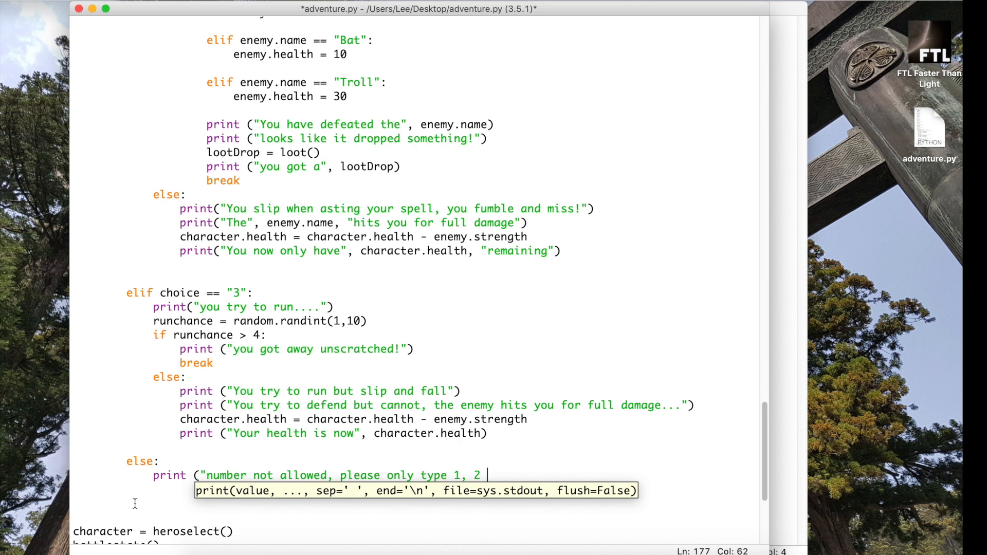
{"action": "type", "text": "or 3..."}
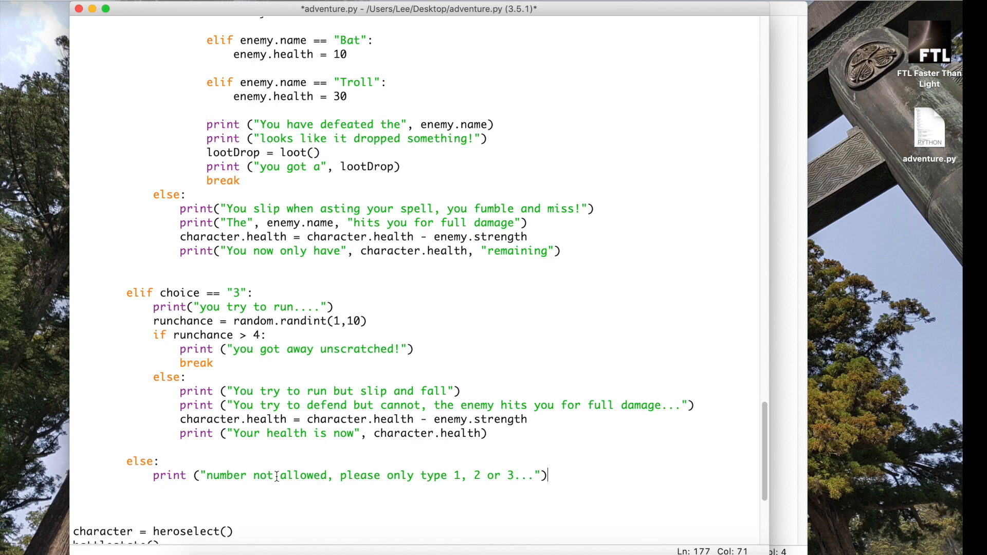
{"action": "key", "text": "Return"}
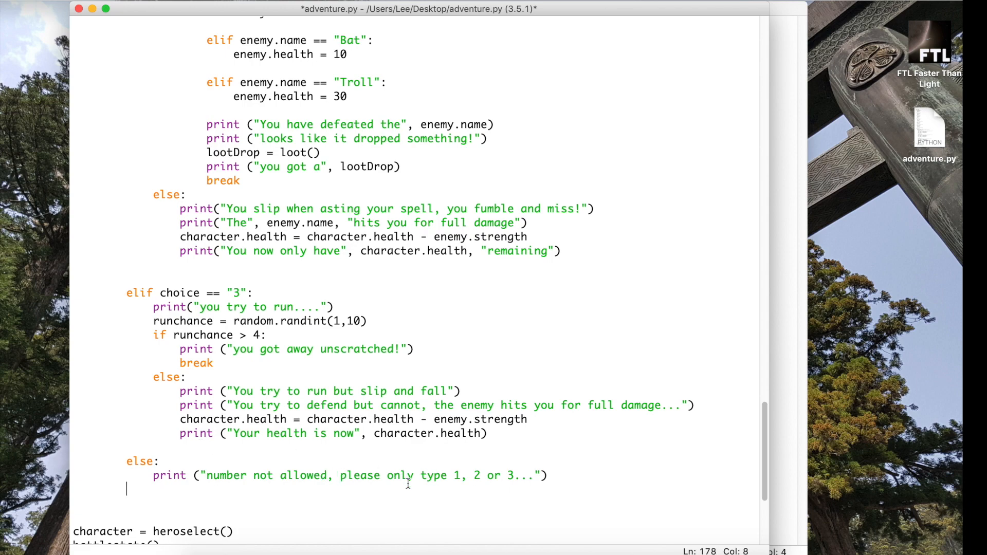
{"action": "scroll", "scroll_direction": "up", "scroll_amount": 3}
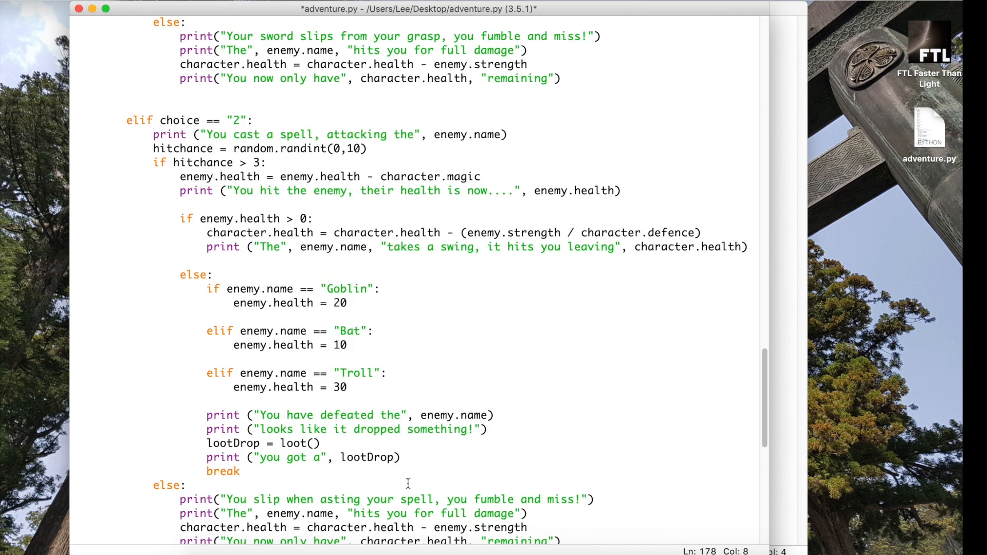
{"action": "scroll", "scroll_direction": "up", "scroll_amount": 3}
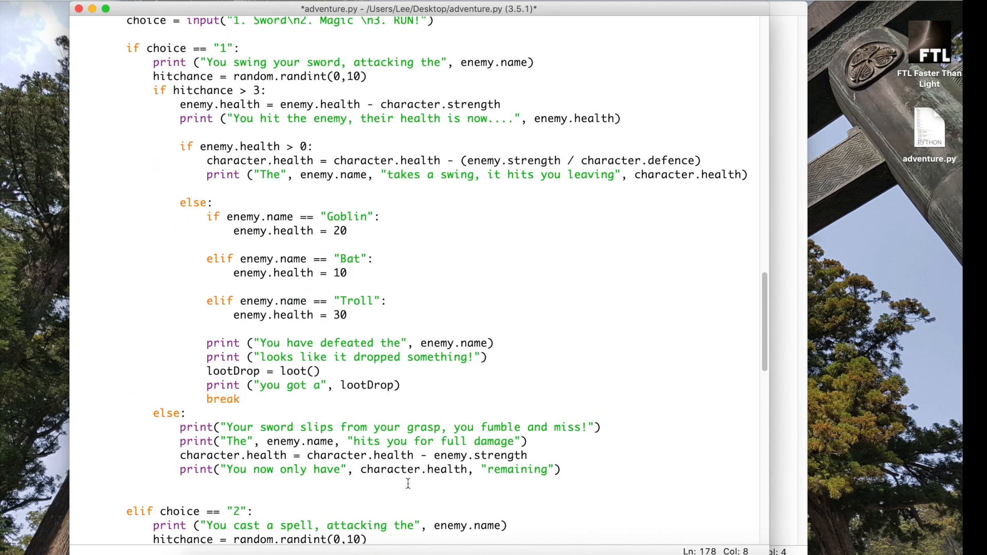
{"action": "scroll", "scroll_direction": "up", "scroll_amount": 3}
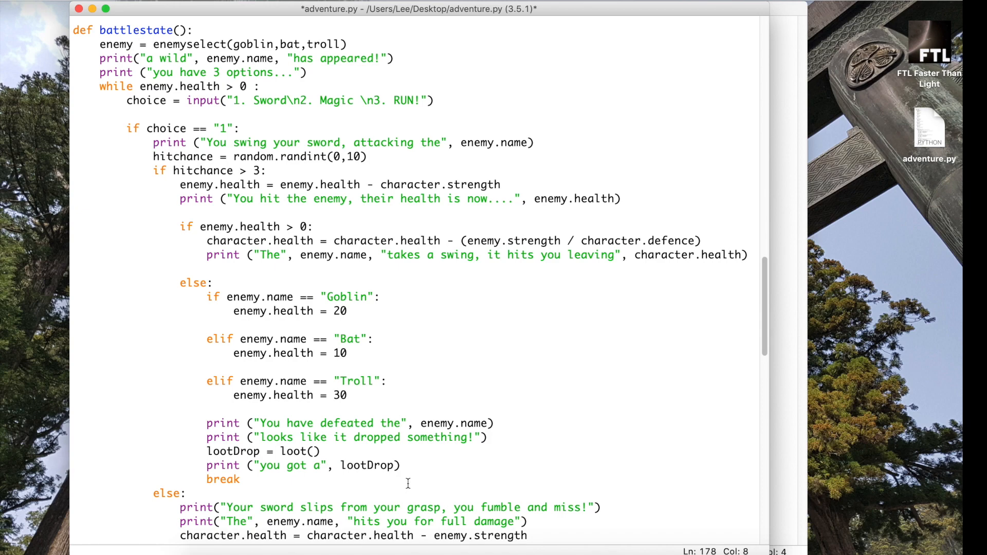
{"action": "scroll", "scroll_direction": "down", "scroll_amount": 3}
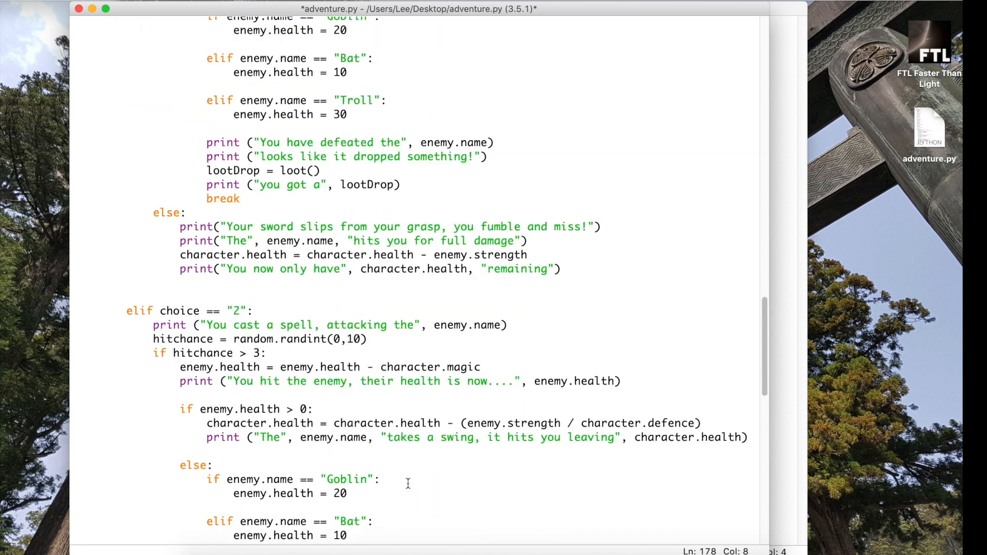
{"action": "scroll", "scroll_direction": "down", "scroll_amount": 3}
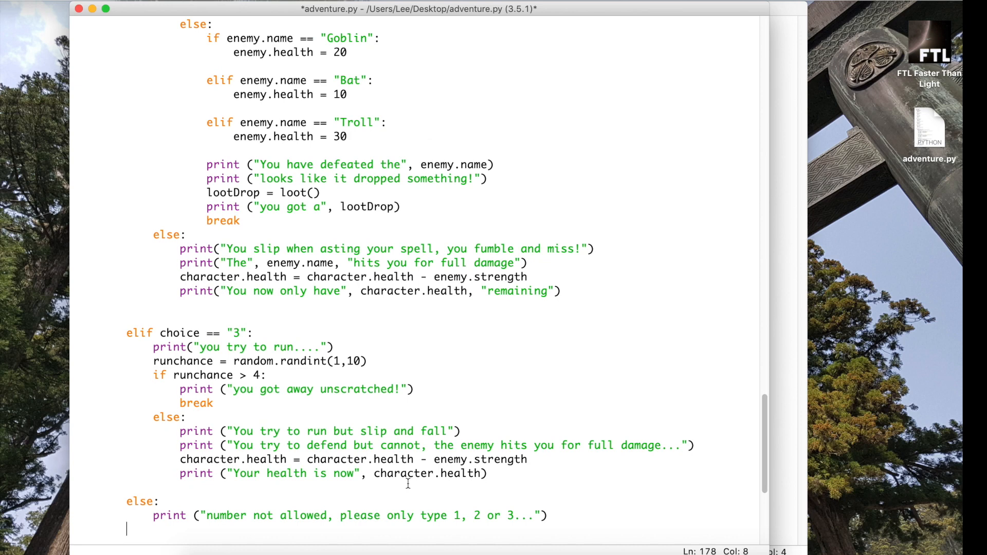
Run the module, saving adventure.py, then test the magic attack and running away in the Shell
{"action": "left_click", "coordinate": [214, 8]}
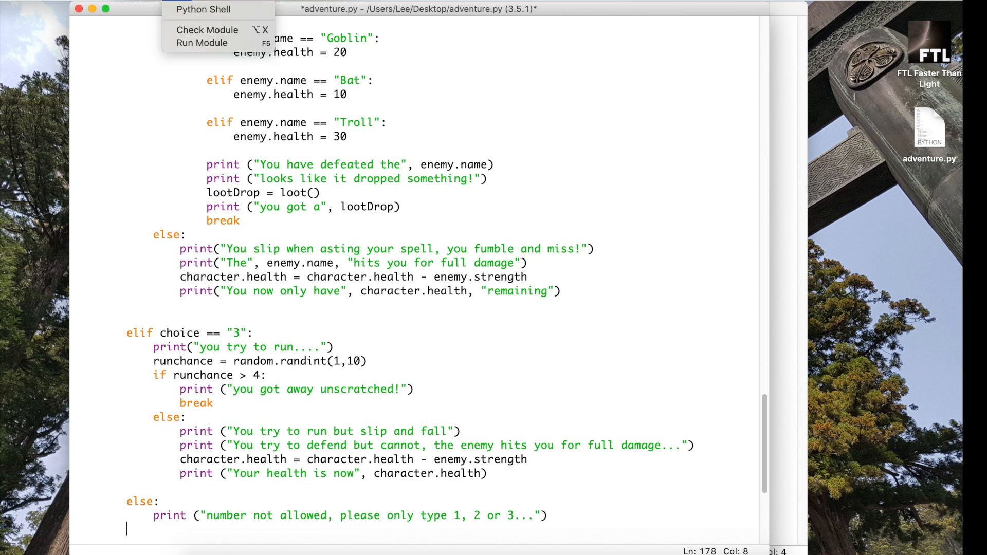
{"action": "left_click", "coordinate": [202, 42]}
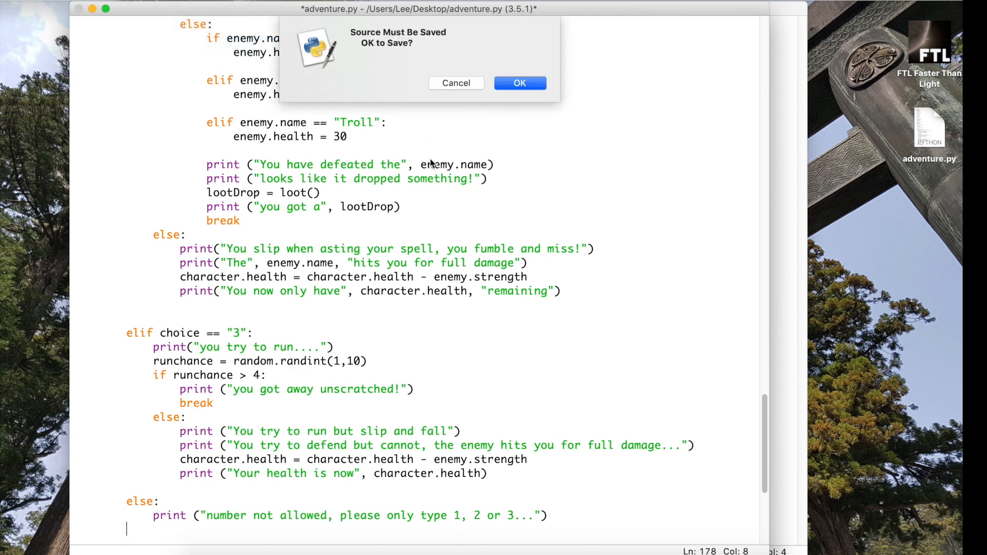
{"action": "left_click", "coordinate": [519, 82]}
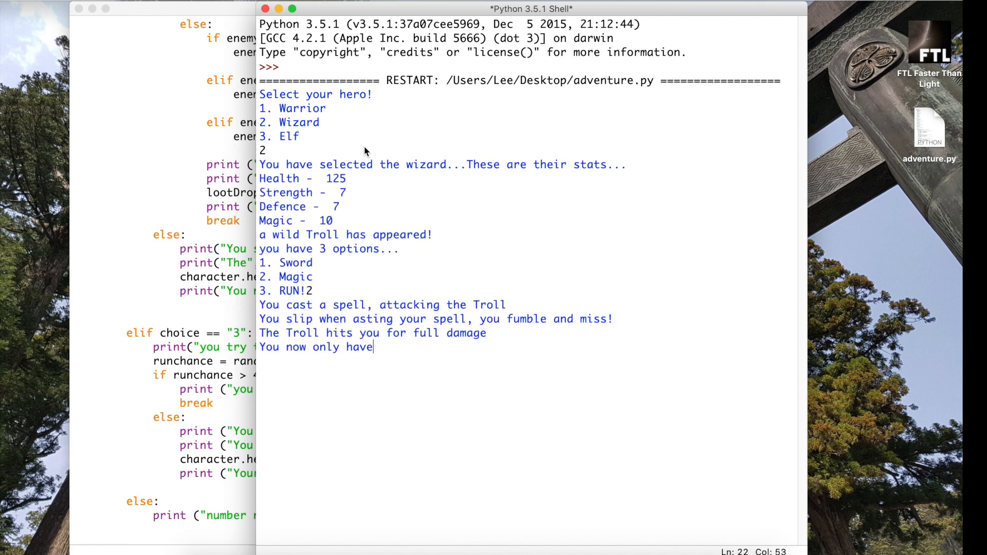
{"action": "key", "text": "Return"}
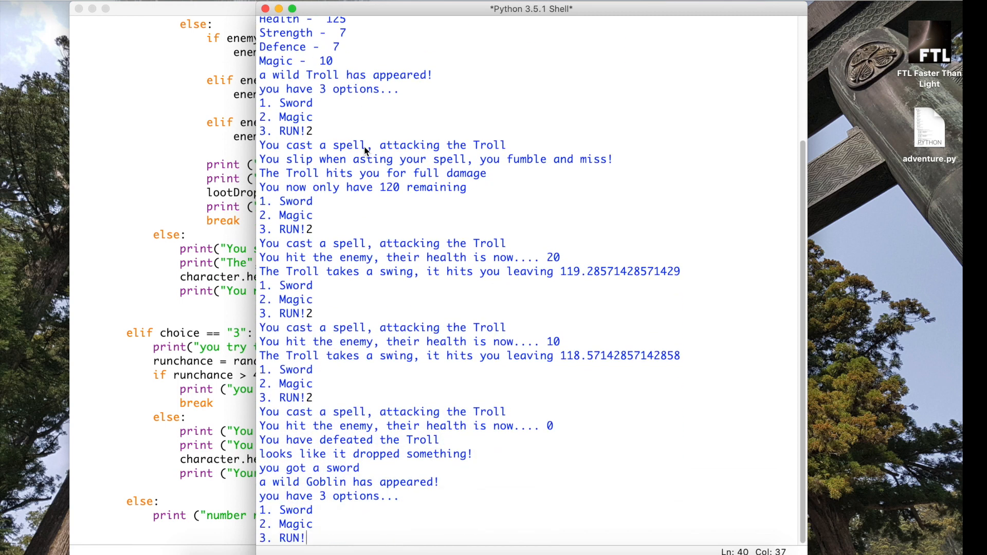
{"action": "mouse_move", "coordinate": [532, 185]}
{"action": "type", "text": "3"}
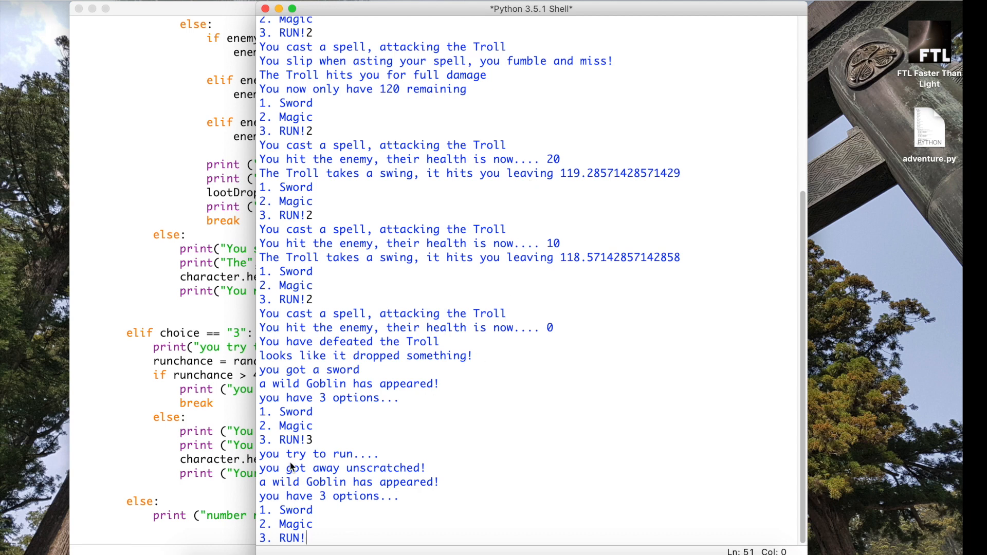
{"action": "mouse_move", "coordinate": [591, 423]}
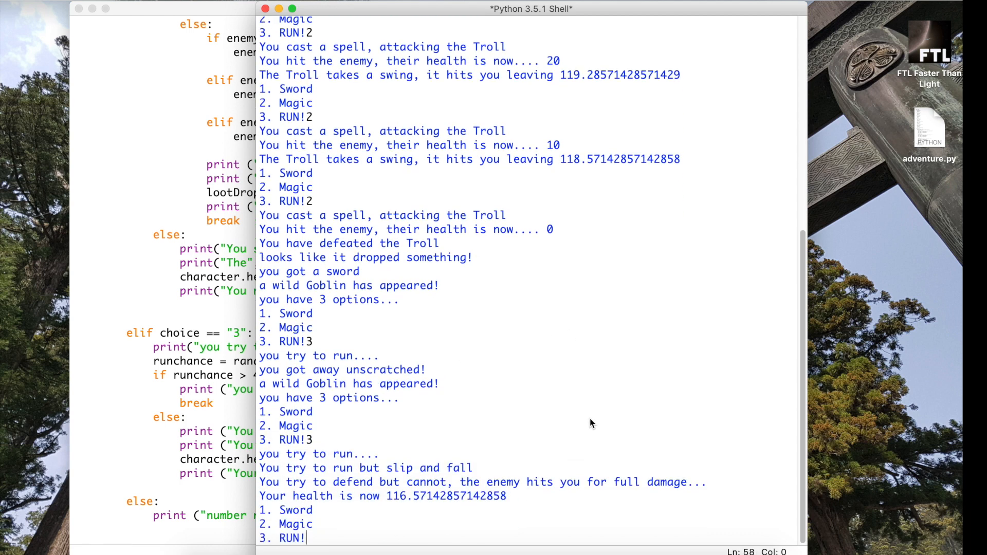
{"action": "type", "text": "3"}
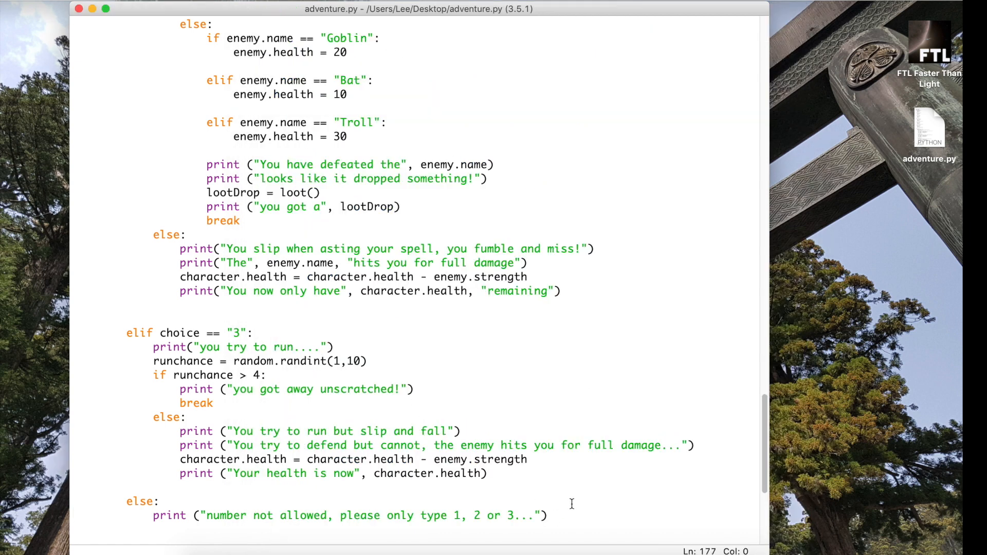
Review the break and scroll through the code, correcting 'asting' to 'casting' in the spell-miss message
{"action": "scroll", "scroll_direction": "down", "scroll_amount": 3}
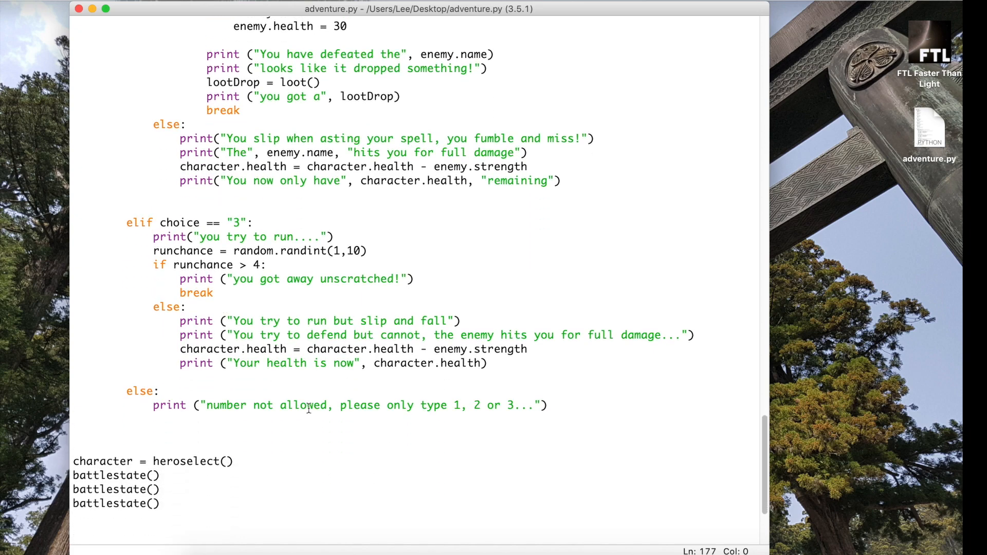
{"action": "double_click", "coordinate": [196, 293]}
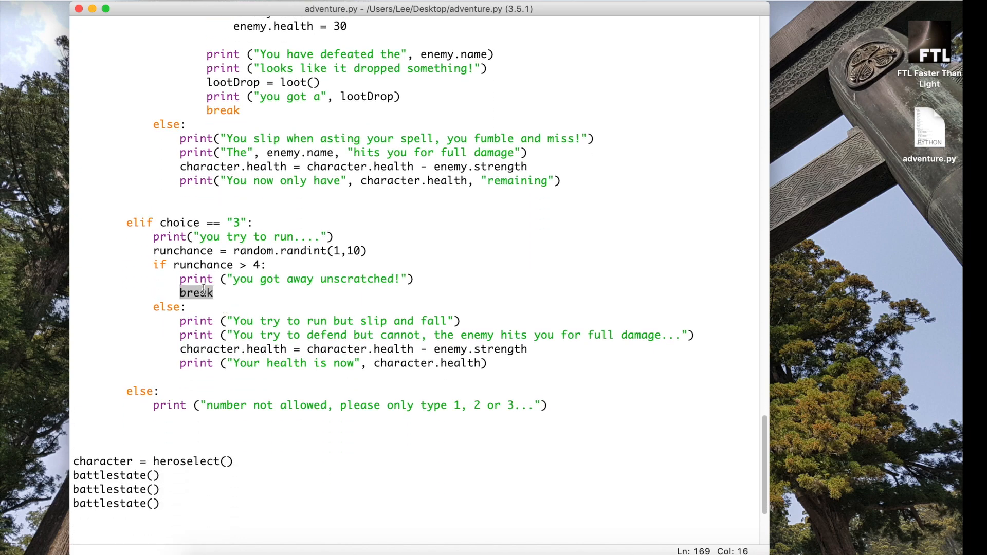
{"action": "scroll", "scroll_direction": "up", "scroll_amount": 3}
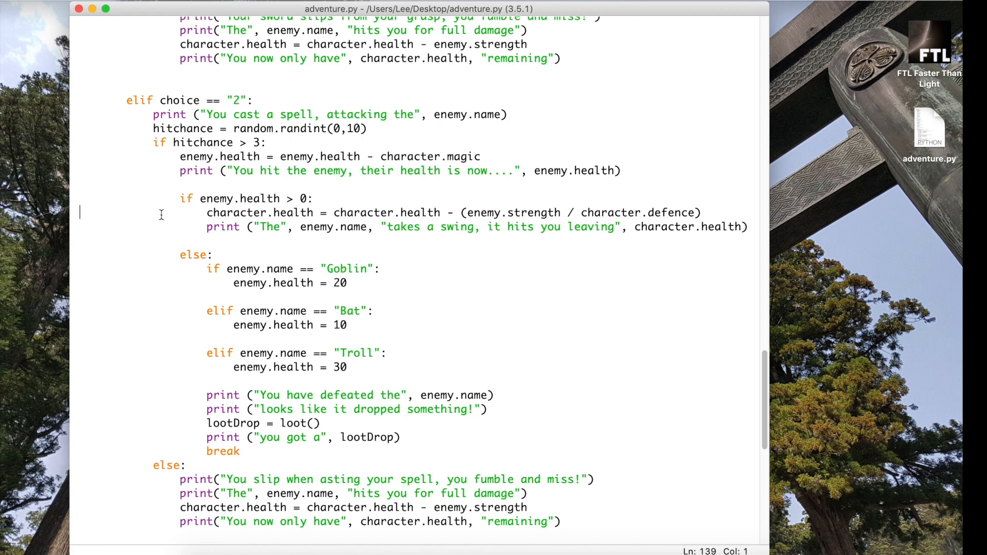
{"action": "scroll", "scroll_direction": "down", "scroll_amount": 3}
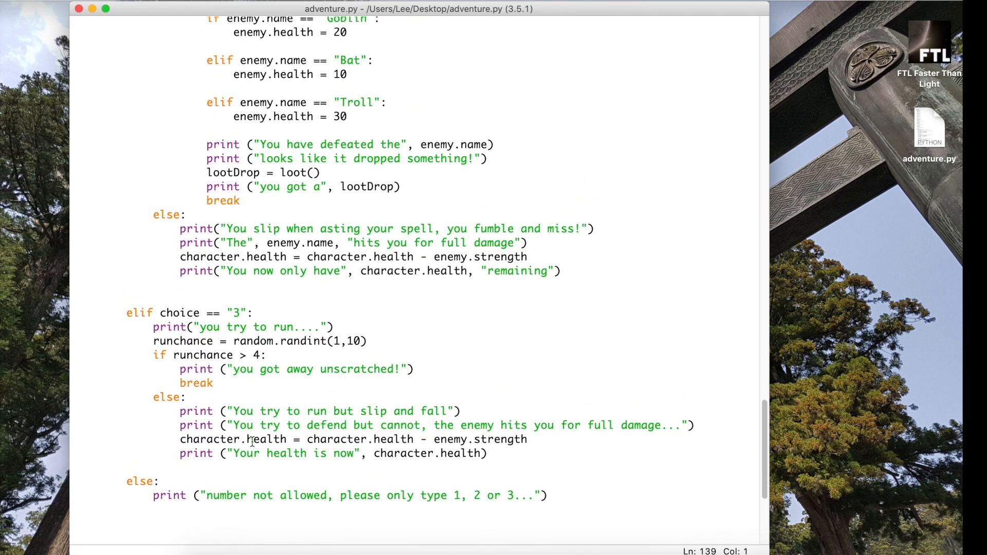
{"action": "scroll", "scroll_direction": "up", "scroll_amount": 3}
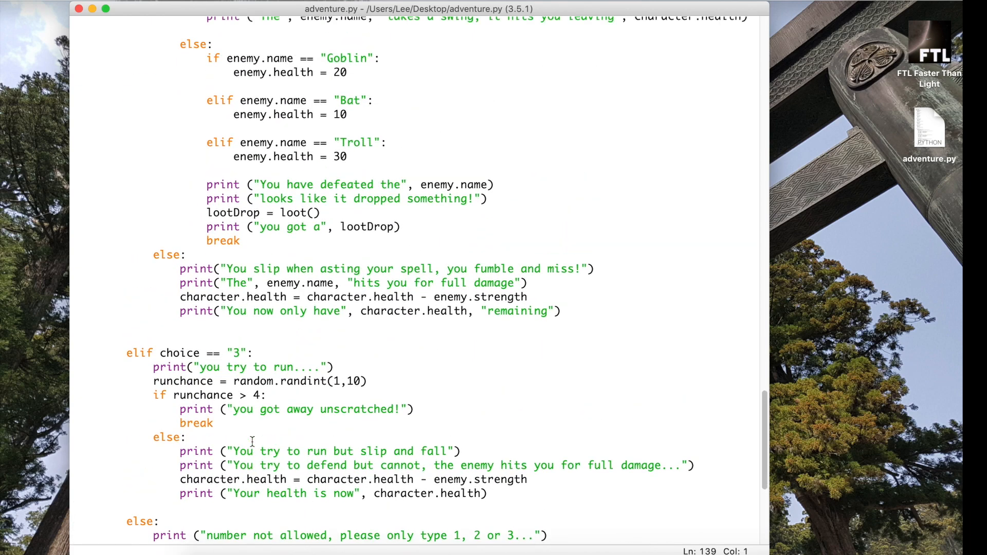
{"action": "scroll", "scroll_direction": "up", "scroll_amount": 3}
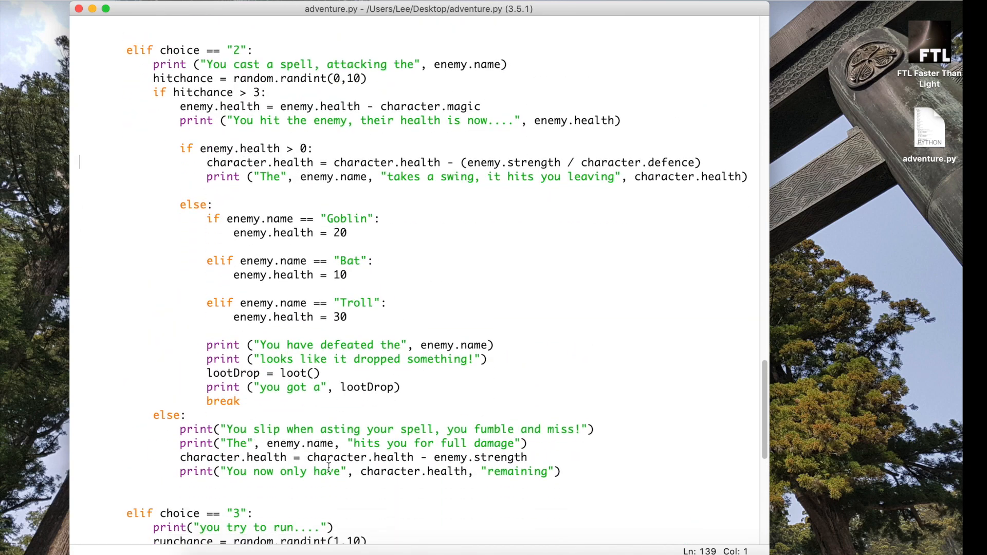
{"action": "scroll", "scroll_direction": "down", "scroll_amount": 3}
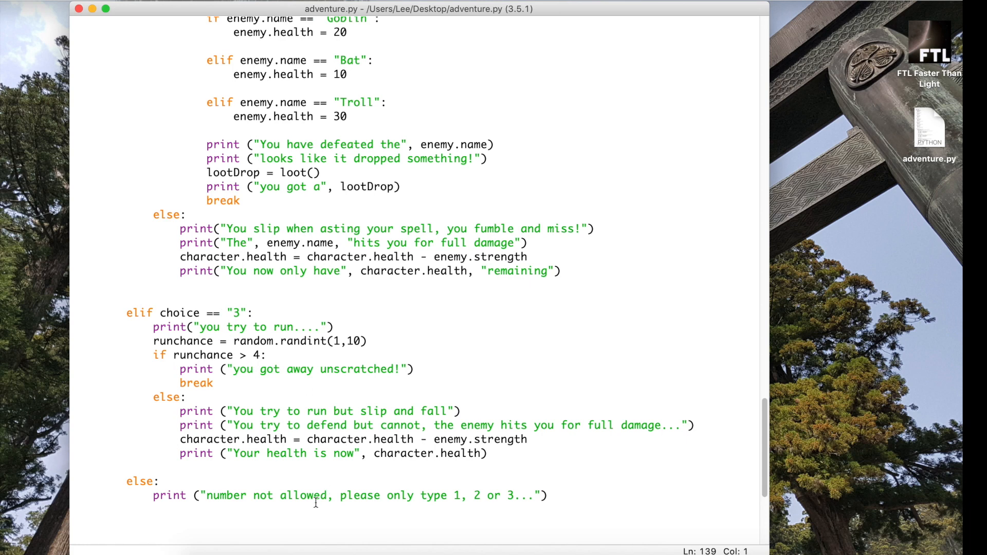
{"action": "scroll", "scroll_direction": "down", "scroll_amount": 3}
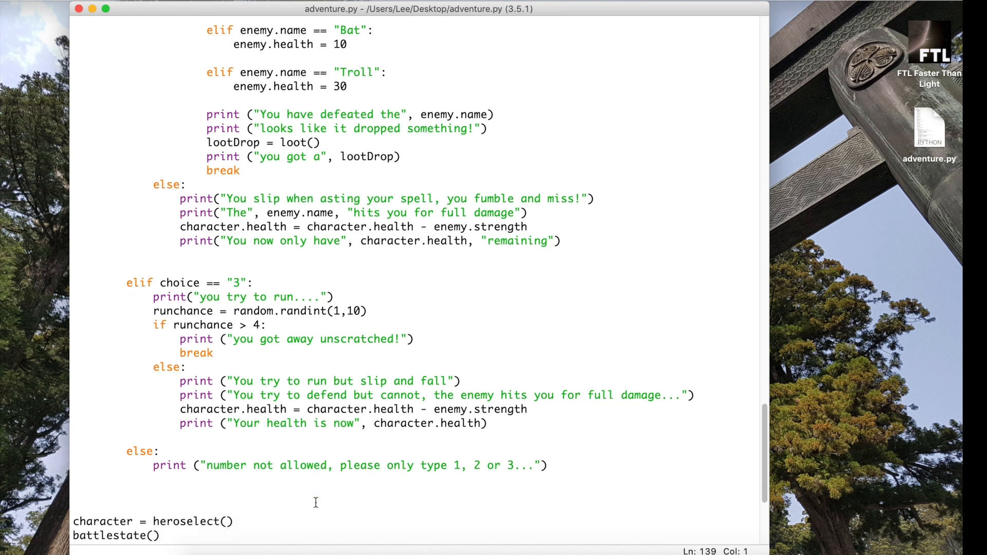
{"action": "scroll", "scroll_direction": "up", "scroll_amount": 3}
{"action": "type", "text": "c"}
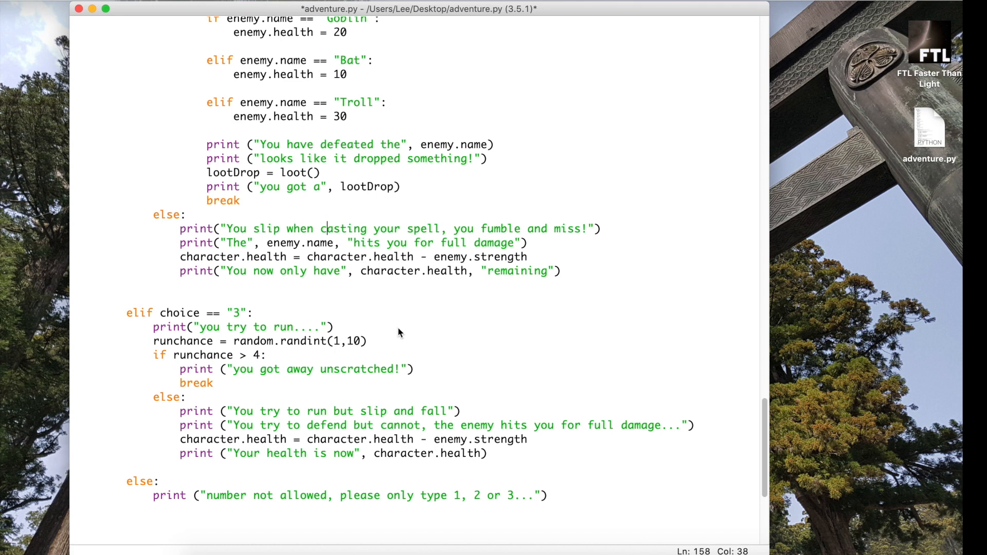
{"action": "left_click", "coordinate": [556, 522]}
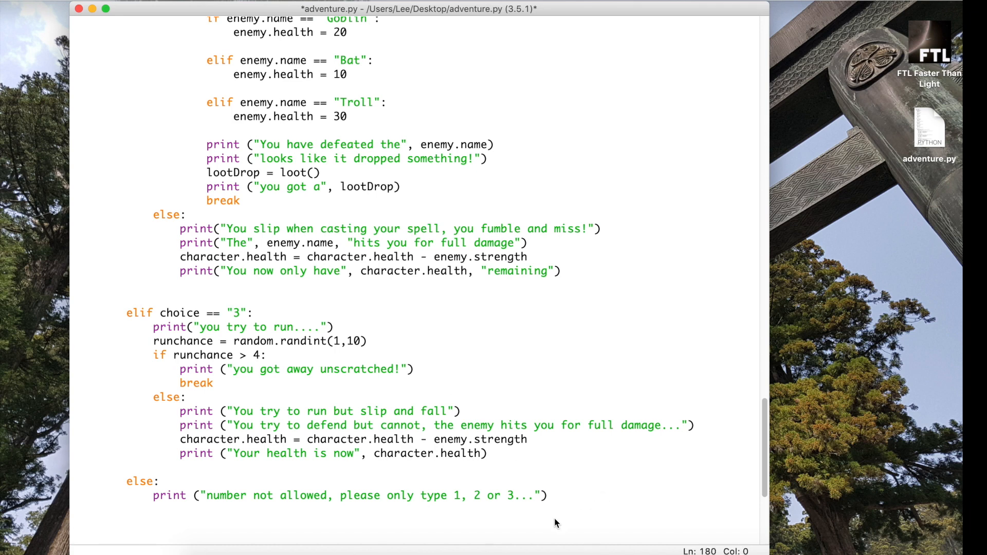